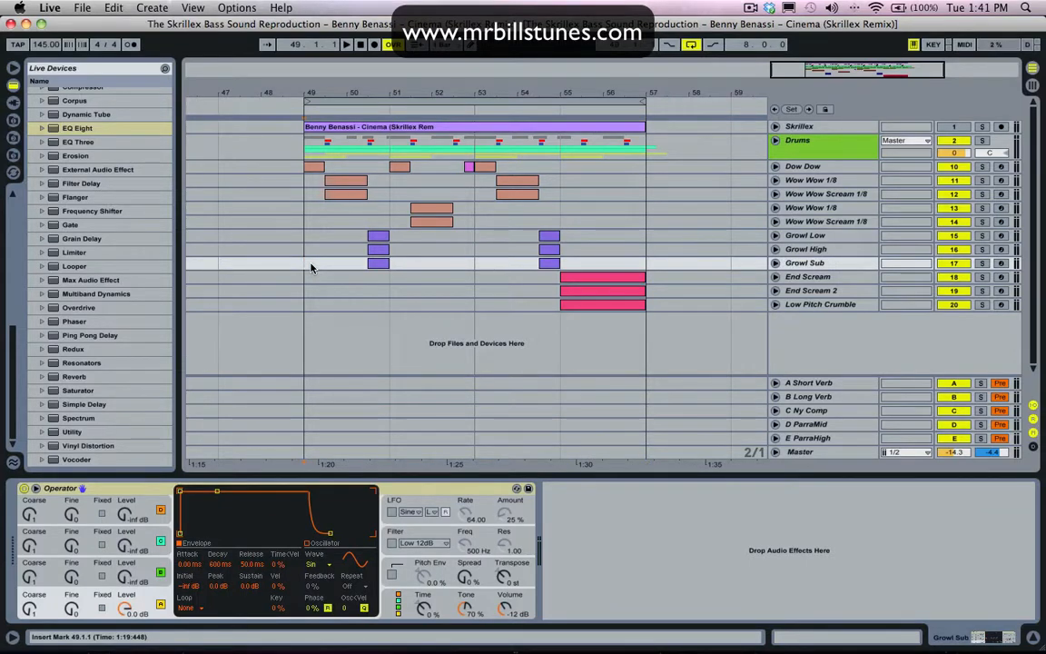
{"action": "mouse_move", "coordinate": [335, 258]}
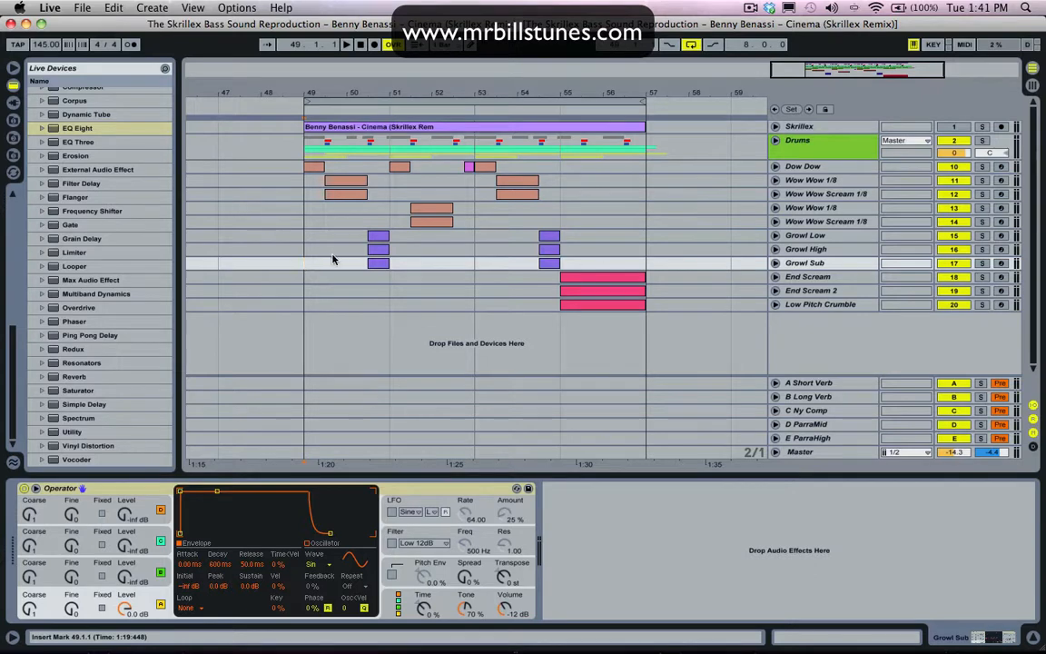
Select the Growl High track to show its Massive device, then bring up options on the reference audio clip.
{"action": "left_click", "coordinate": [808, 276]}
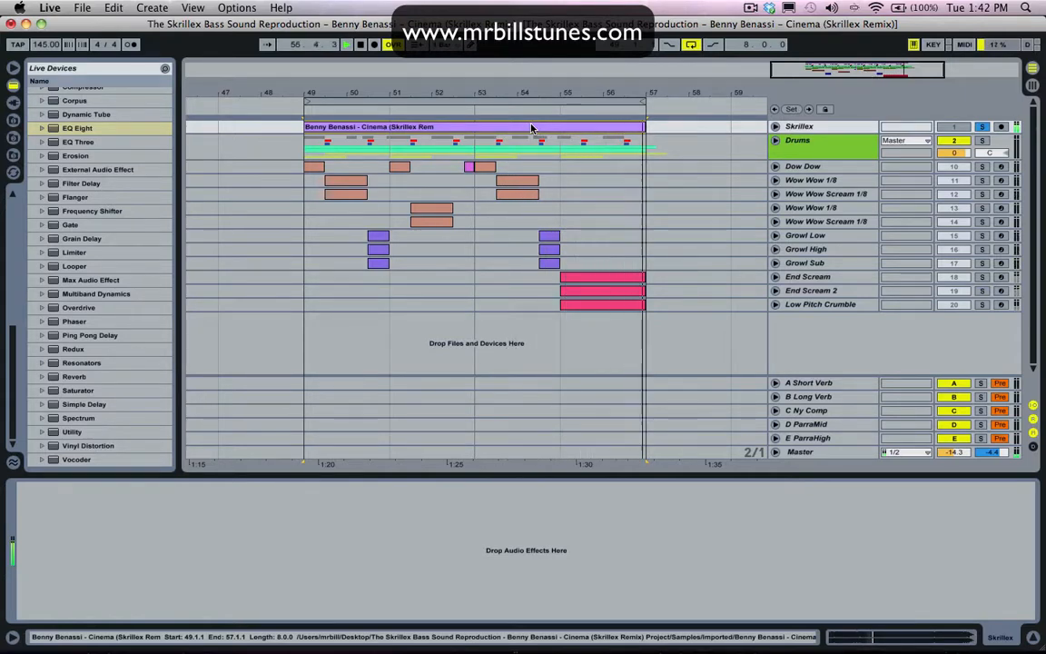
{"action": "right_click", "coordinate": [531, 127]}
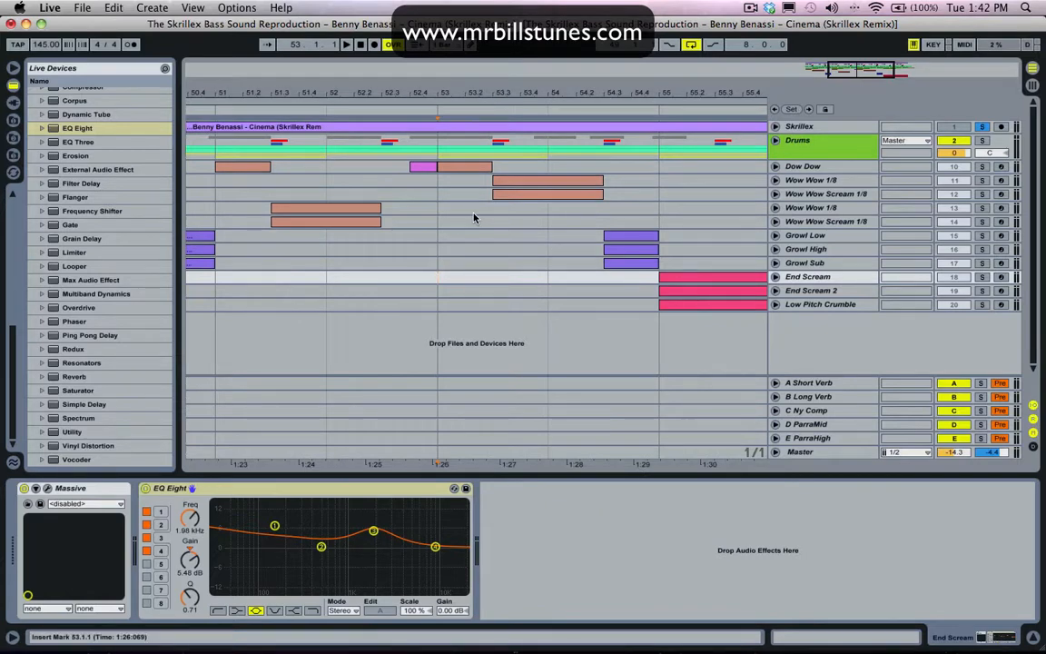
{"action": "mouse_move", "coordinate": [410, 229]}
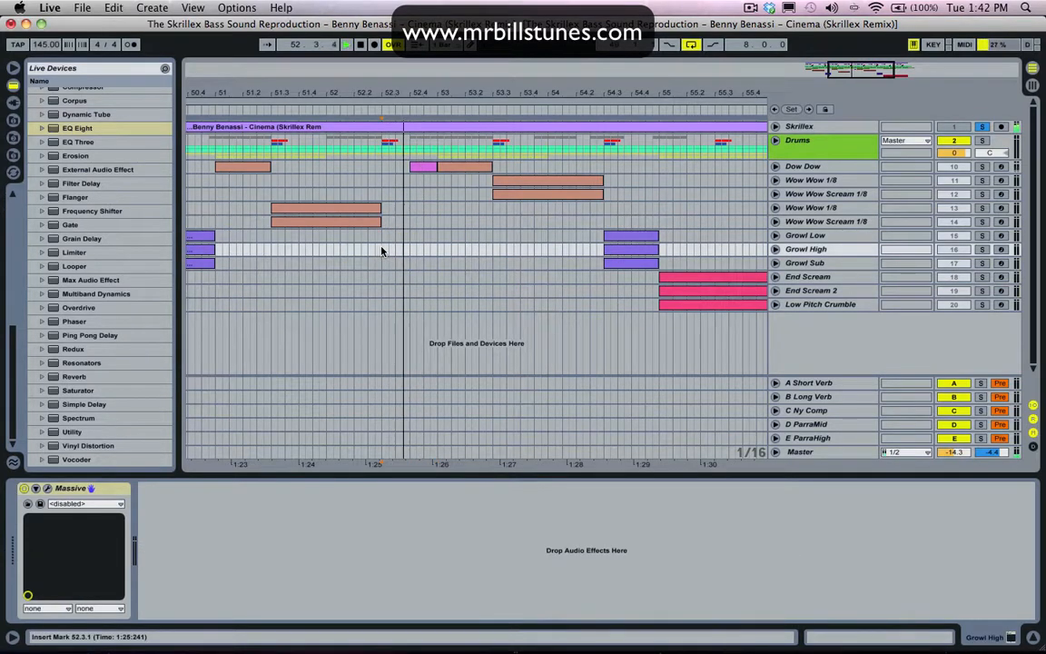
Open the Wow Wow Scream 1/8 track's Massive editor for review, leaving its Massive and EQ Eight chain showing.
{"action": "left_click", "coordinate": [821, 221]}
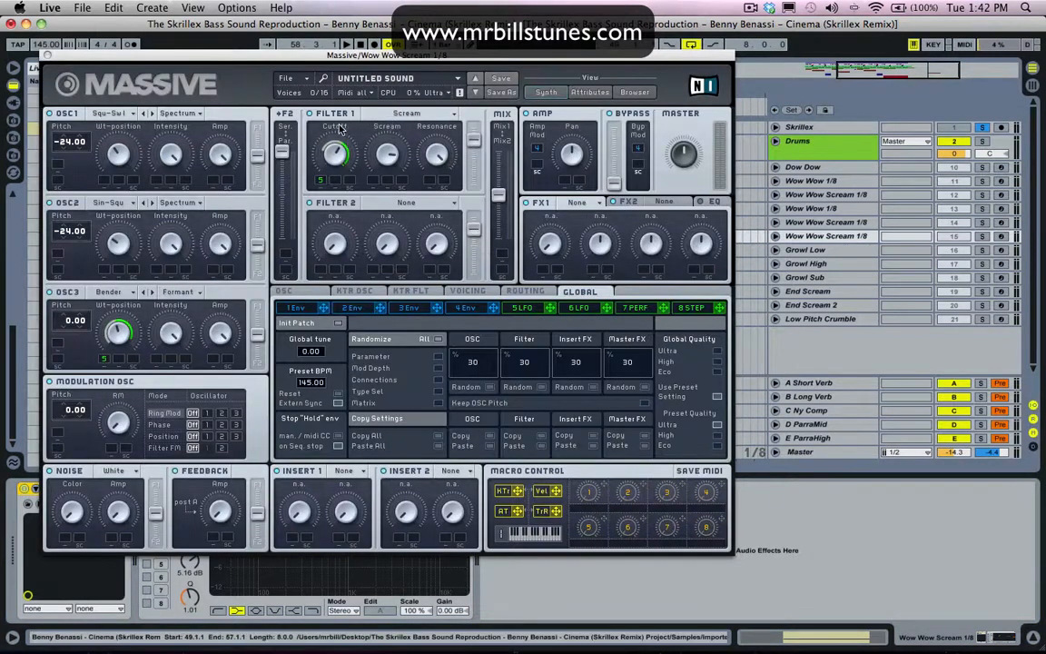
{"action": "right_click", "coordinate": [334, 154]}
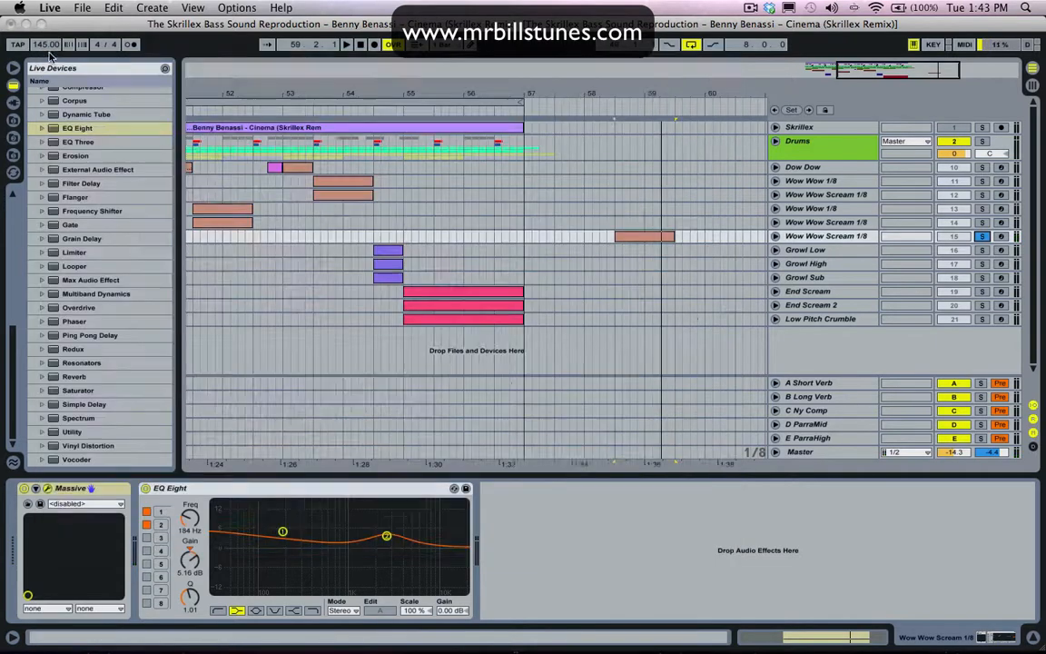
Freeze the Wow Wow Scream 1/8 track and drop its frozen audio into a Simpler on a new MIDI track.
{"action": "right_click", "coordinate": [699, 237]}
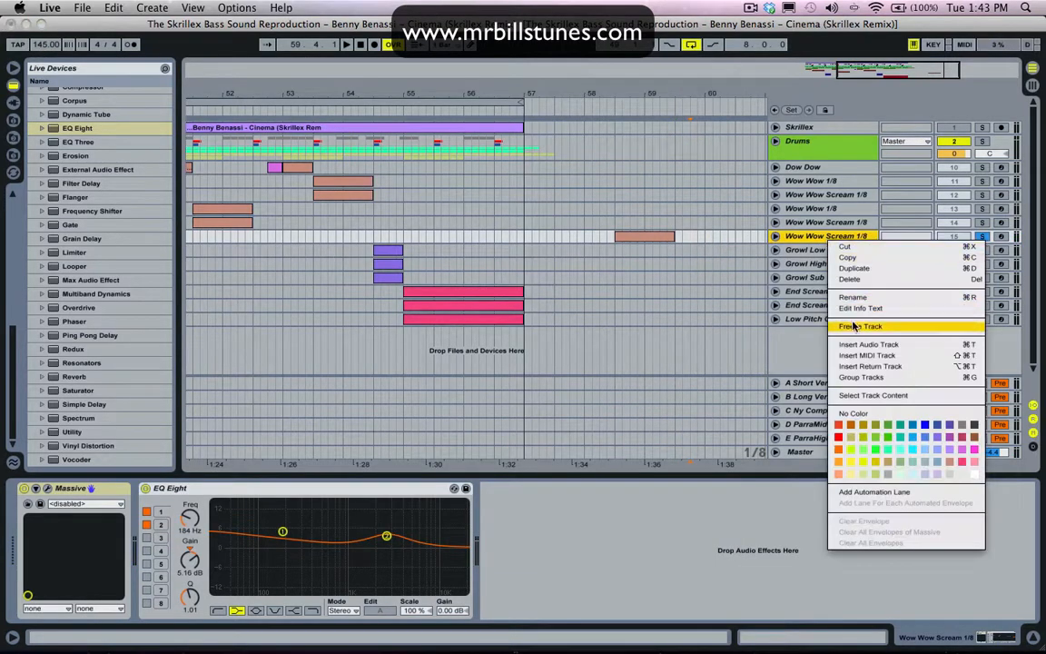
{"action": "left_click", "coordinate": [862, 327]}
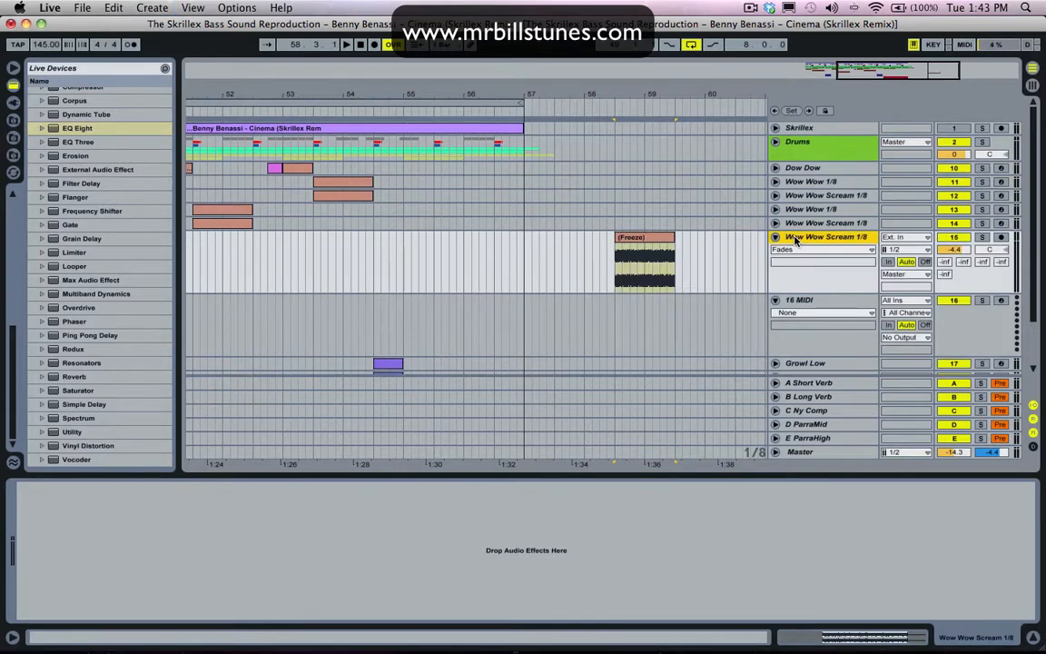
{"action": "left_click", "coordinate": [799, 299]}
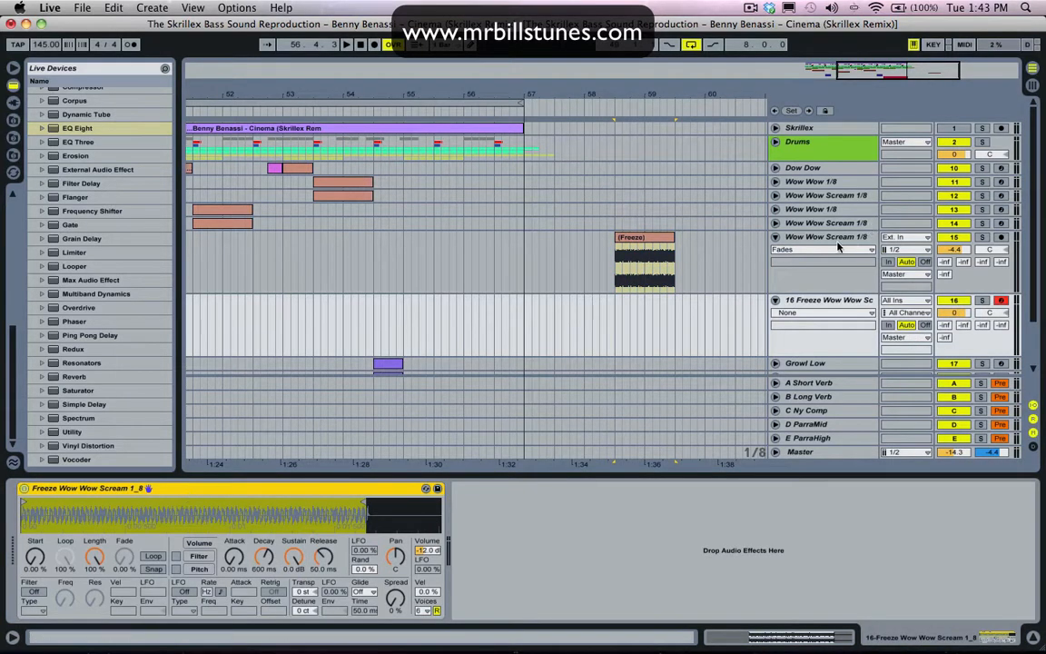
Rename the sampler track Pitch Down and draw a falling pitch-bend envelope on its clip.
{"action": "left_click", "coordinate": [827, 236]}
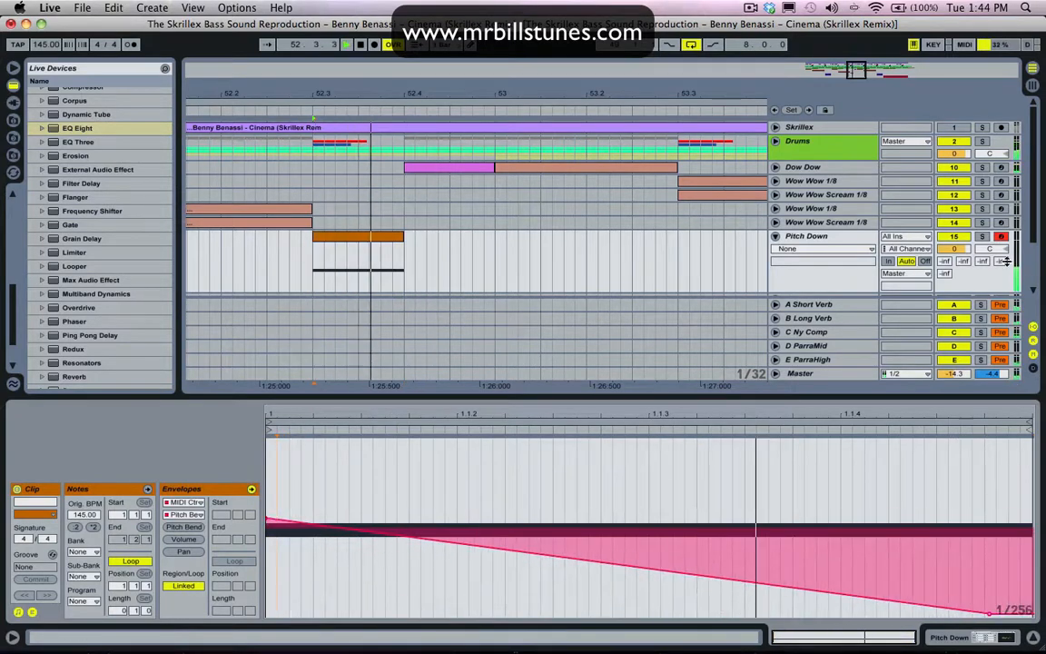
{"action": "left_click", "coordinate": [360, 44]}
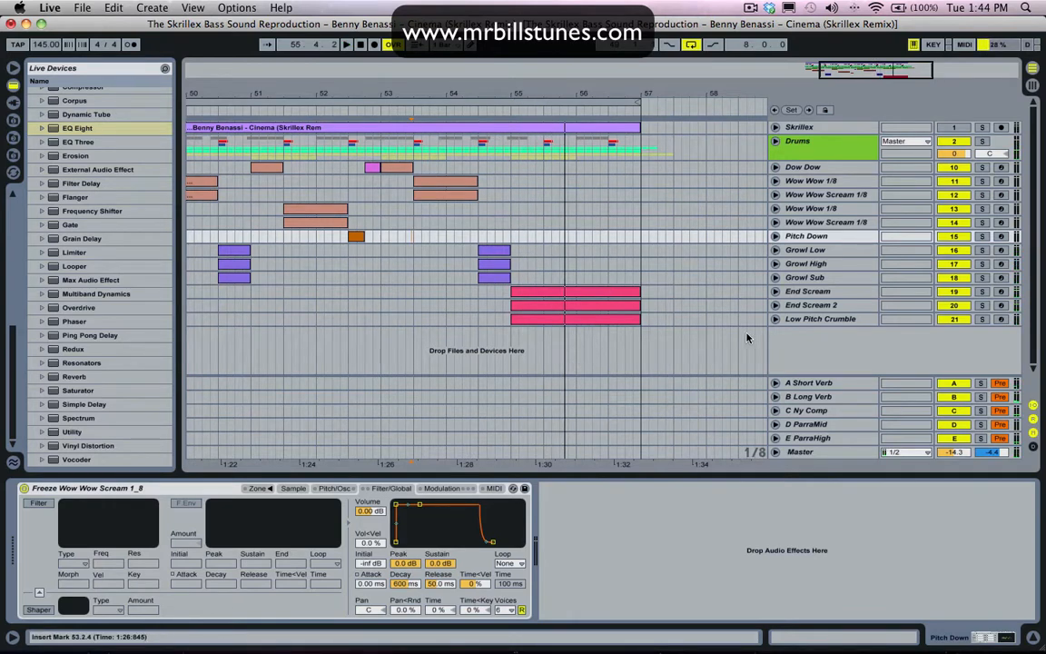
Load Massive from Plug-in Devices onto a new MIDI track.
{"action": "left_click", "coordinate": [821, 320]}
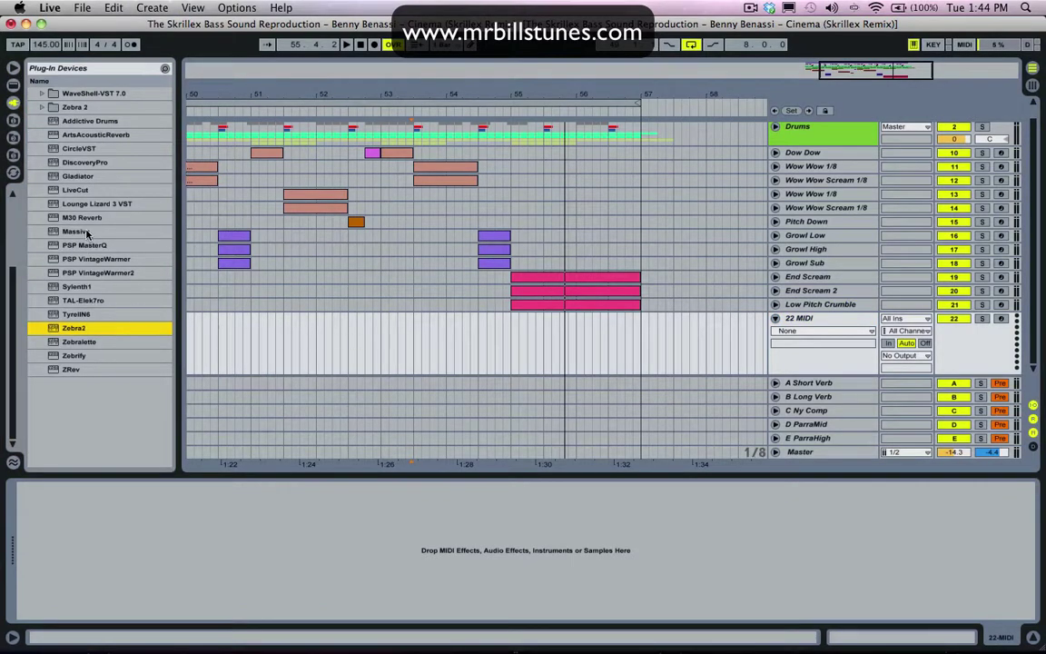
{"action": "double_click", "coordinate": [76, 231]}
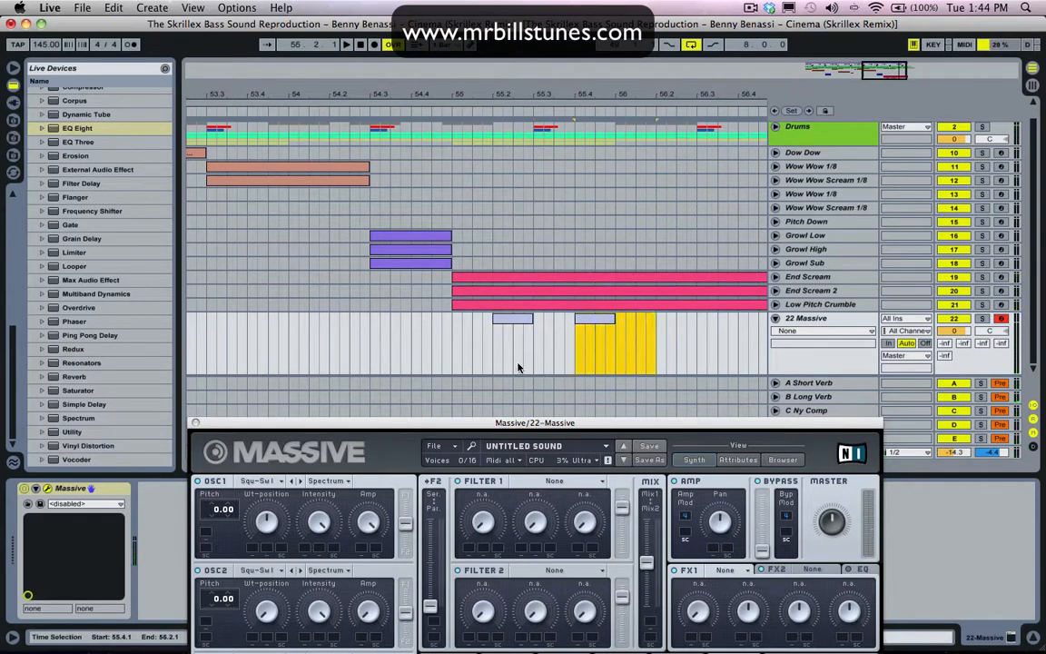
Create a clip with one long sustained note stretched across it, then rename the track.
{"action": "left_click_drag", "start_coordinate": [614, 345], "coordinate": [512, 345]}
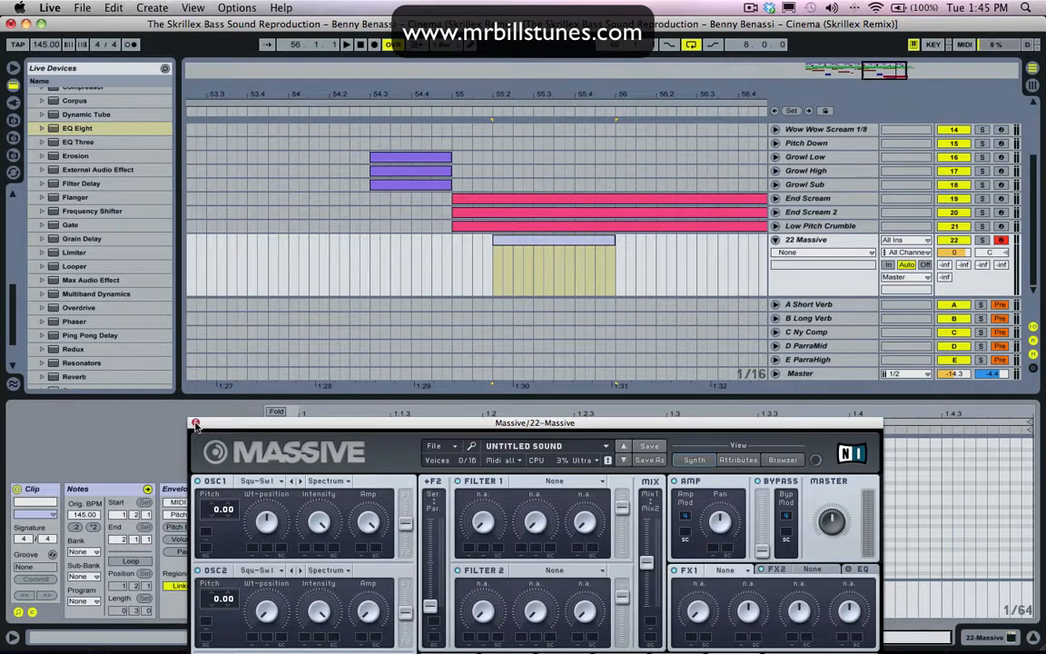
{"action": "left_click", "coordinate": [196, 425]}
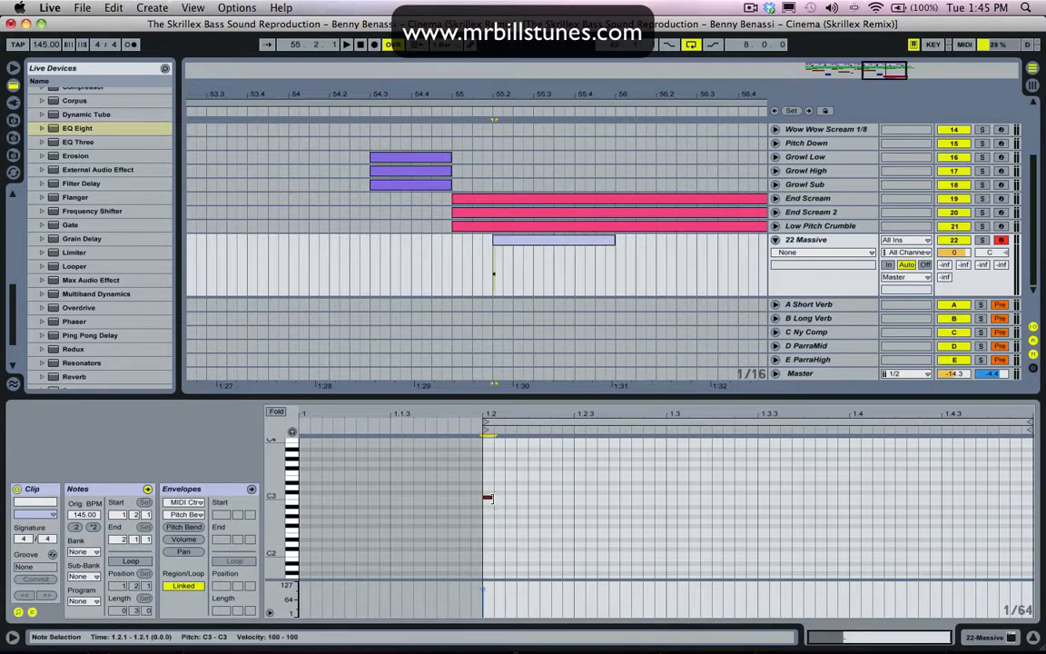
{"action": "left_click_drag", "start_coordinate": [490, 494], "coordinate": [759, 494]}
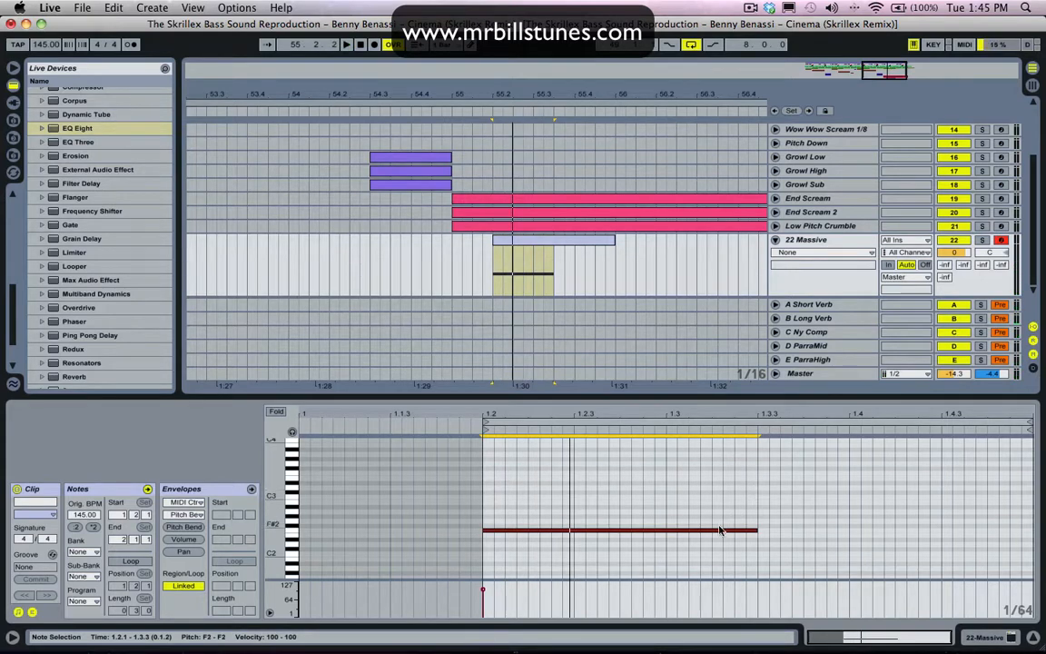
{"action": "left_click_drag", "start_coordinate": [621, 528], "coordinate": [621, 574]}
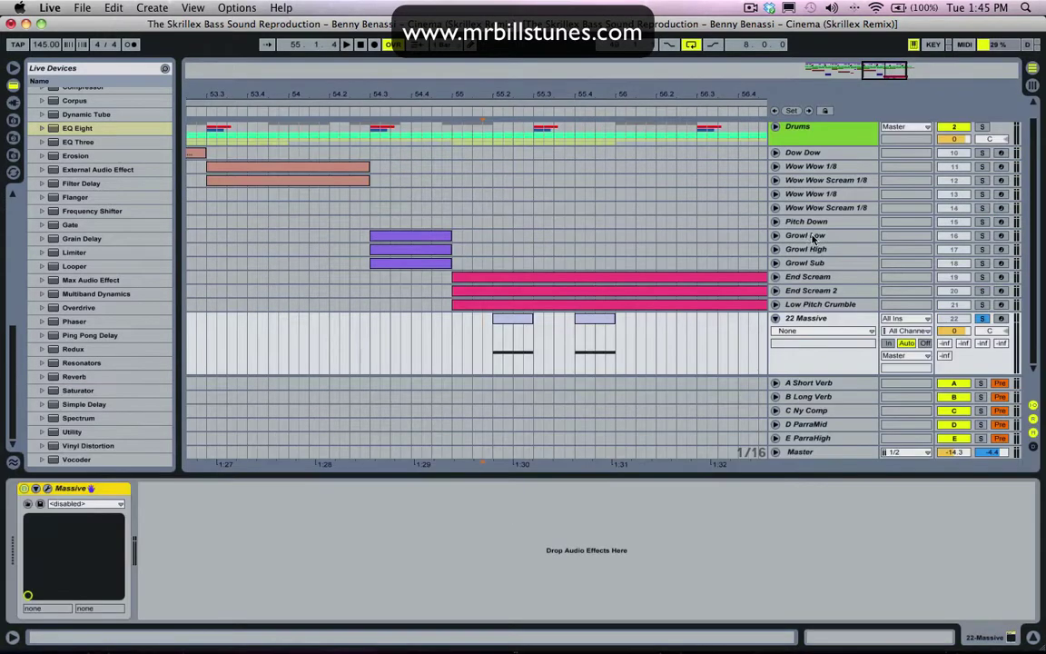
{"action": "left_click", "coordinate": [807, 318]}
{"action": "type", "text": "Eye Yiye"}
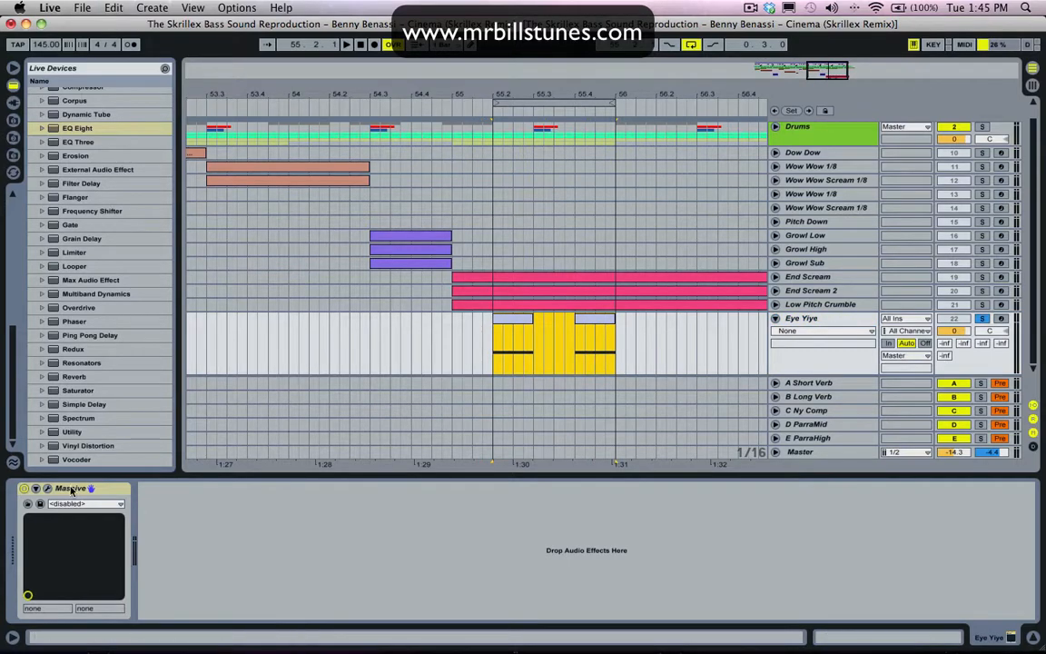
Choose new wavetables for the Massive patch's second and third oscillators.
{"action": "double_click", "coordinate": [71, 487]}
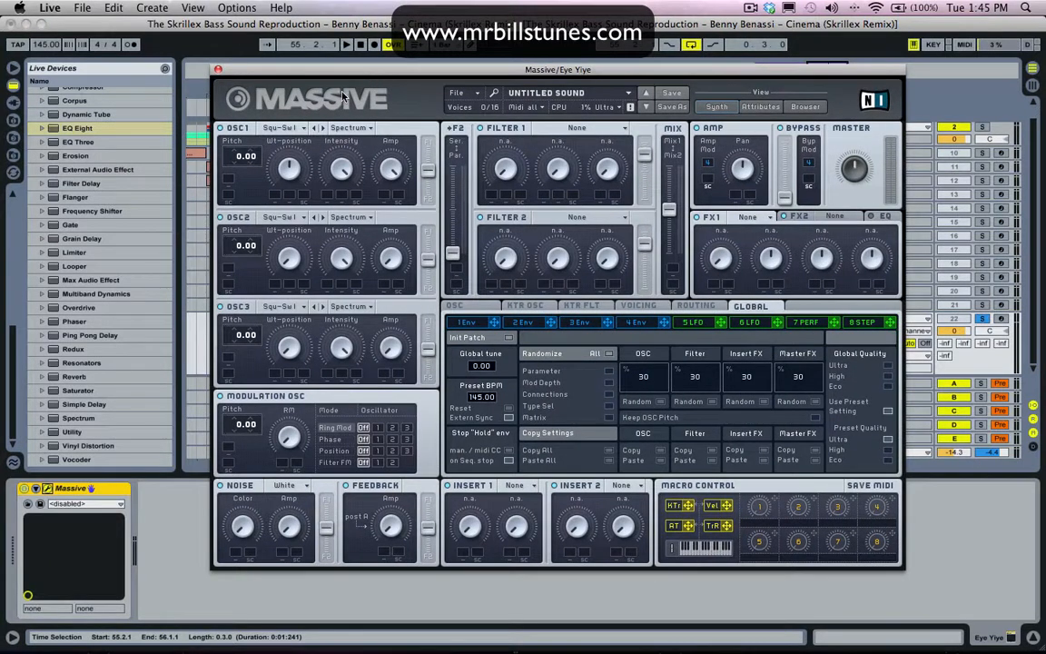
{"action": "left_click", "coordinate": [283, 127]}
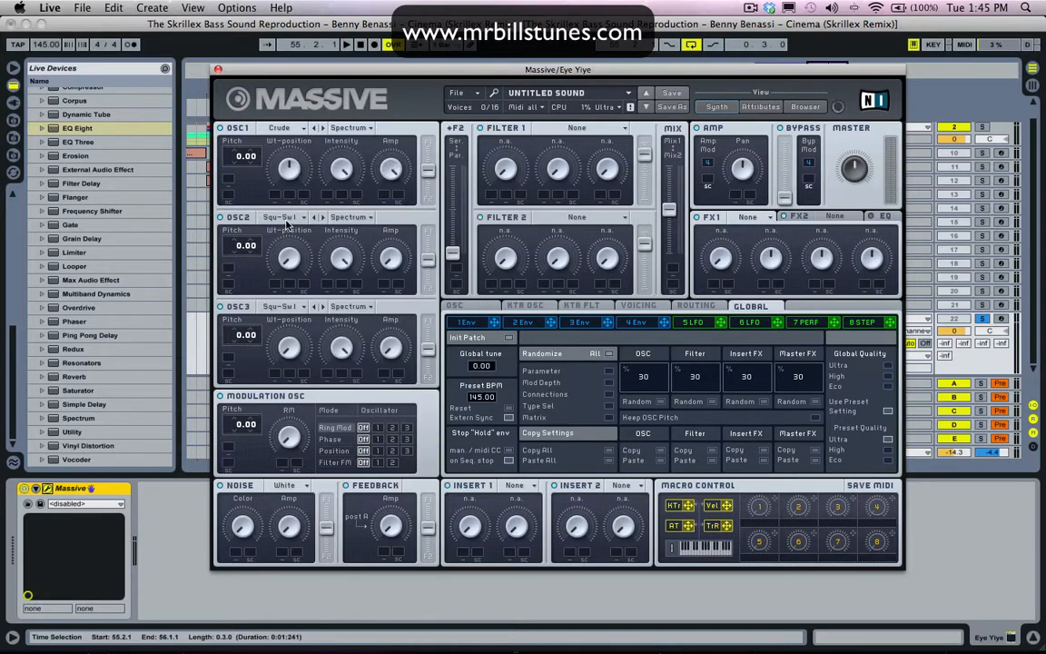
{"action": "left_click", "coordinate": [282, 218]}
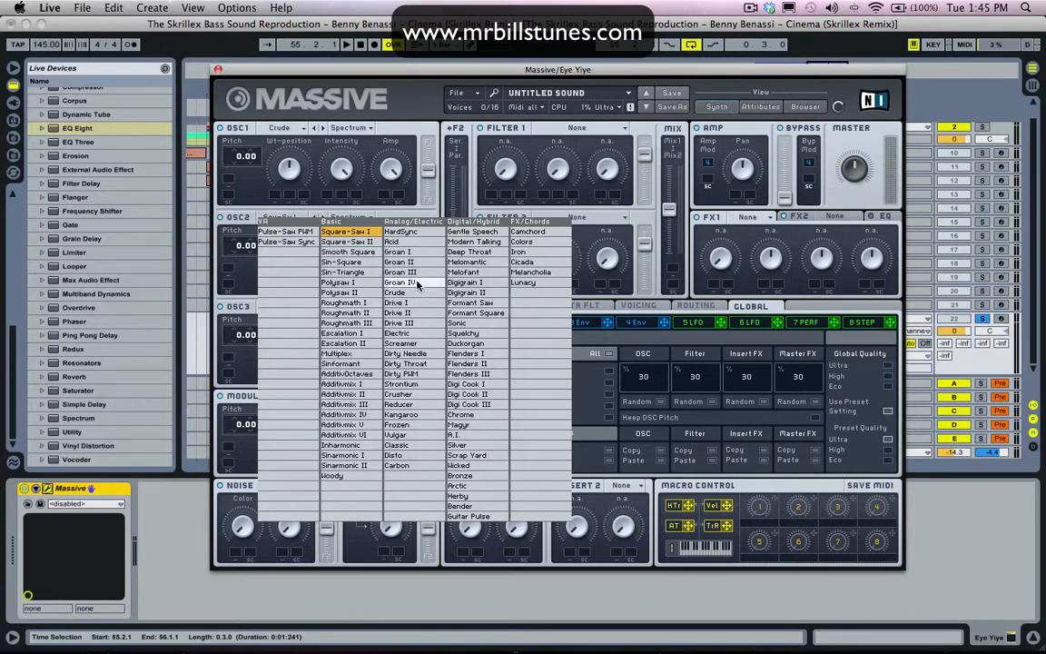
{"action": "left_click", "coordinate": [400, 281]}
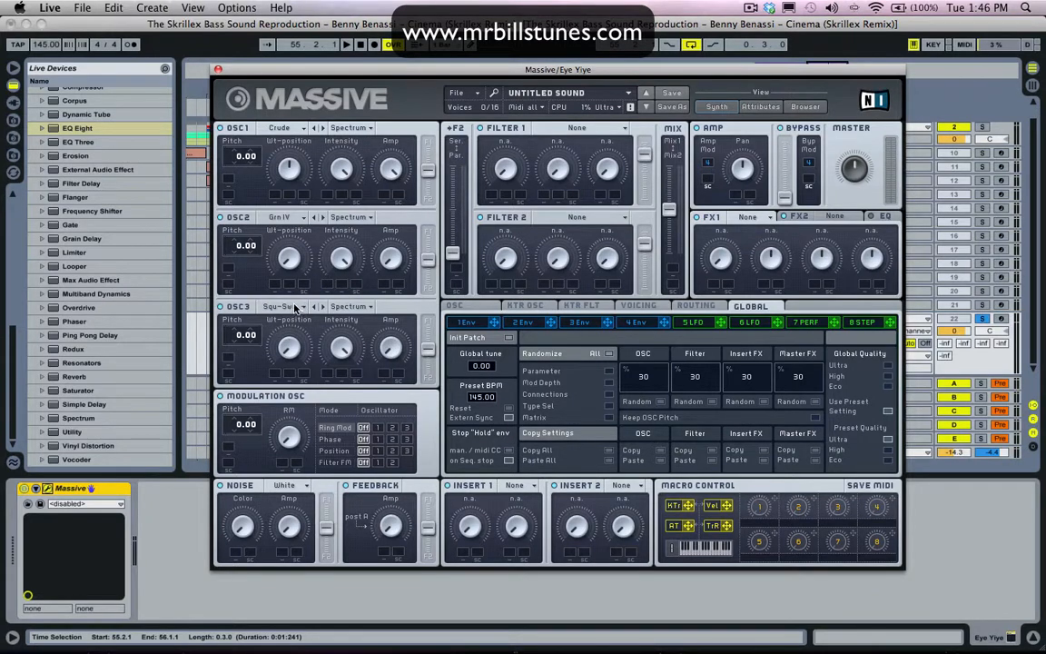
{"action": "left_click", "coordinate": [282, 305]}
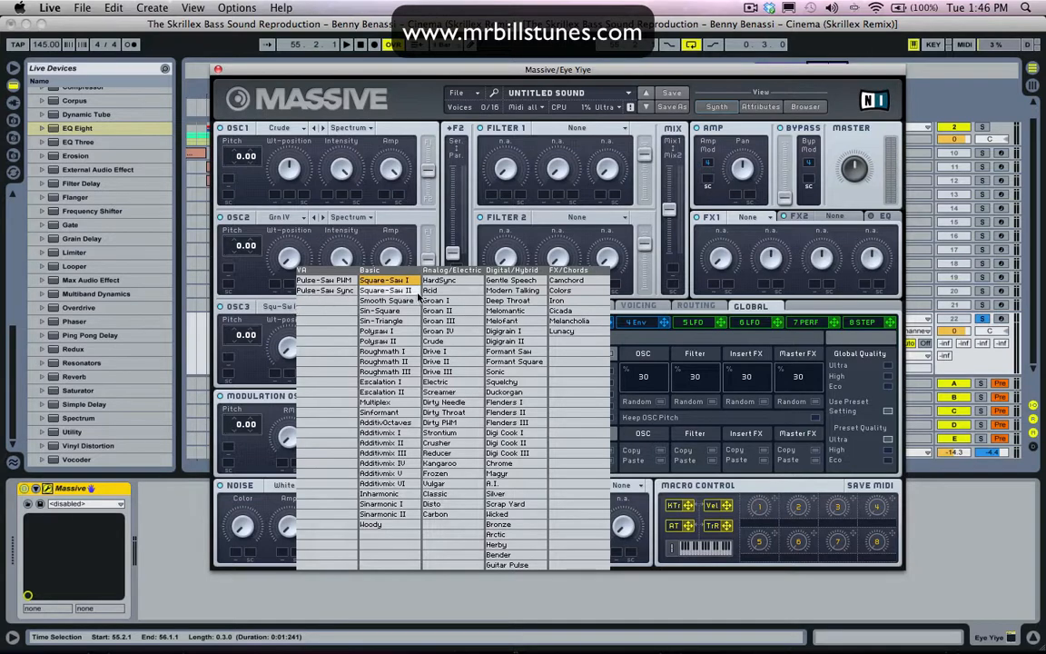
{"action": "mouse_move", "coordinate": [468, 412]}
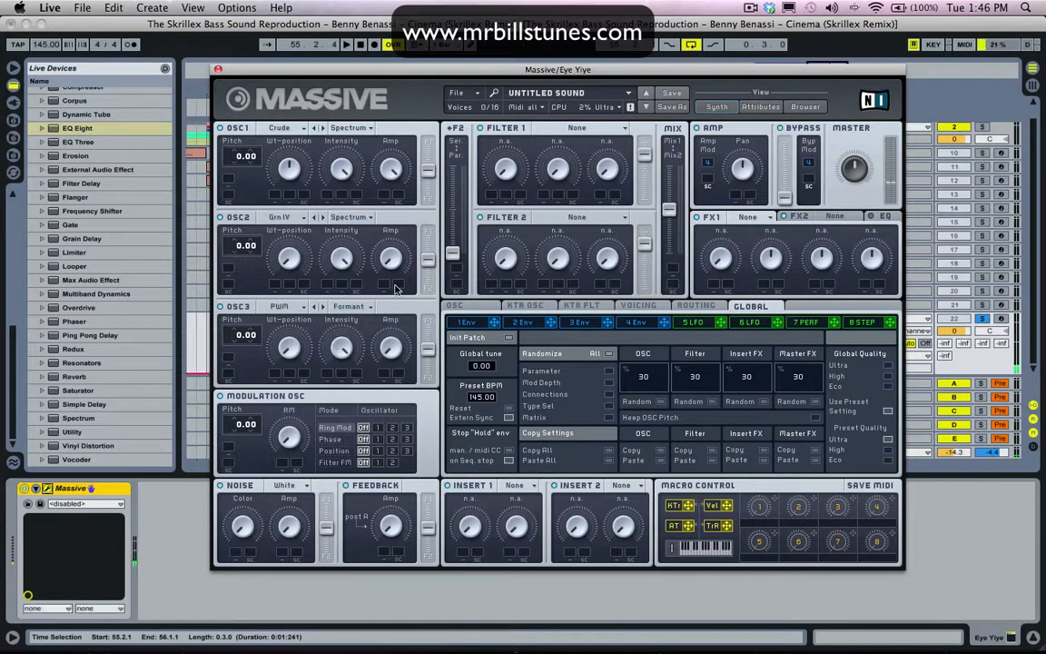
{"action": "left_click", "coordinate": [467, 323]}
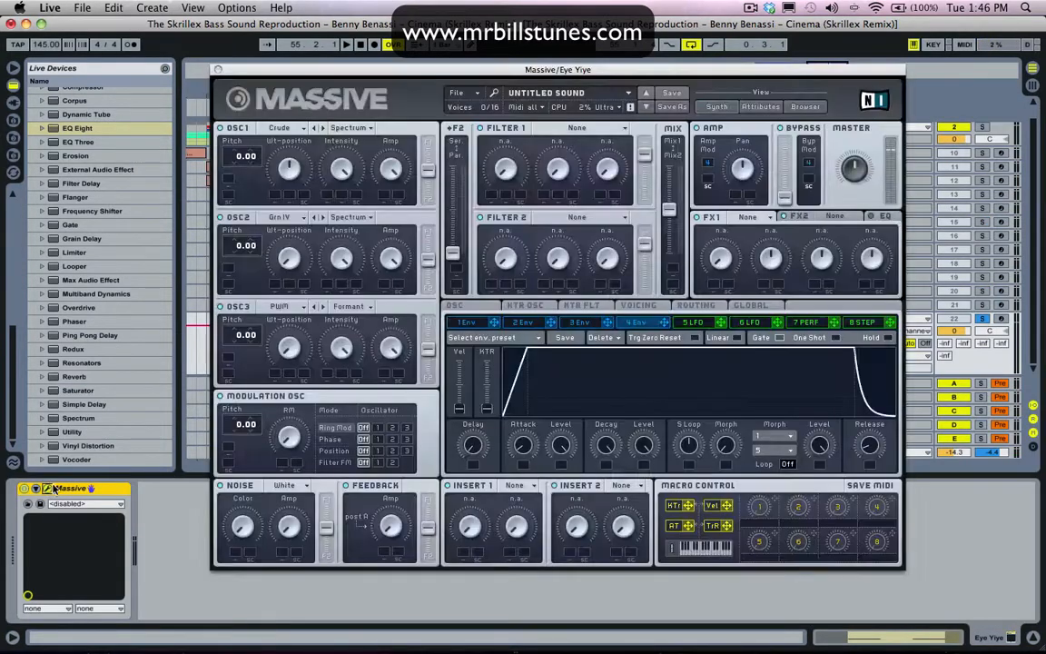
Set the first filter's type to Scream.
{"action": "left_click", "coordinate": [578, 127]}
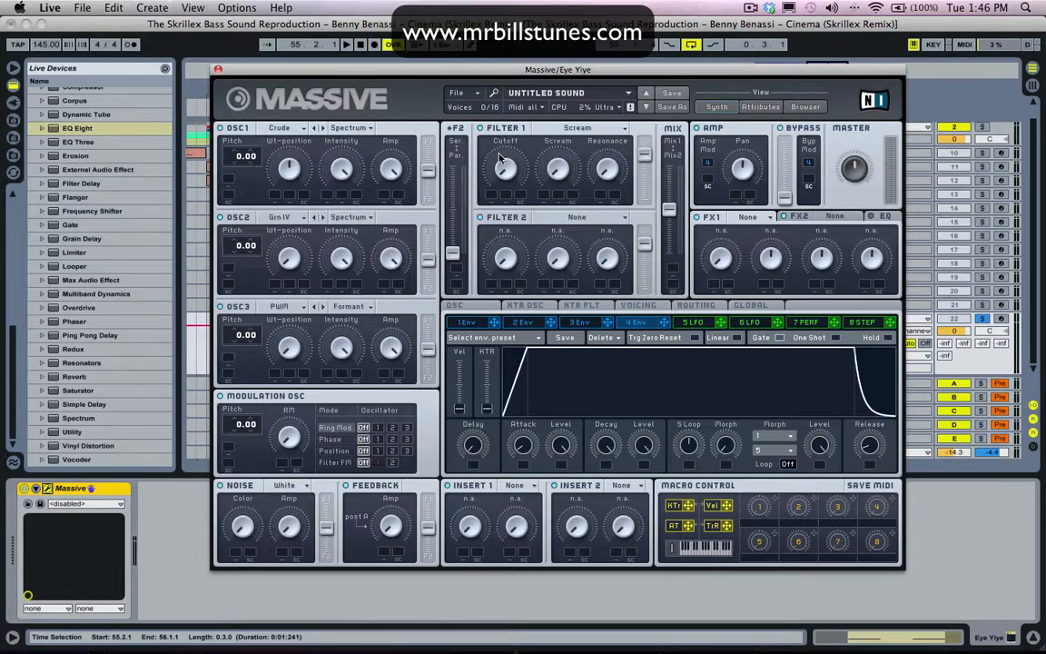
{"action": "left_click", "coordinate": [345, 44]}
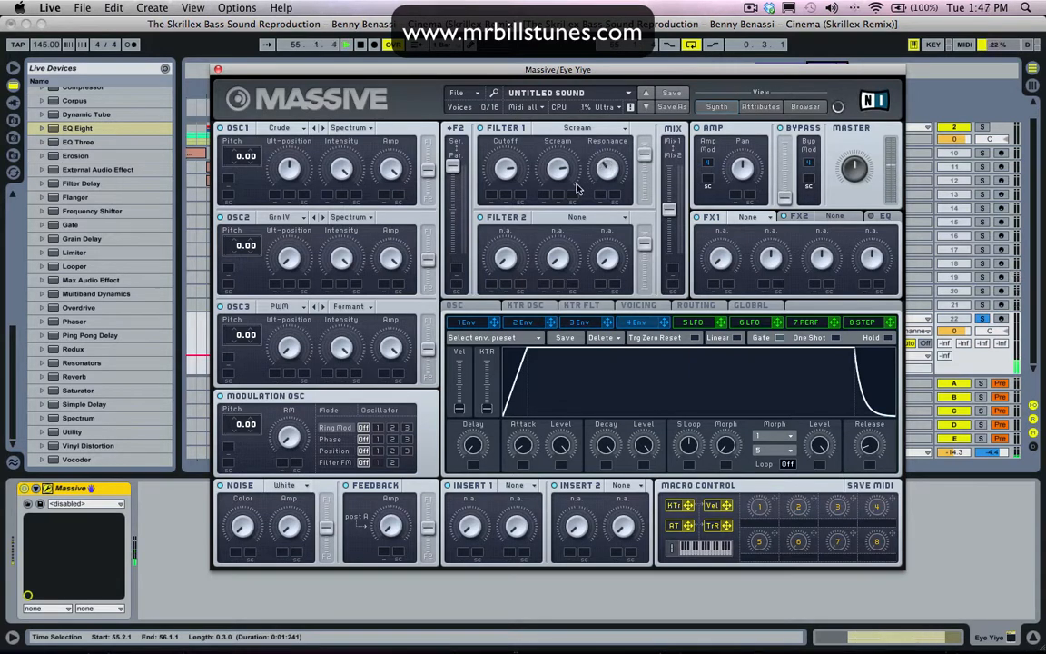
Put a Bitcrusher in Massive's first insert slot and a Clip effect in the second.
{"action": "left_click", "coordinate": [530, 485]}
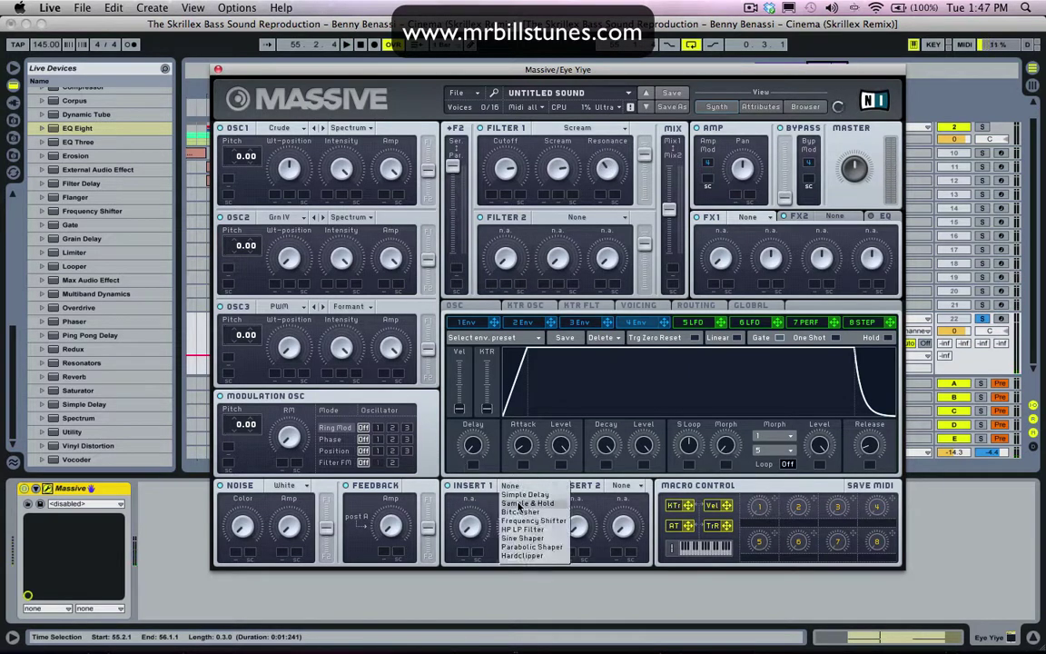
{"action": "left_click", "coordinate": [521, 512]}
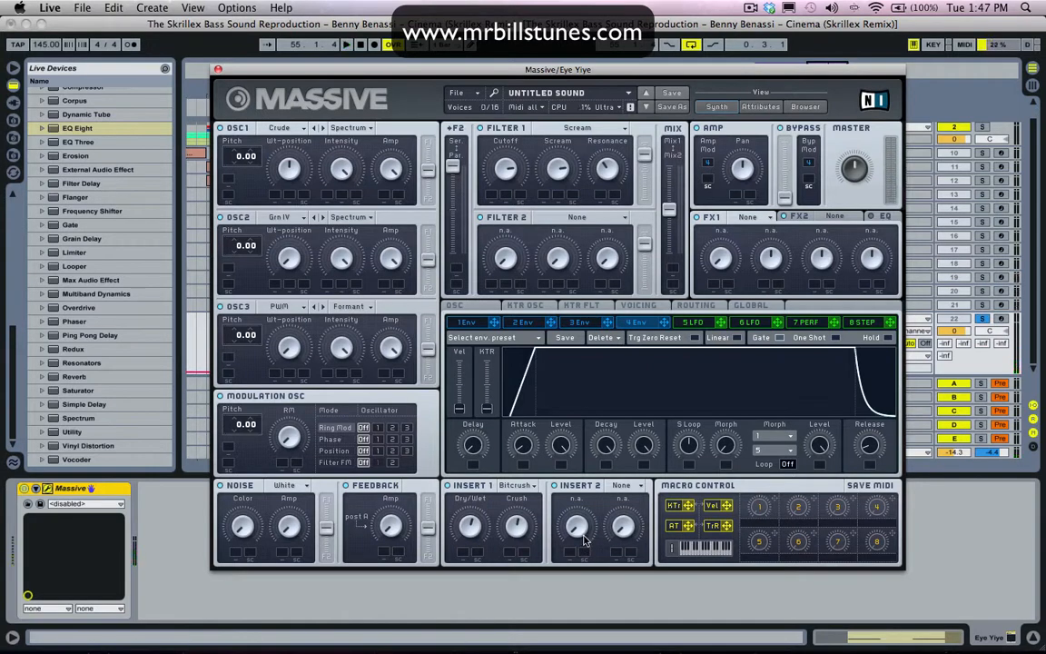
{"action": "left_click", "coordinate": [621, 485]}
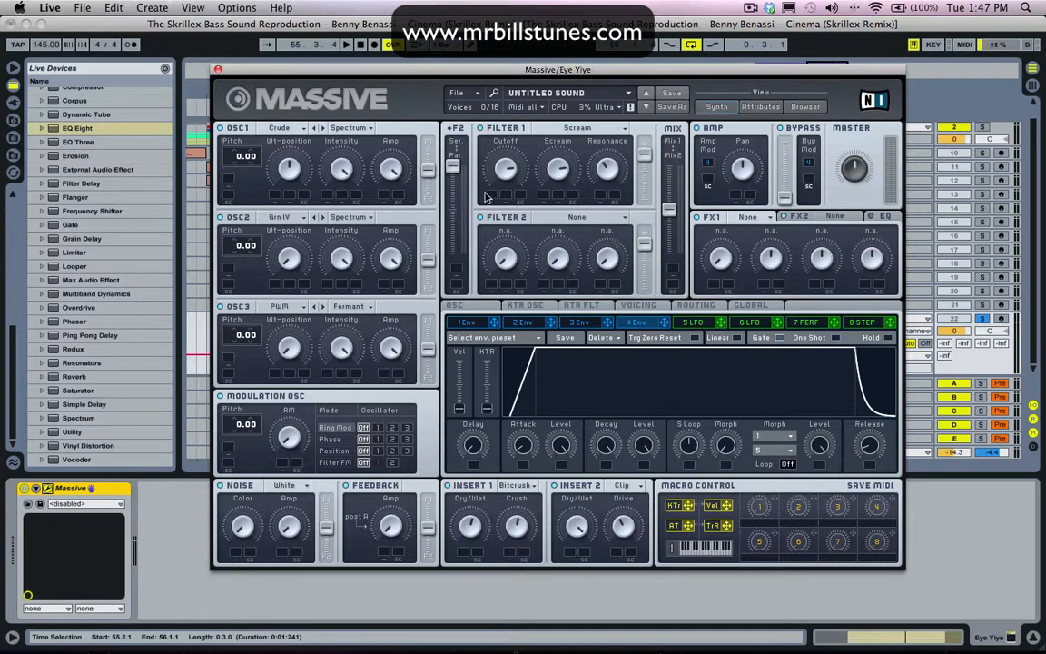
Assign LFO 5 to Filter 1 cutoff and adjust that LFO's sync/rate timing mode.
{"action": "right_click", "coordinate": [507, 168]}
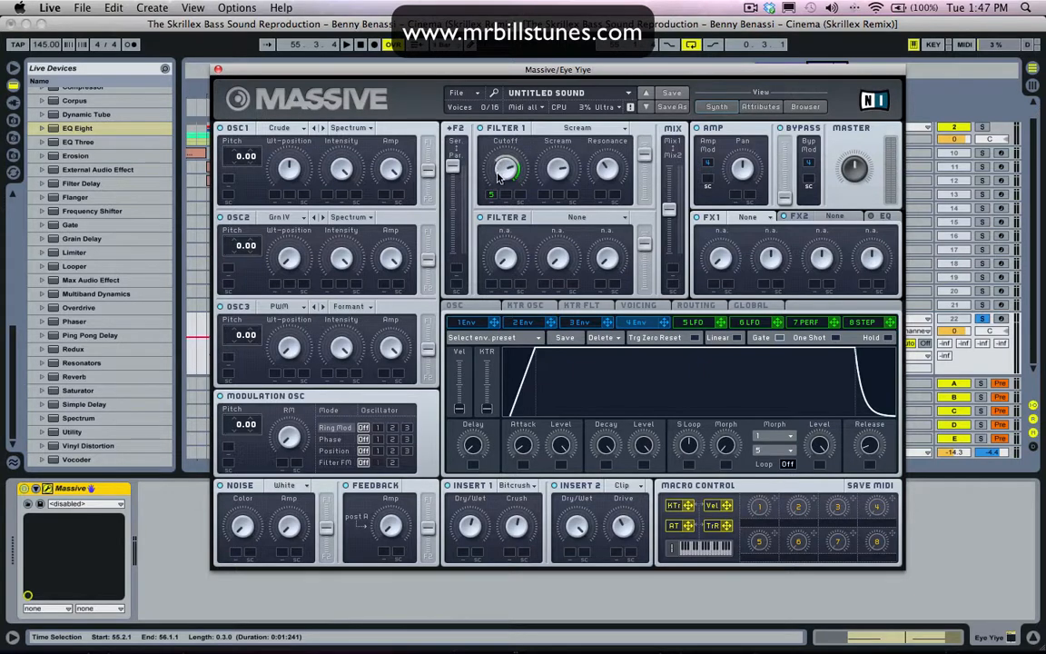
{"action": "left_click", "coordinate": [693, 324]}
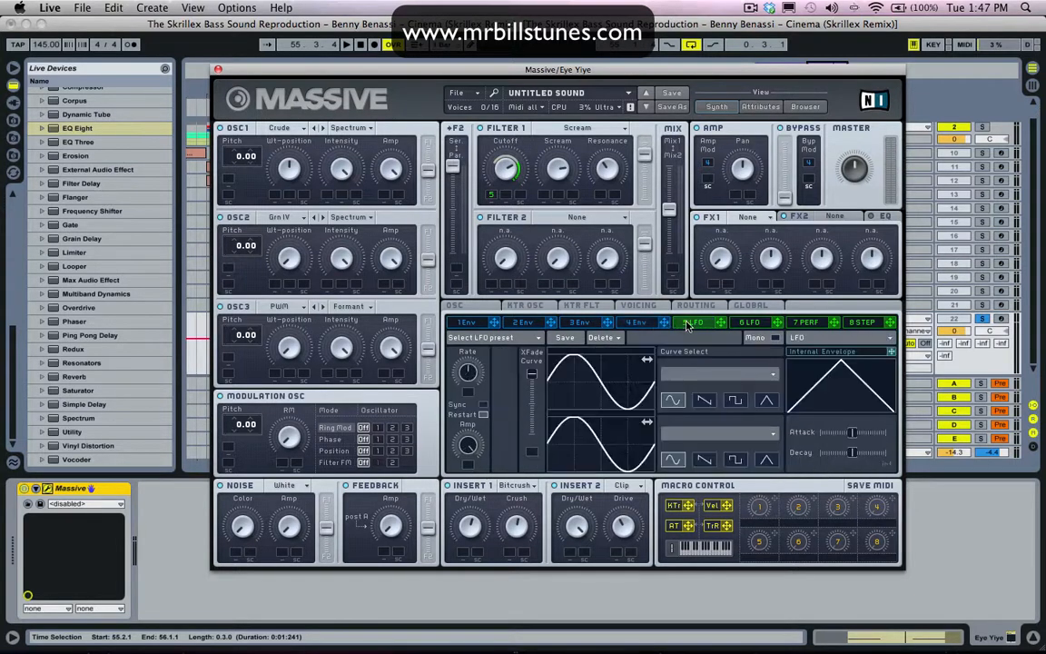
{"action": "left_click", "coordinate": [694, 323]}
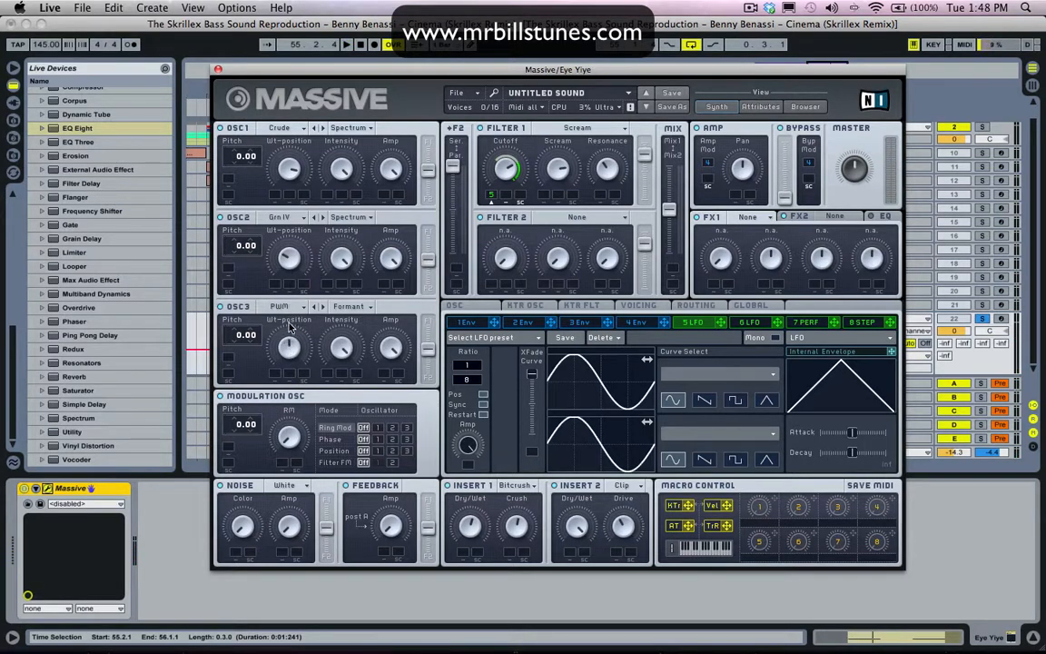
{"action": "mouse_move", "coordinate": [291, 343]}
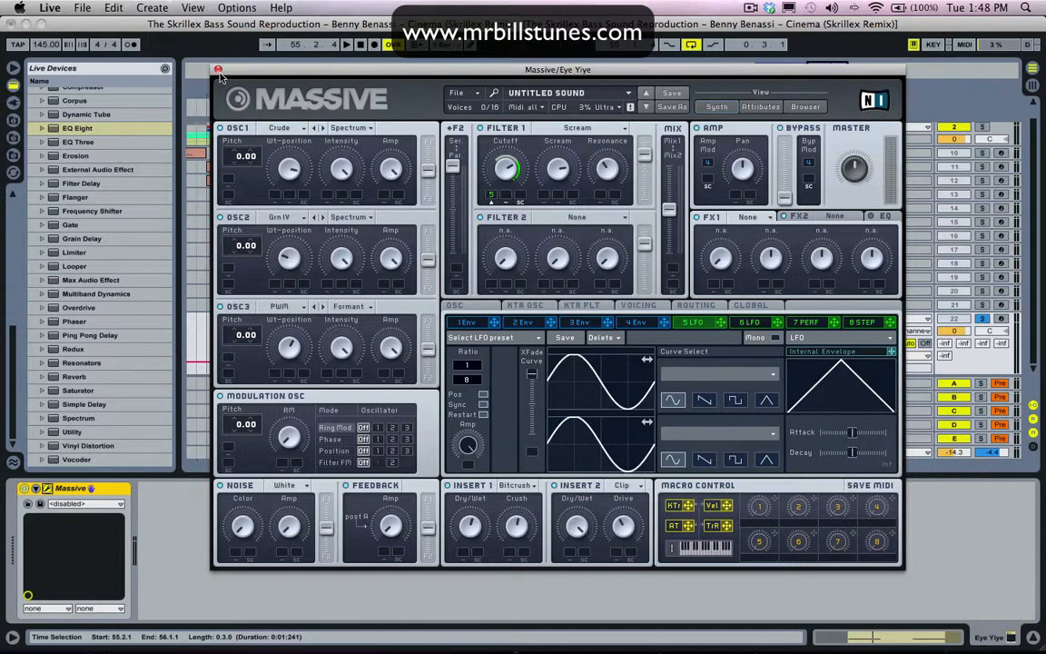
Close Massive and copy the Wow Wow track's Vocal Rack after Massive on the growl bass track, showing its Chain Selector envelope.
{"action": "left_click", "coordinate": [218, 69]}
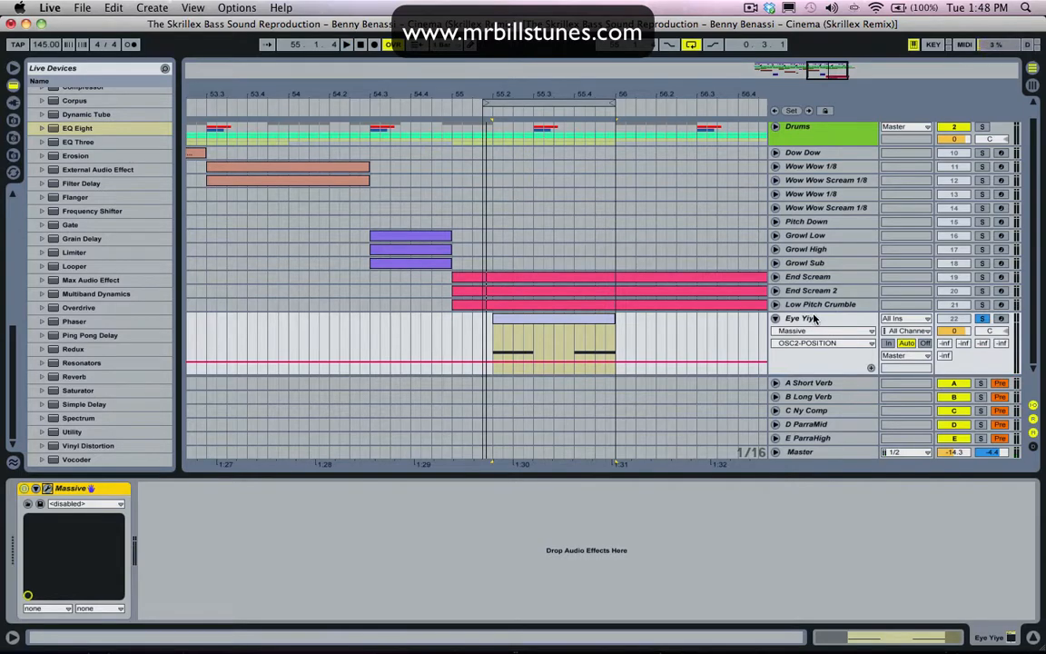
{"action": "left_click", "coordinate": [810, 167]}
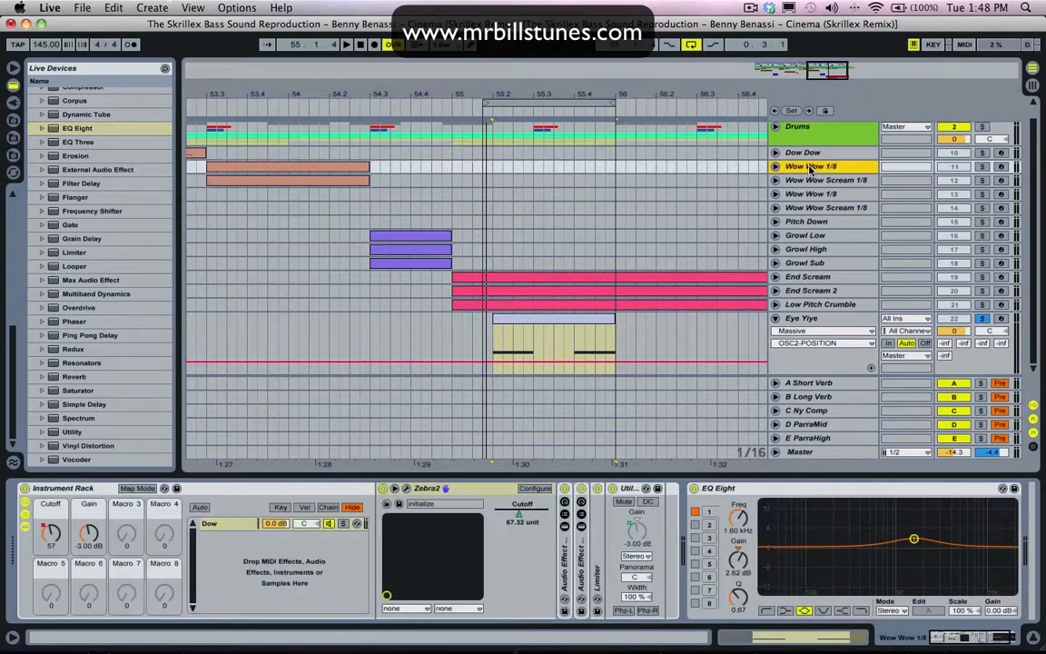
{"action": "left_click", "coordinate": [810, 168]}
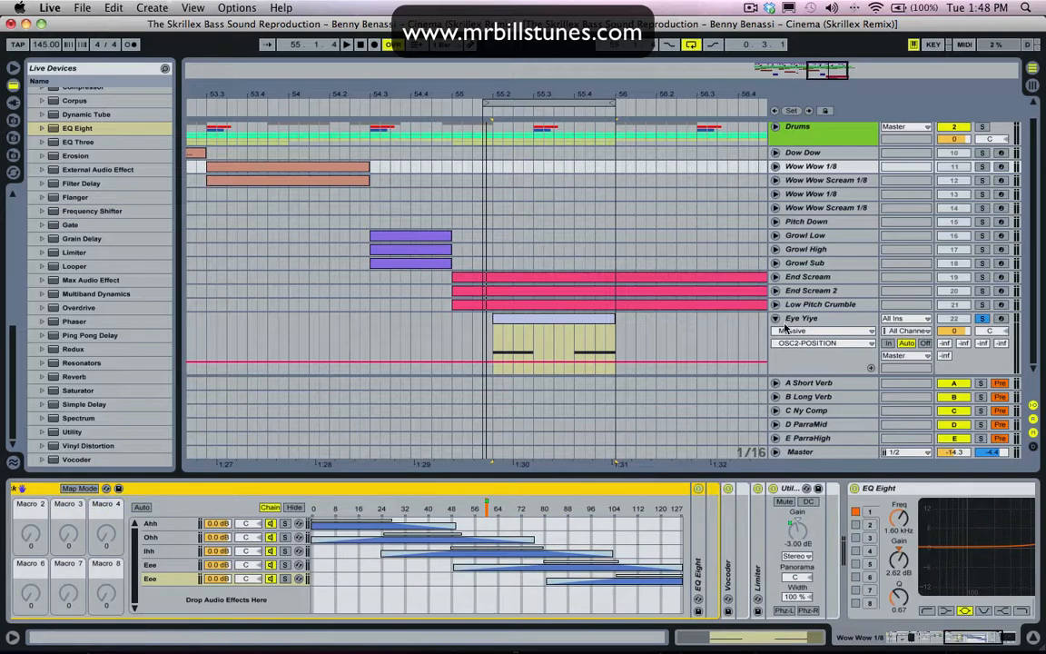
{"action": "left_click", "coordinate": [803, 318]}
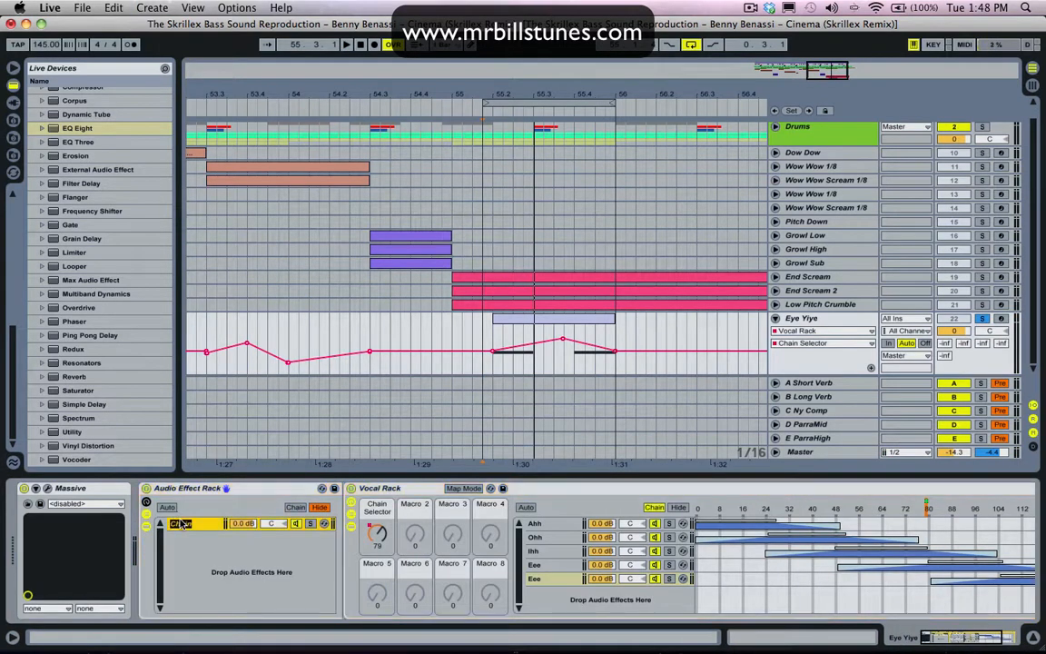
Create a new Dry chain beside Vocal in the Audio Effect Rack and bring up the EQ Eight after it.
{"action": "right_click", "coordinate": [251, 571]}
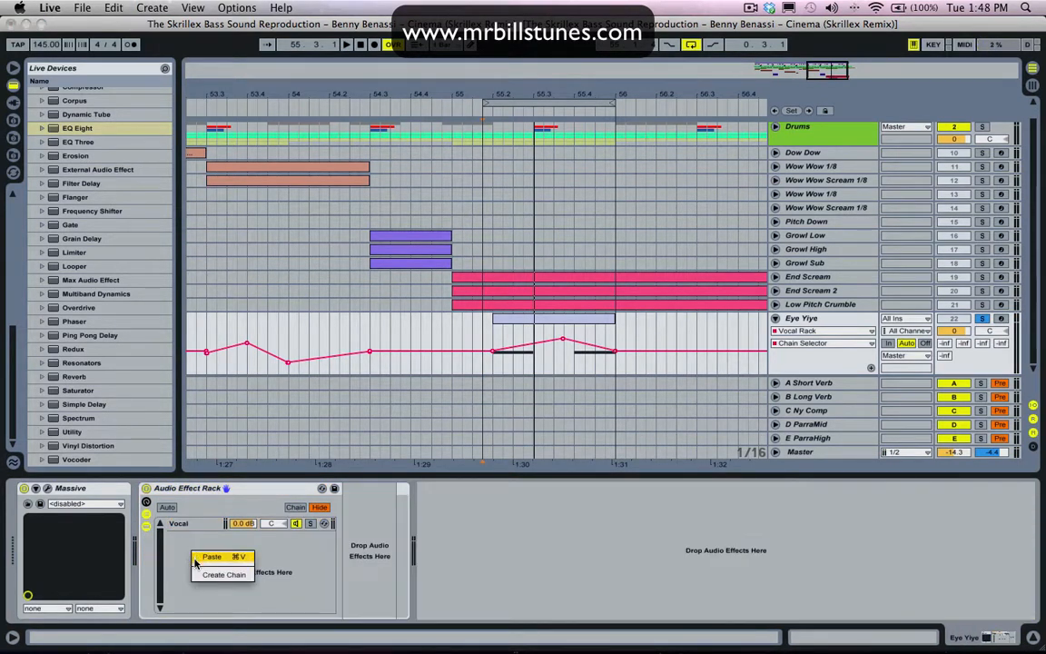
{"action": "left_click", "coordinate": [224, 574]}
{"action": "type", "text": "Dry"}
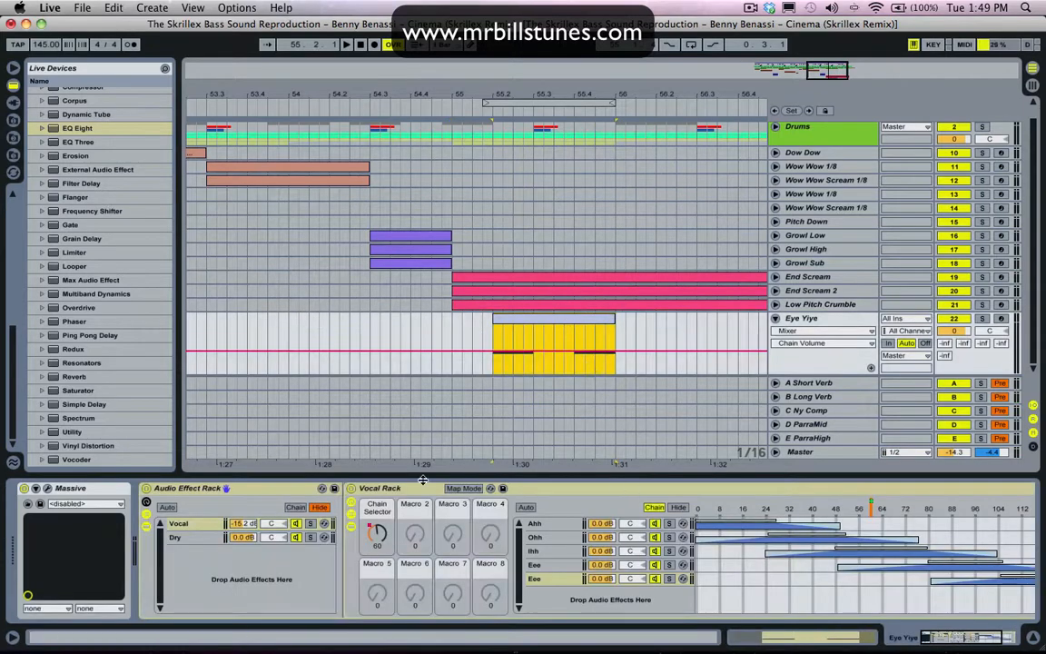
{"action": "left_click", "coordinate": [76, 156]}
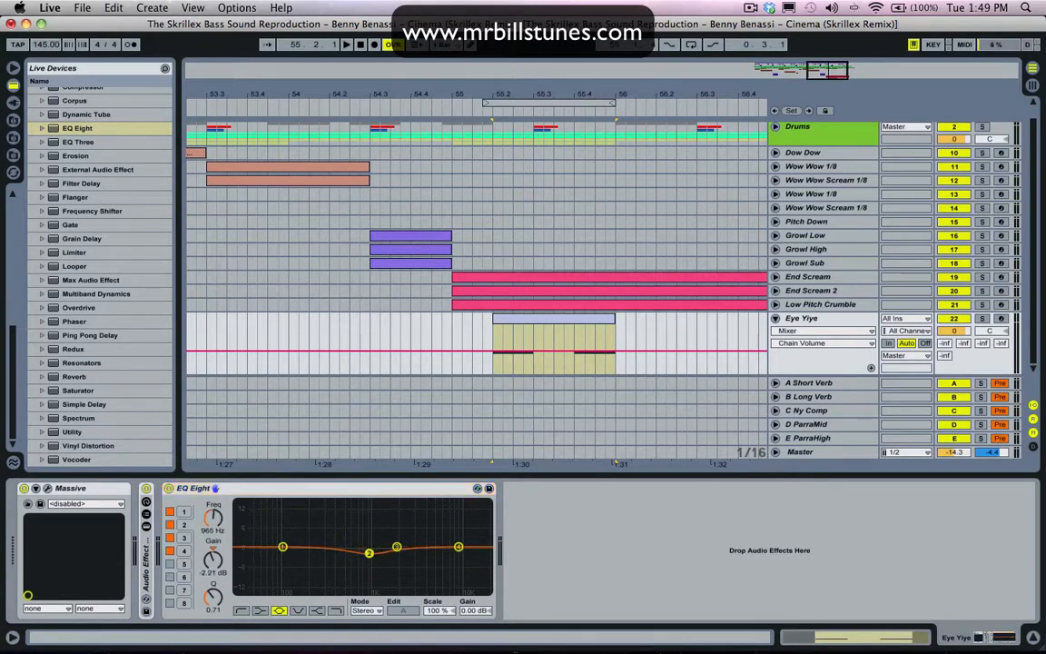
Pull an EQ Eight band down twice to carve a deep mid-range notch on the growl track.
{"action": "left_click_drag", "start_coordinate": [368, 549], "coordinate": [368, 558]}
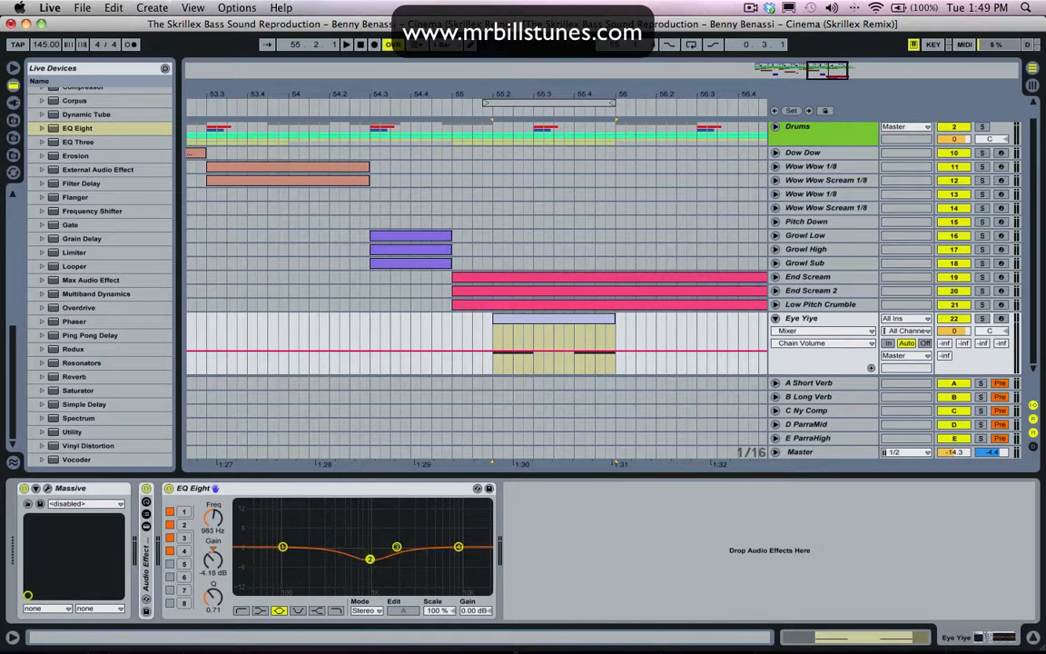
{"action": "left_click_drag", "start_coordinate": [371, 558], "coordinate": [371, 567]}
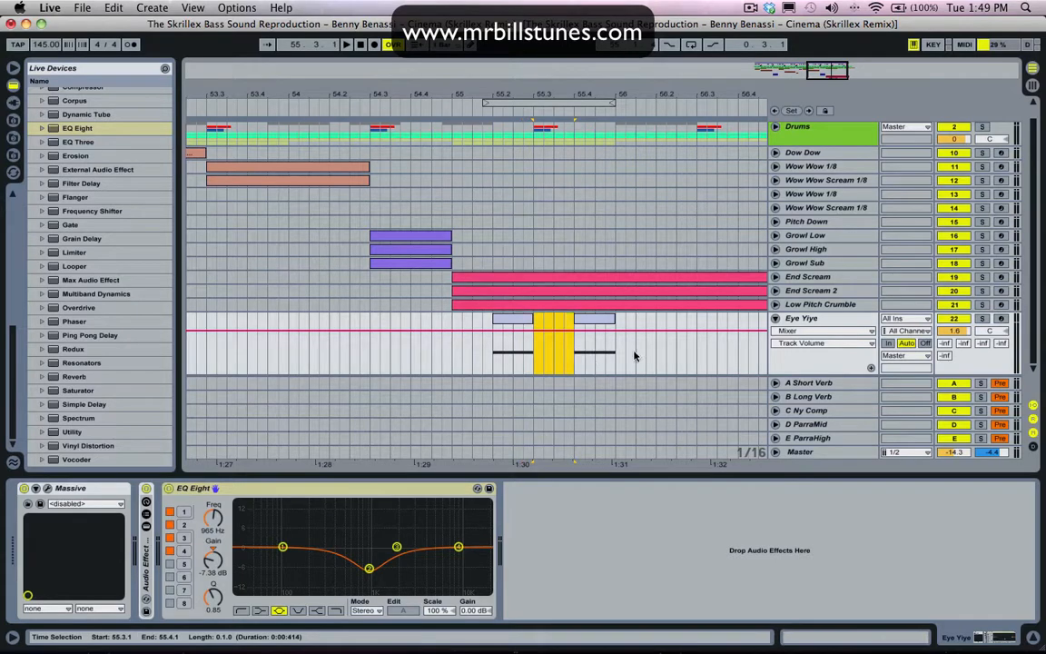
Insert a track below the growl bass, name it Dirty Growl and choose its input source.
{"action": "left_click", "coordinate": [803, 318]}
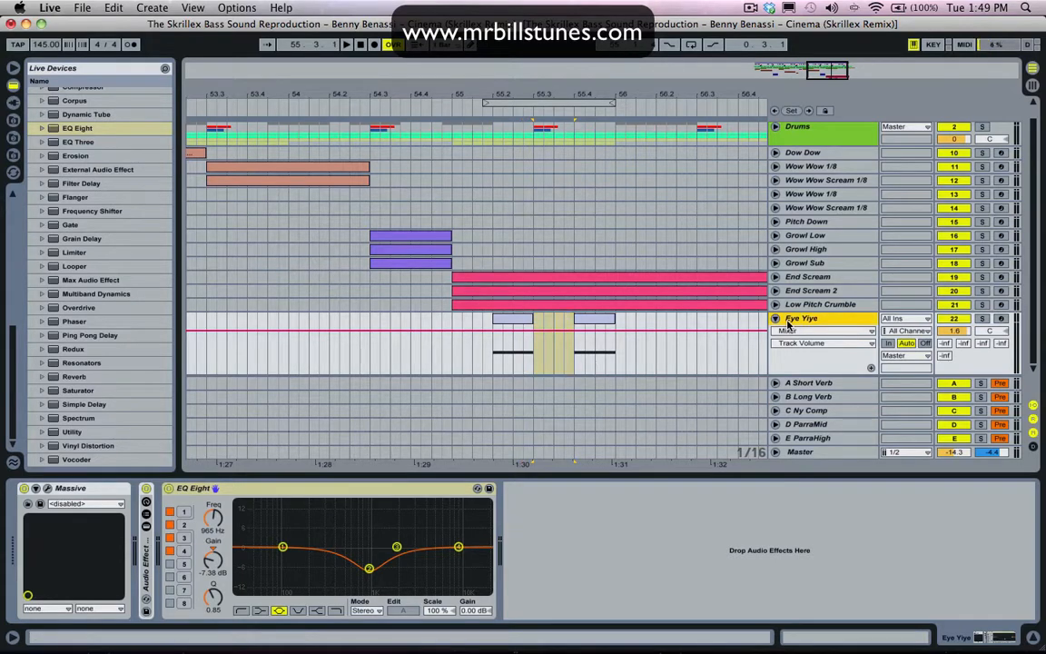
{"action": "left_click", "coordinate": [152, 7]}
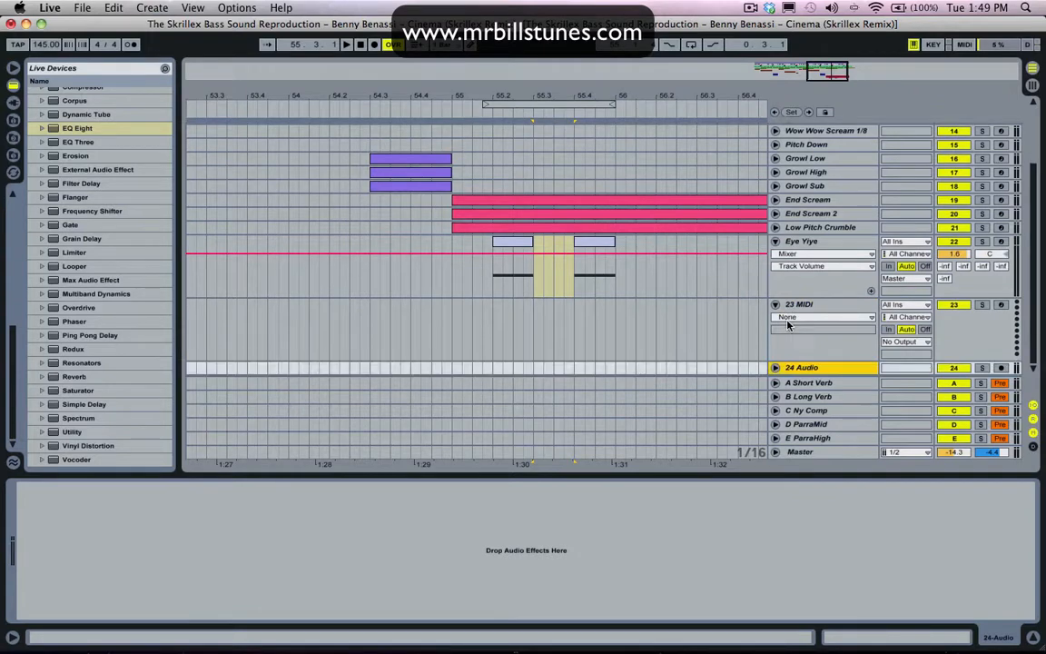
{"action": "left_click", "coordinate": [800, 318]}
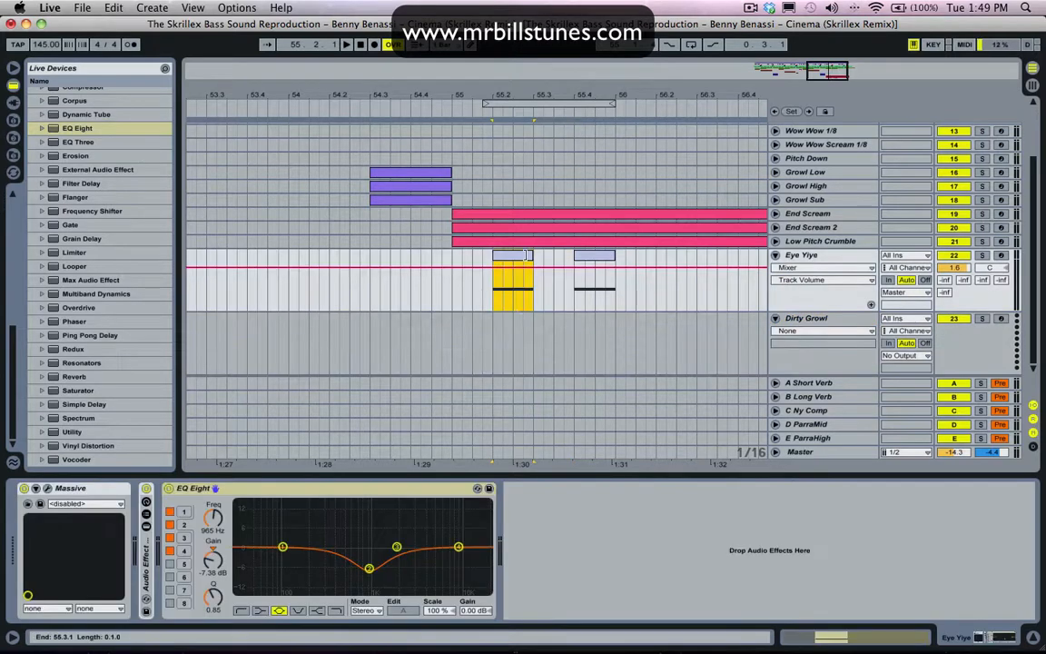
{"action": "left_click", "coordinate": [807, 318]}
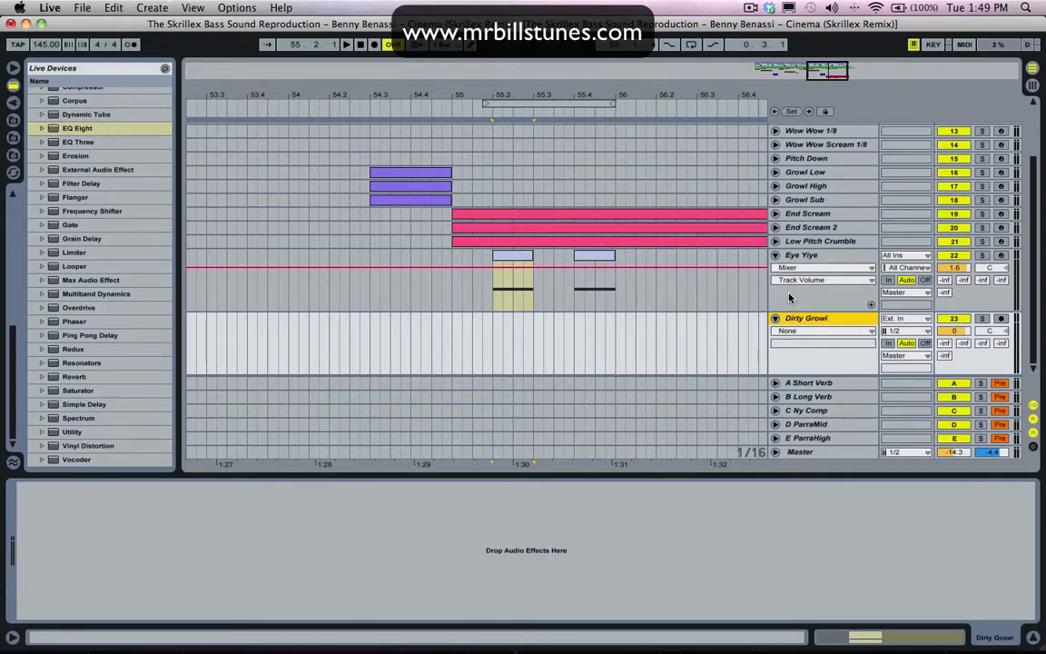
Record the bass into Dirty Growl and bring its two short clips near bar 30 into the clip editor.
{"action": "left_click", "coordinate": [904, 318]}
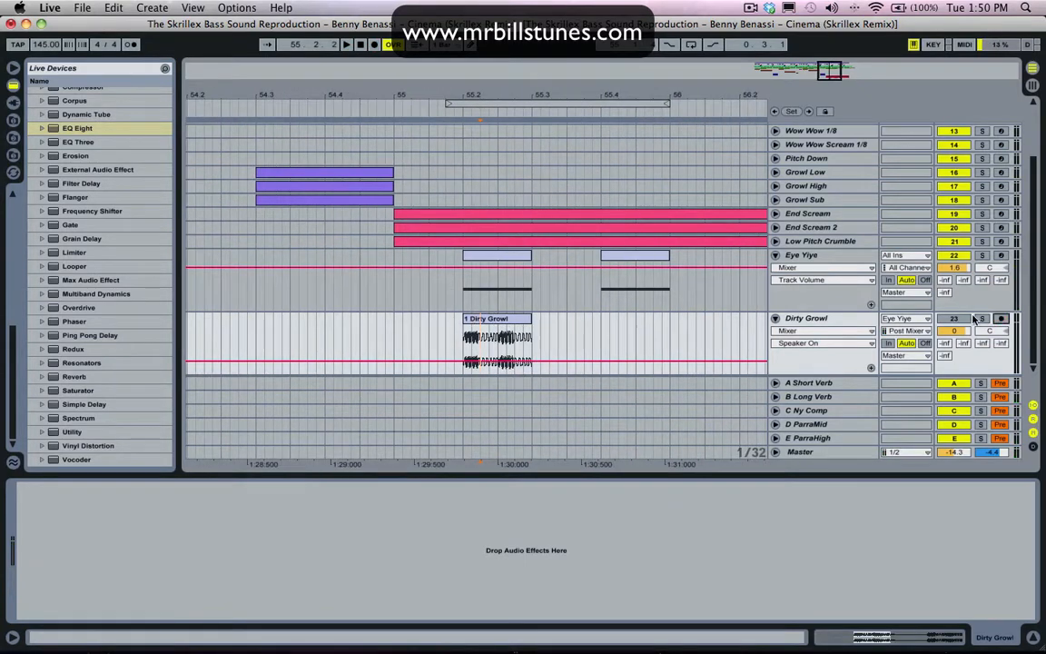
{"action": "left_click", "coordinate": [498, 349]}
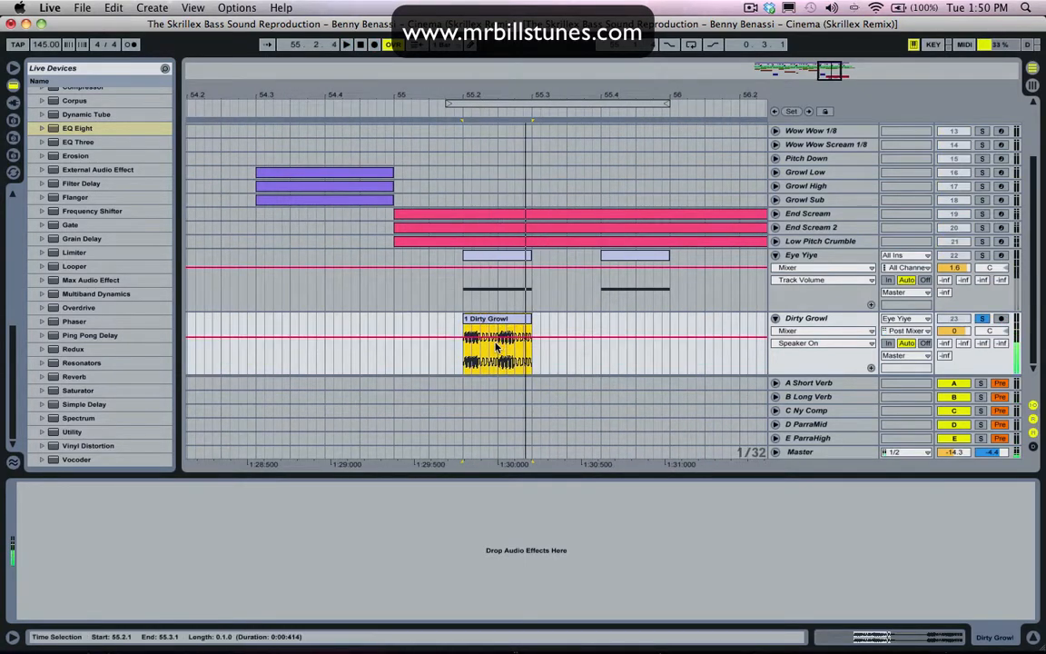
{"action": "left_click", "coordinate": [498, 349]}
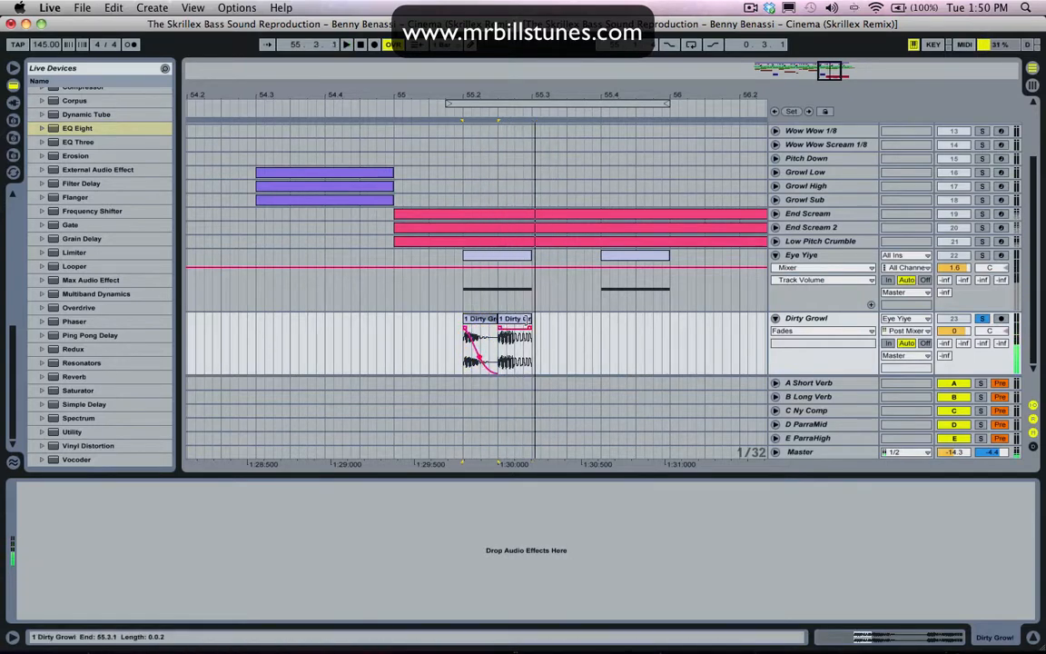
{"action": "left_click", "coordinate": [516, 341]}
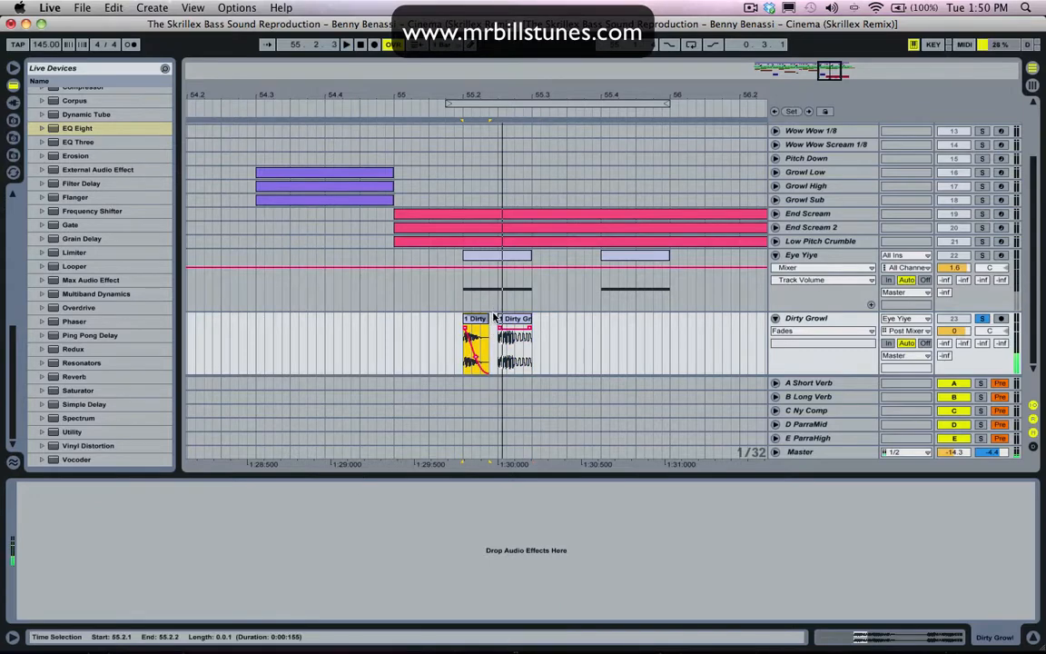
{"action": "double_click", "coordinate": [476, 342]}
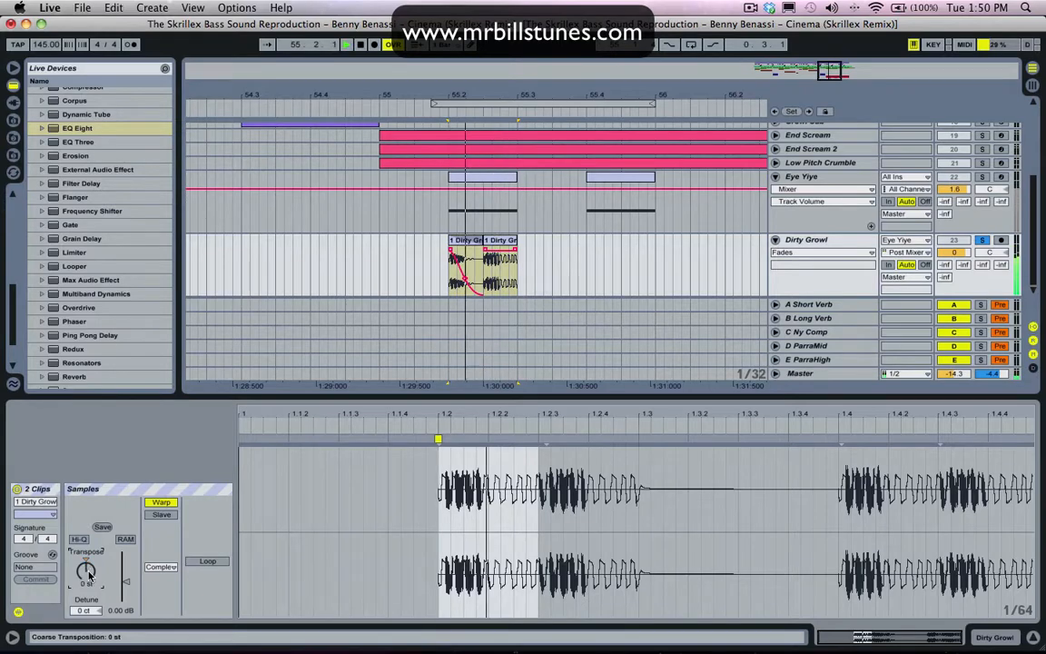
Duplicate the Dirty Growl clip pair and draw Vocal Rack chain-selector breakpoints across both pairs.
{"action": "left_click", "coordinate": [803, 176]}
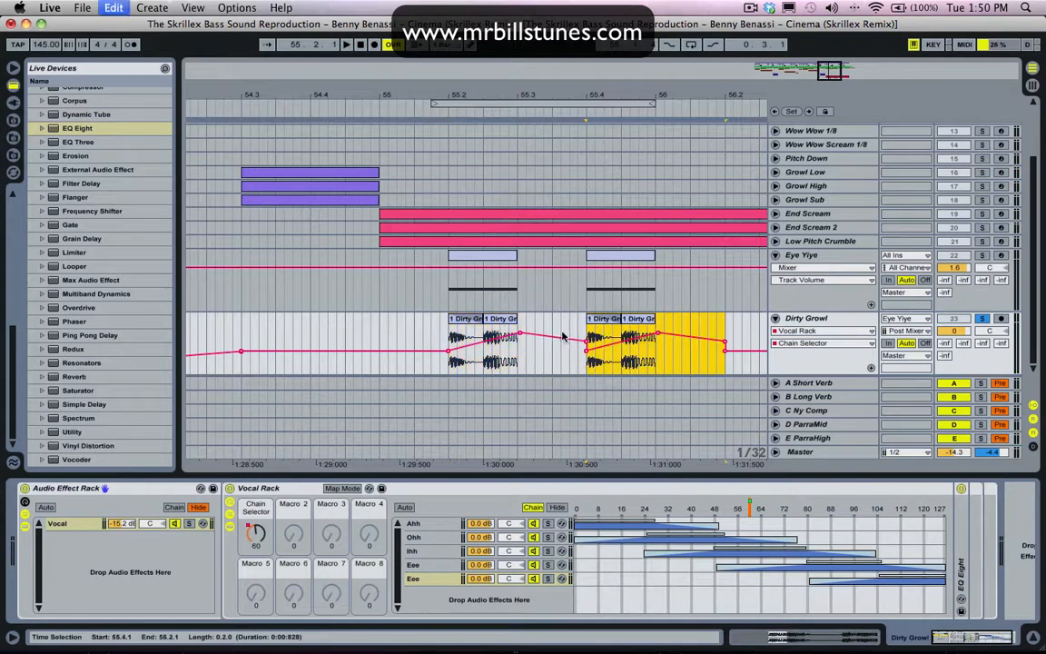
{"action": "left_click", "coordinate": [650, 343]}
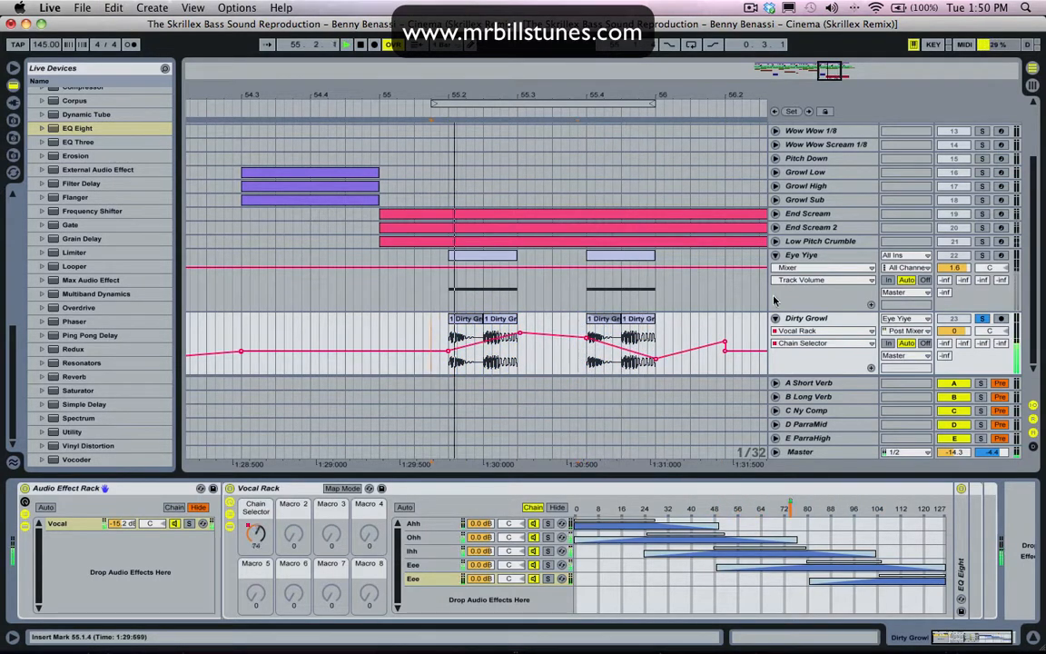
{"action": "left_click", "coordinate": [981, 255]}
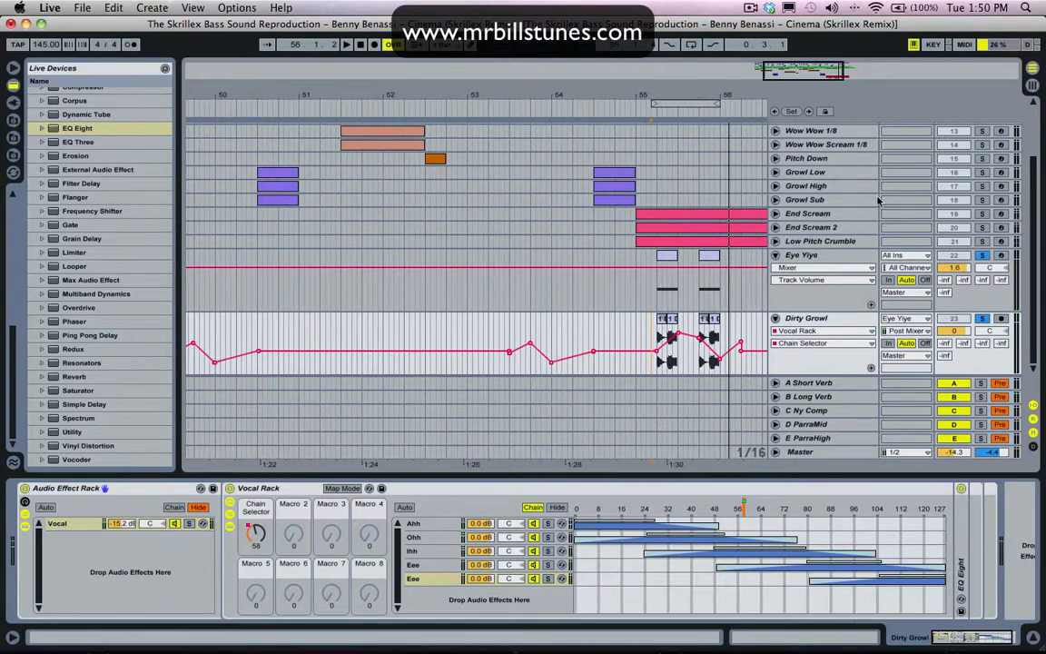
{"action": "left_click", "coordinate": [802, 255]}
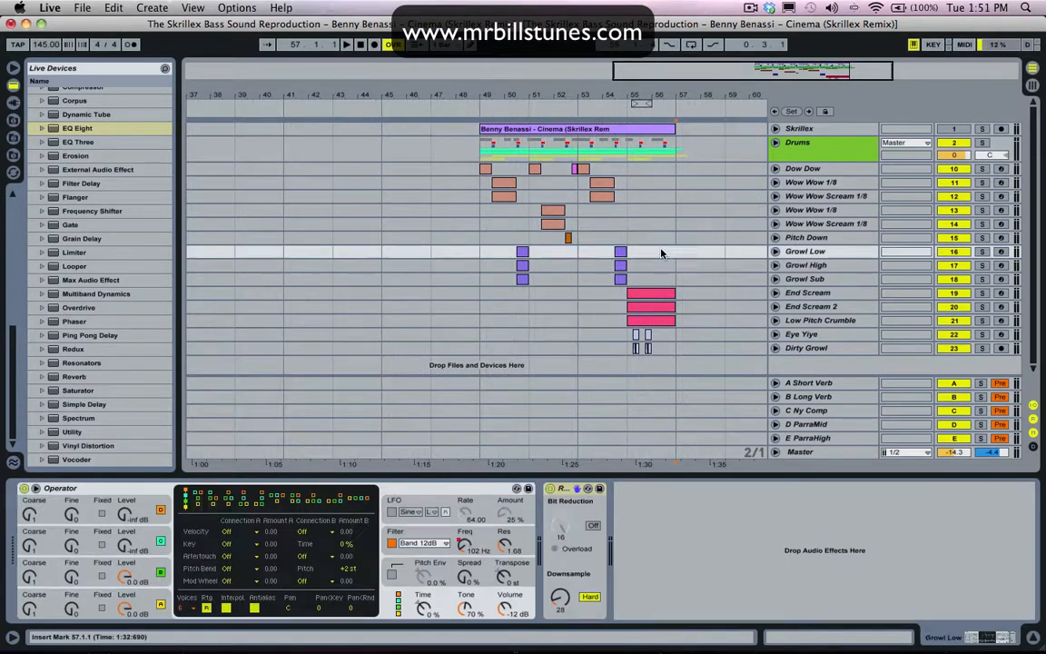
{"action": "left_click_drag", "start_coordinate": [483, 254], "coordinate": [663, 254]}
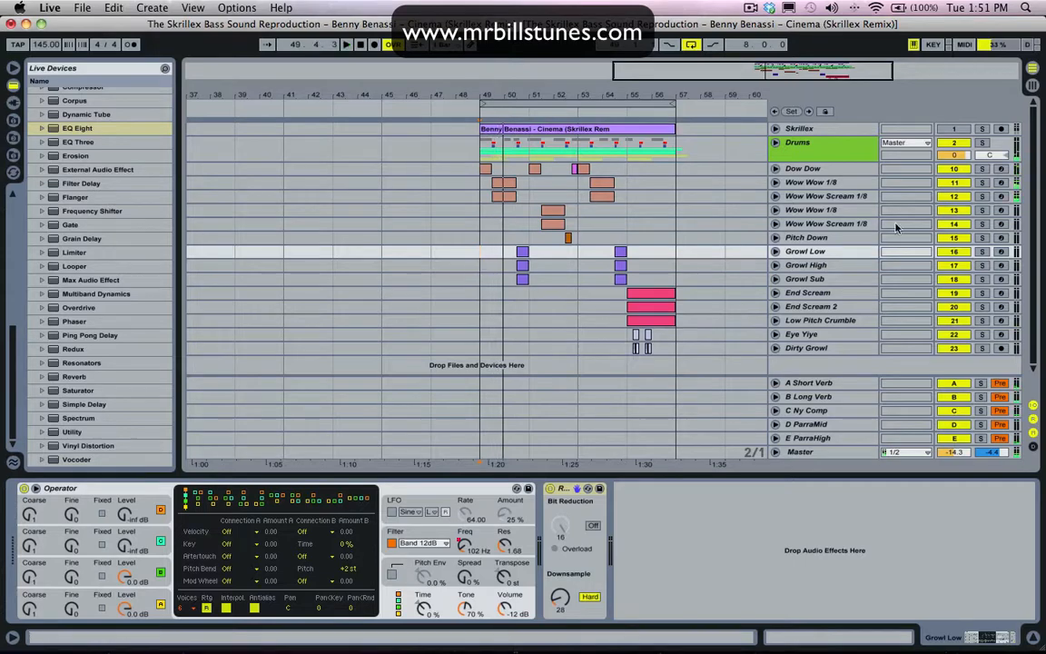
{"action": "left_click", "coordinate": [807, 349]}
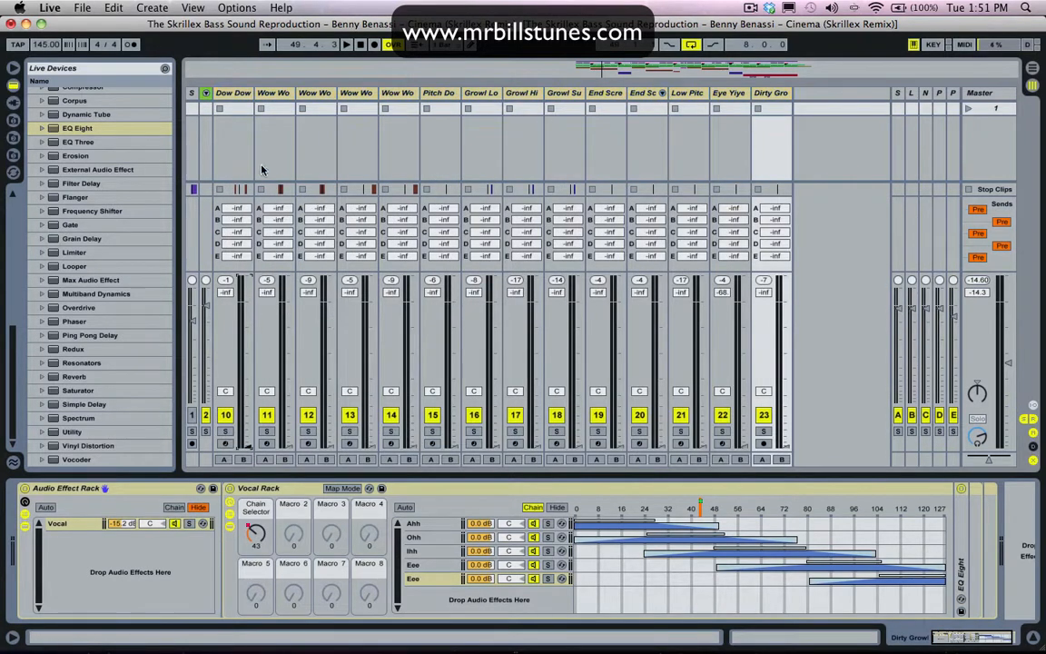
In the Session mixer, raise Dow Dow's Send C into the Ny Comp return to -20.5 dB.
{"action": "left_click", "coordinate": [233, 91]}
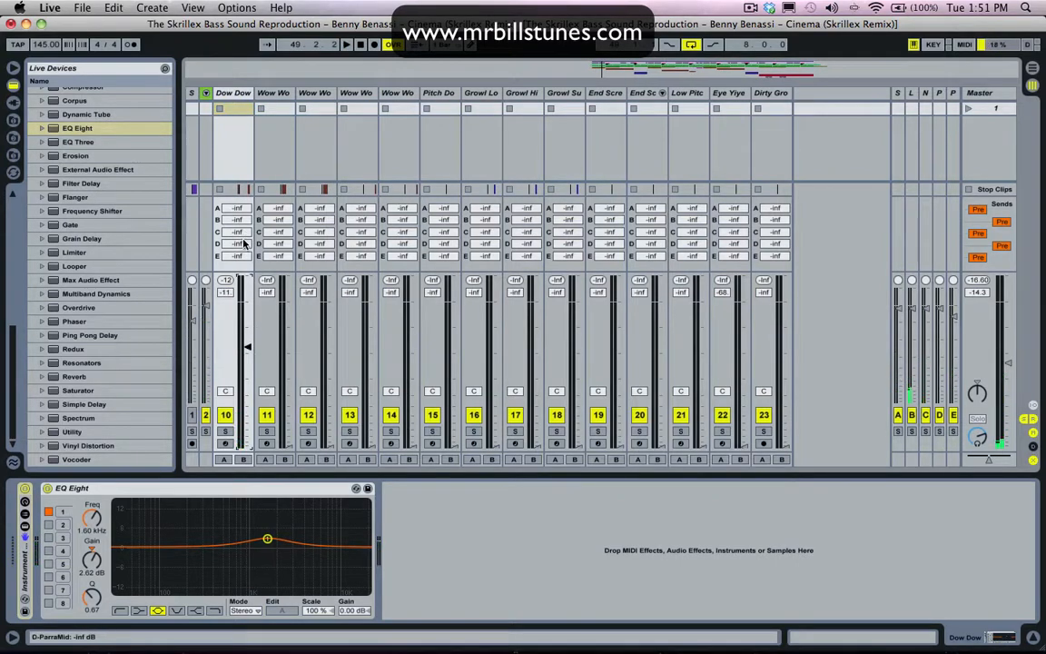
{"action": "left_click", "coordinate": [345, 44]}
{"action": "type", "text": "-30"}
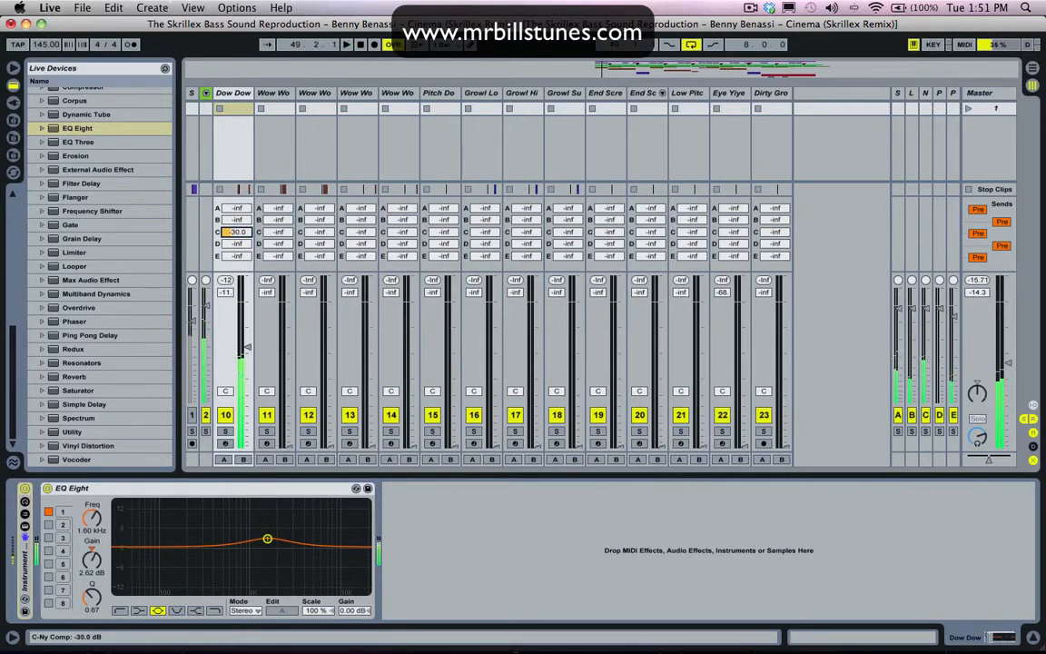
{"action": "left_click_drag", "start_coordinate": [236, 232], "coordinate": [240, 229]}
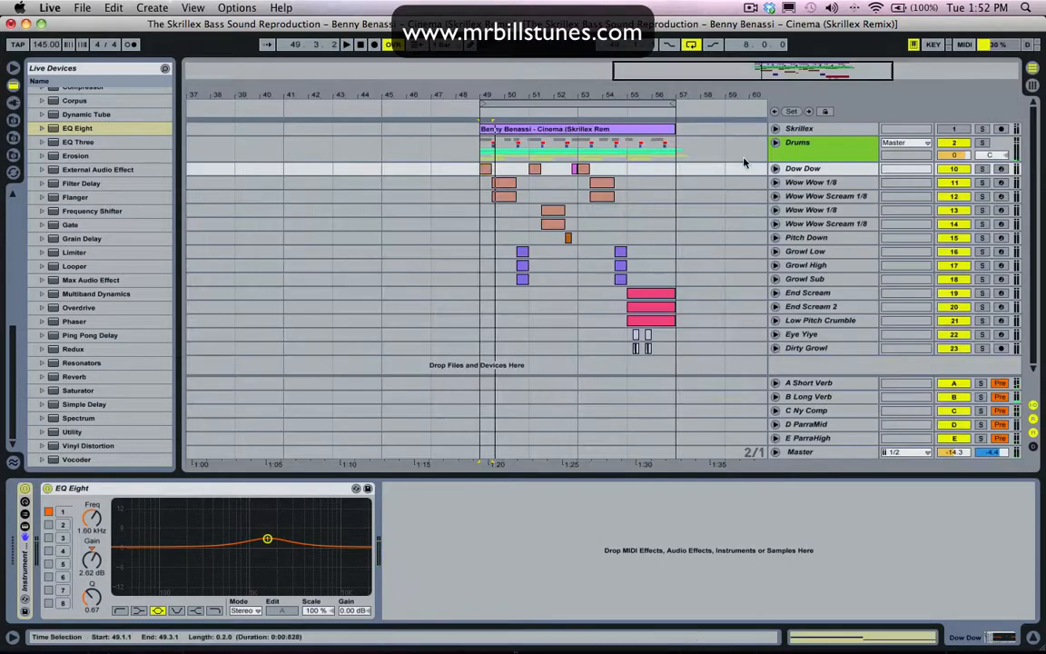
Group the bass tracks from Dow Dow onward into a new group track named Bass.
{"action": "left_click", "coordinate": [806, 349]}
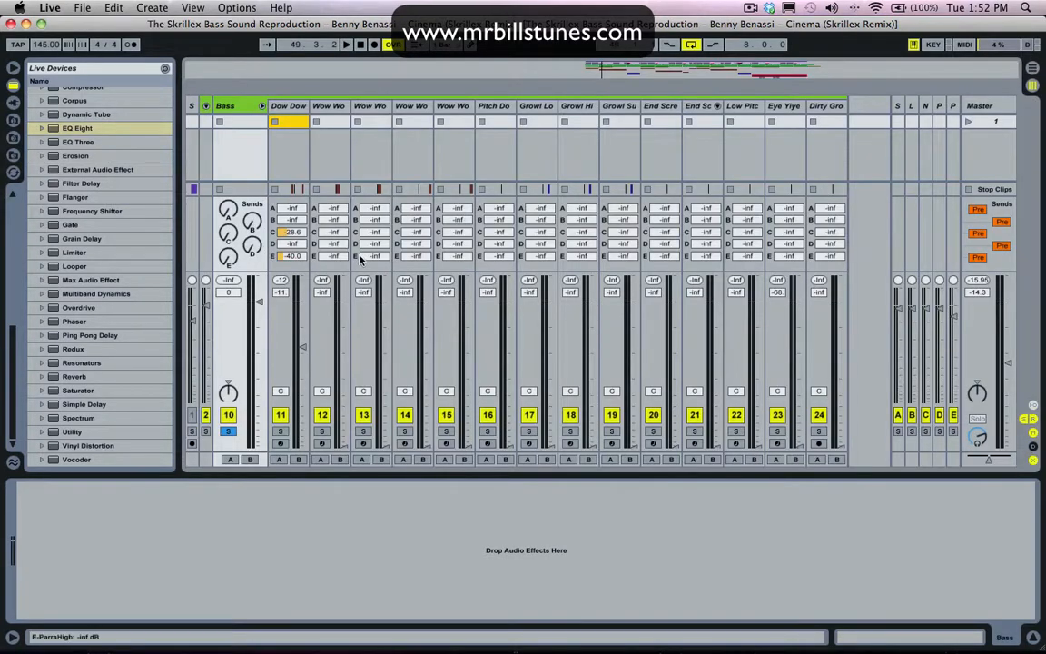
Set each Wow Wow track's Ny Comp and ParraHigh sends and raise a Wow Wow fader to about -17.7 dB.
{"action": "left_click", "coordinate": [345, 44]}
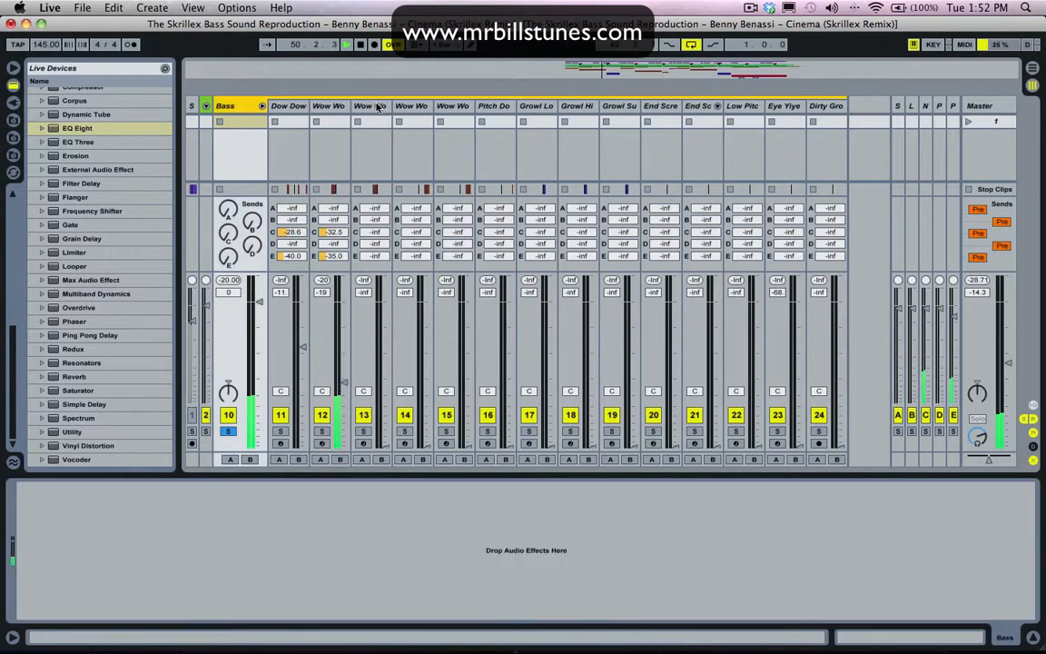
{"action": "left_click", "coordinate": [371, 105]}
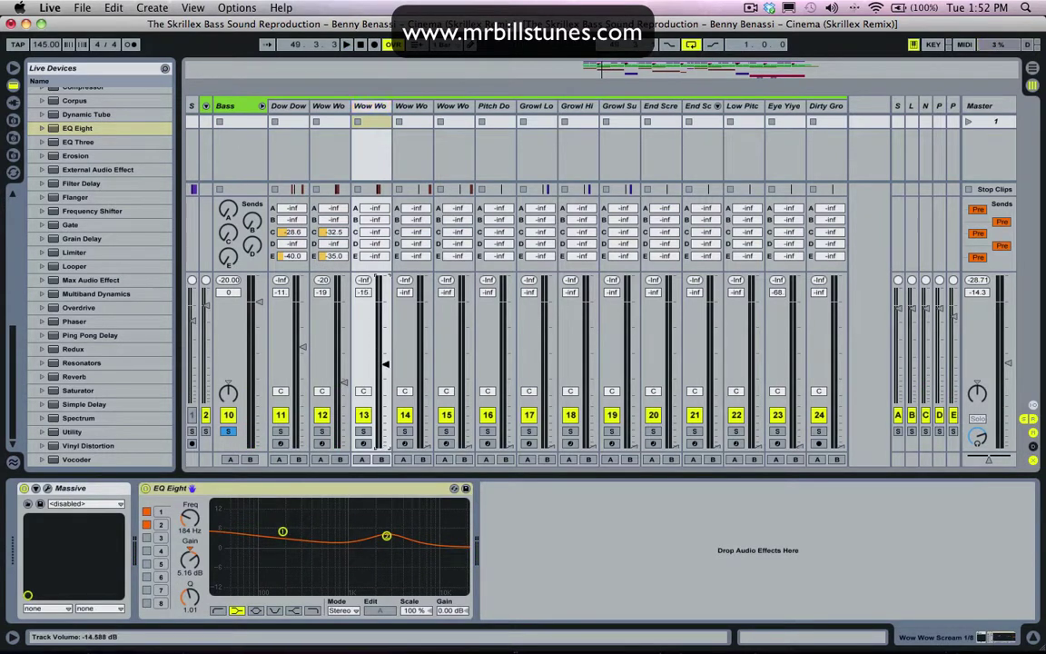
{"action": "left_click", "coordinate": [346, 43]}
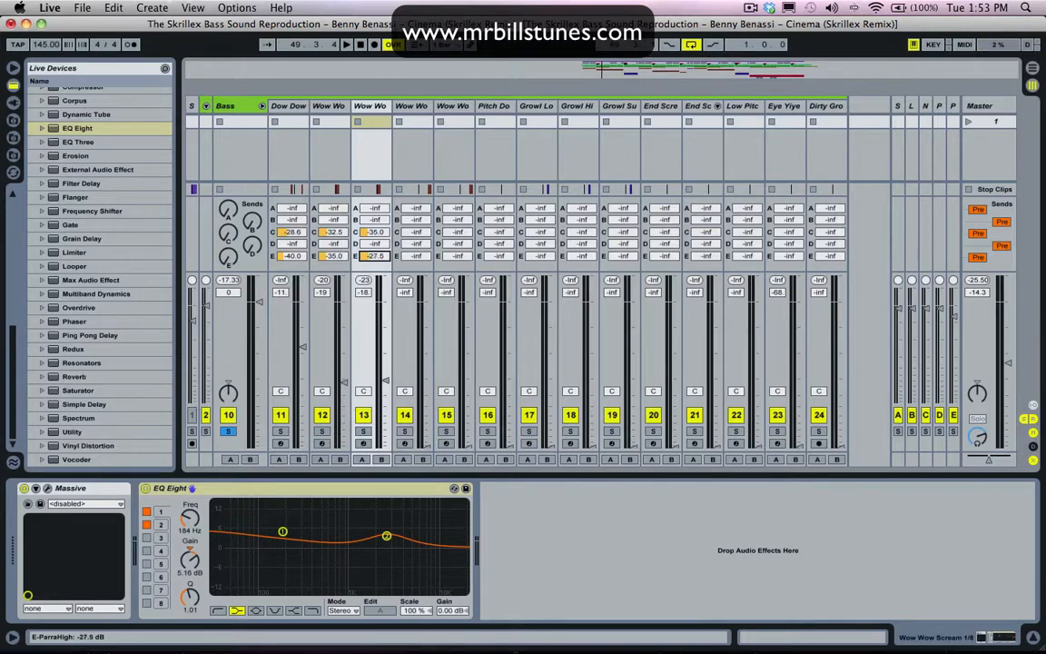
{"action": "left_click", "coordinate": [345, 44]}
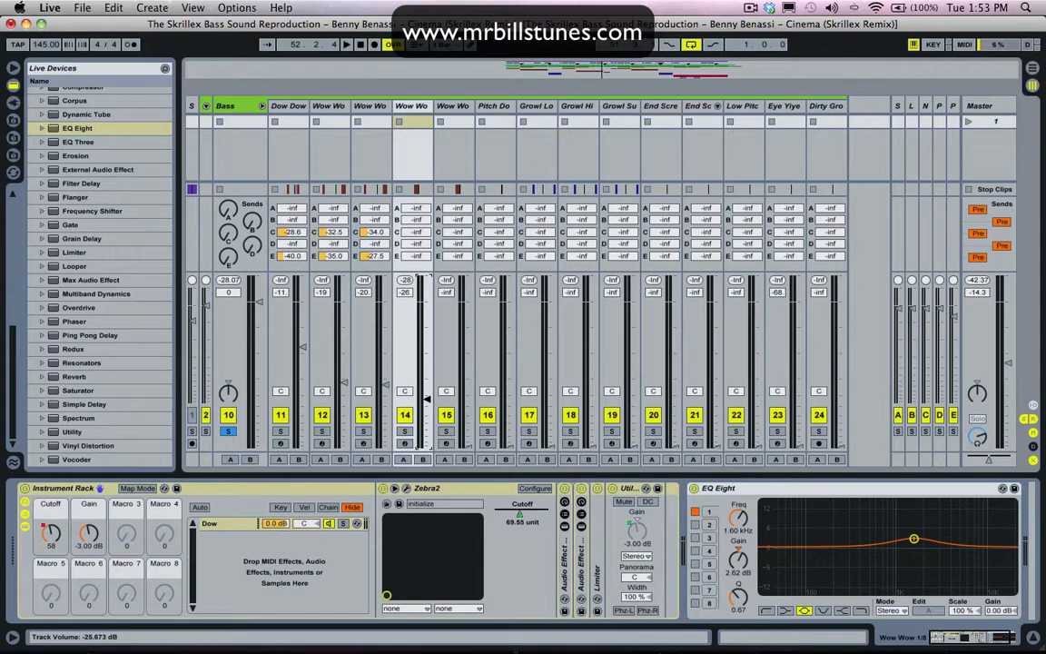
{"action": "left_click_drag", "start_coordinate": [426, 400], "coordinate": [427, 376]}
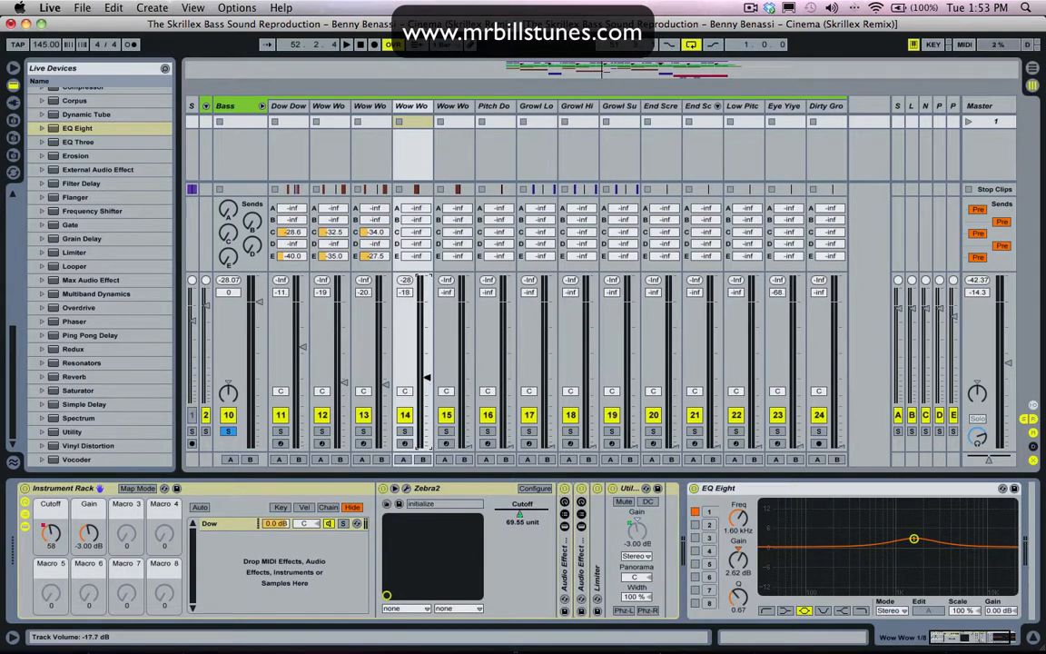
{"action": "left_click", "coordinate": [346, 44]}
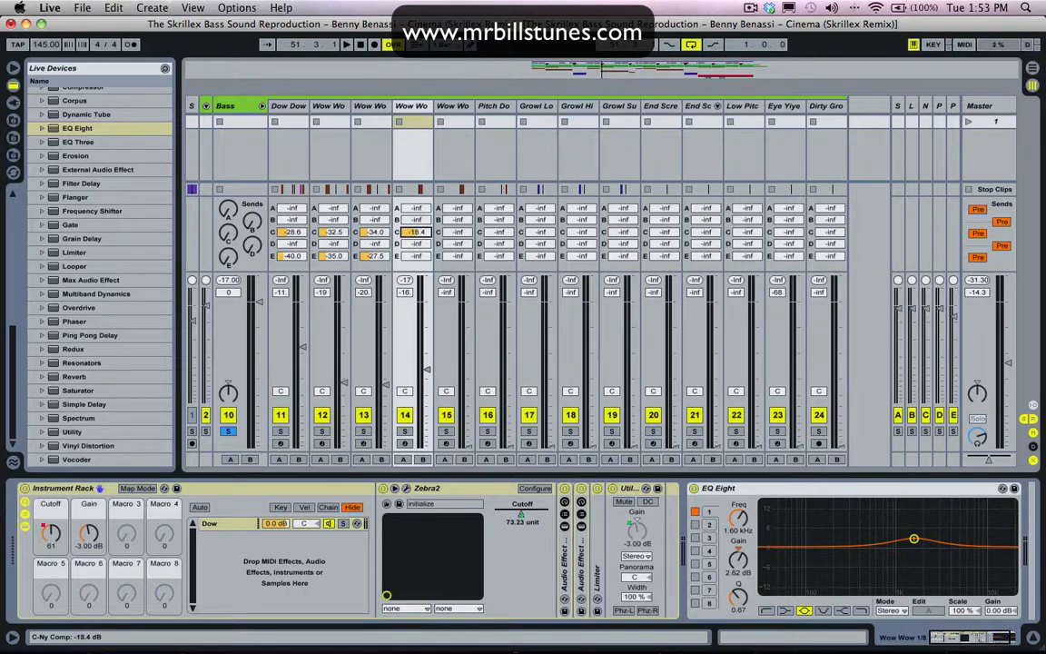
{"action": "left_click", "coordinate": [345, 44]}
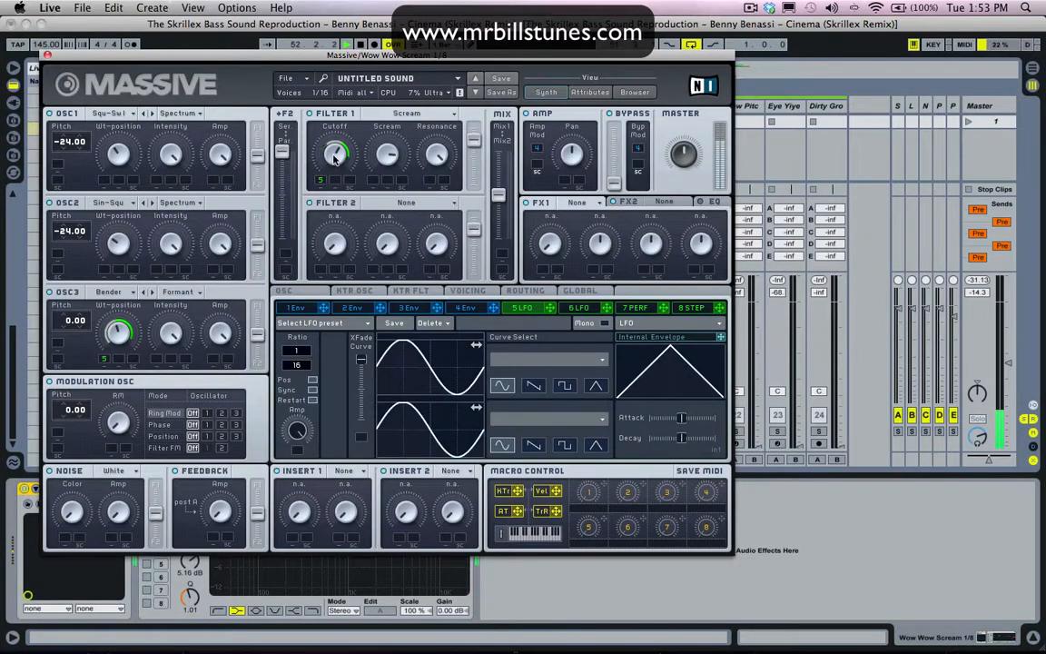
{"action": "left_click_drag", "start_coordinate": [336, 153], "coordinate": [336, 153]}
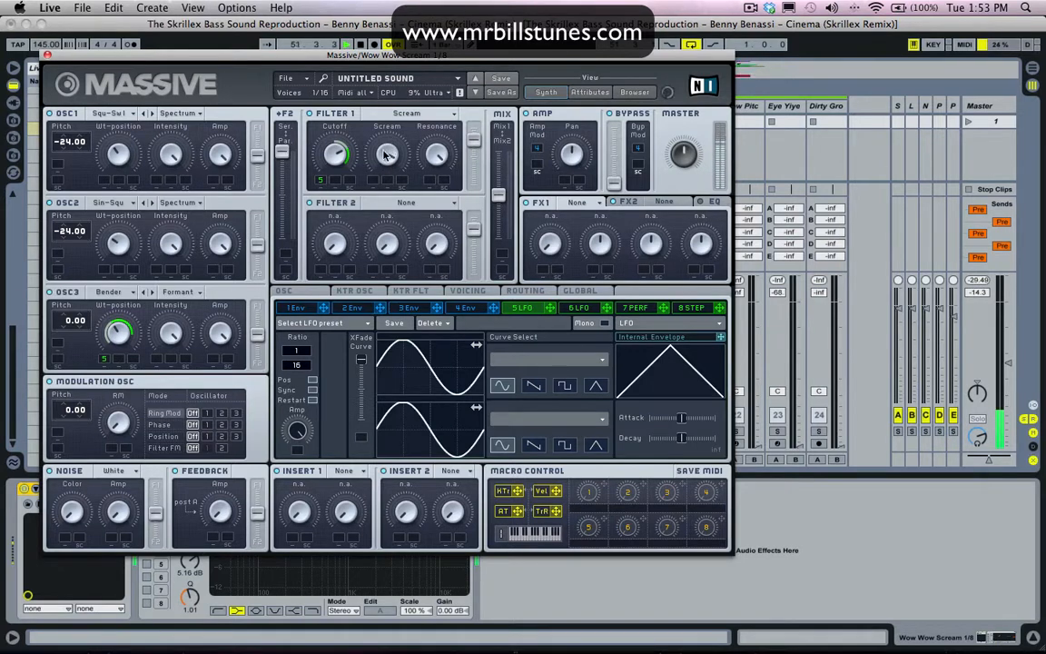
{"action": "mouse_move", "coordinate": [382, 178]}
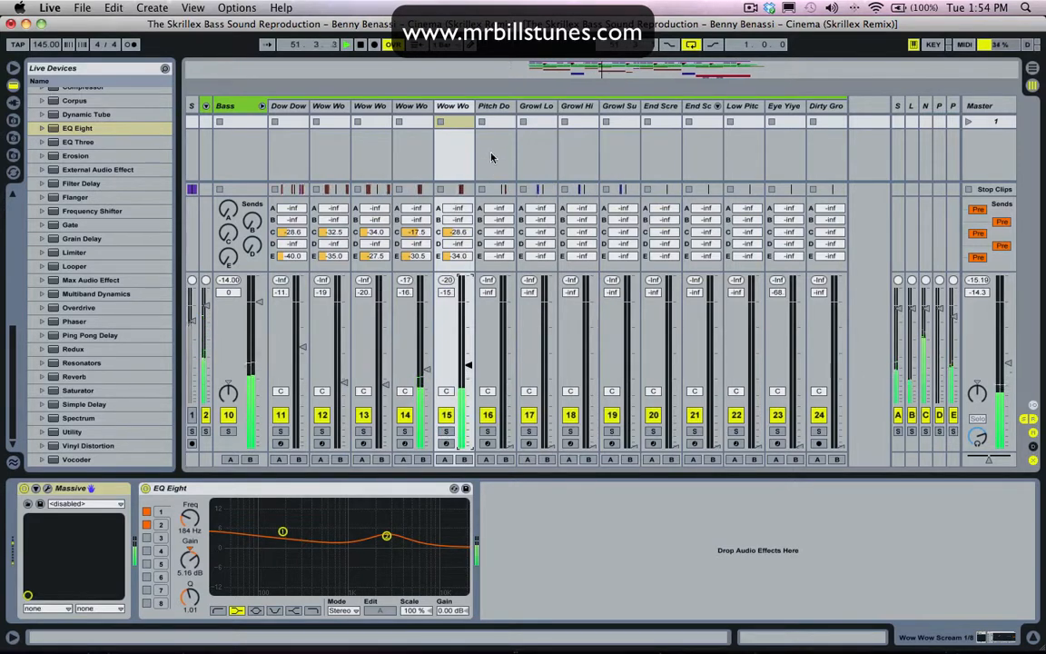
Switch from the Session mixer back to the Arrangement showing the Bass group.
{"action": "left_click", "coordinate": [494, 105]}
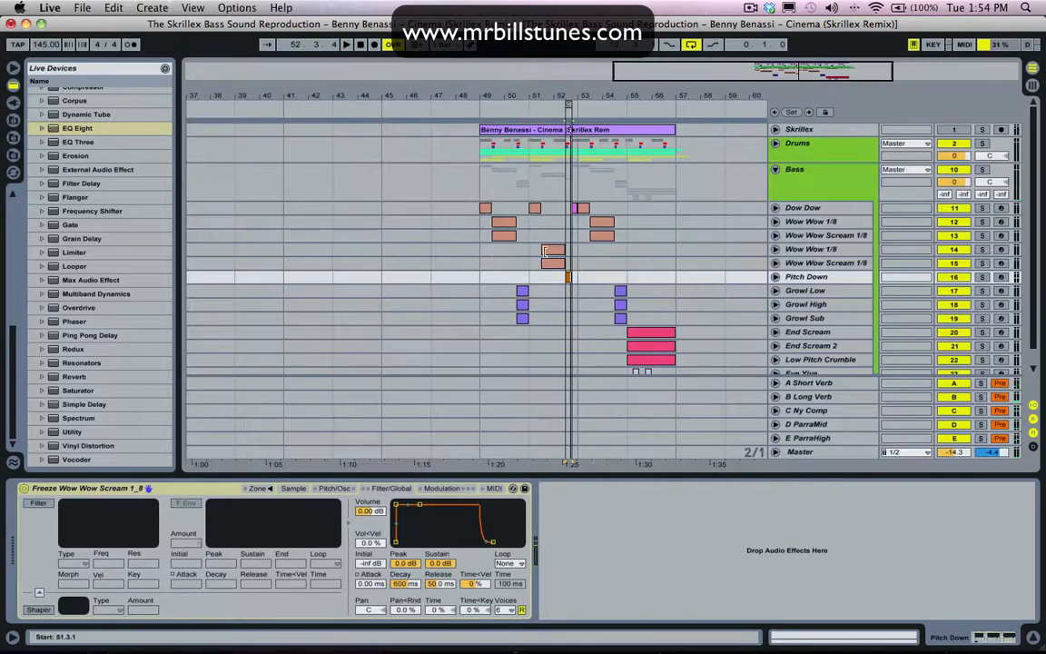
Set the Pitch Down track's Send C and Send E amounts, leaving its volume near -17.6 dB.
{"action": "left_click", "coordinate": [692, 44]}
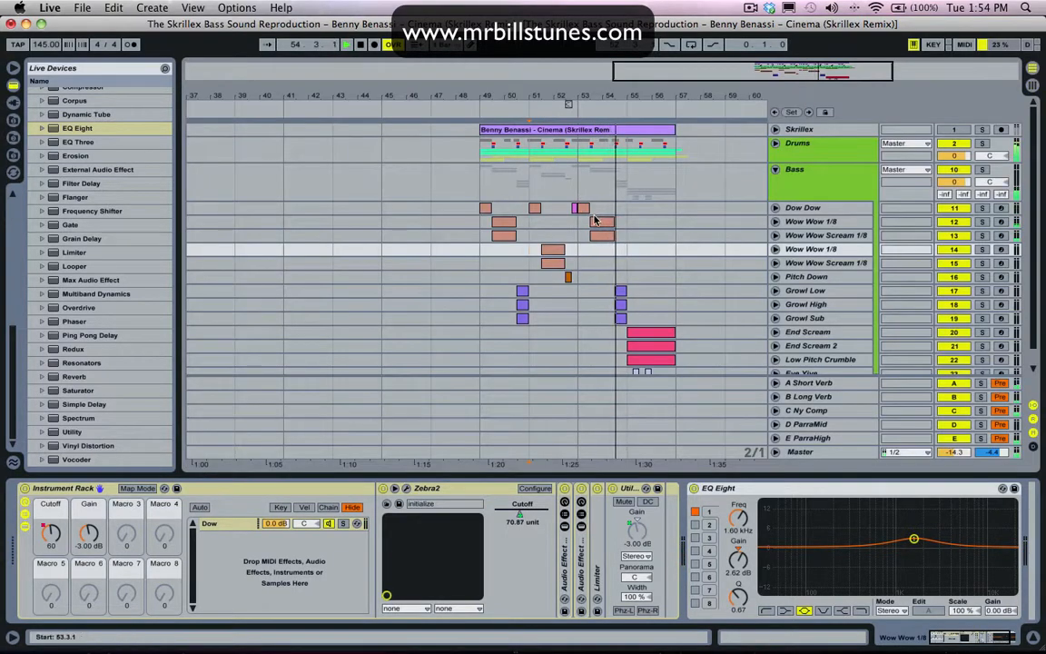
{"action": "left_click", "coordinate": [523, 305]}
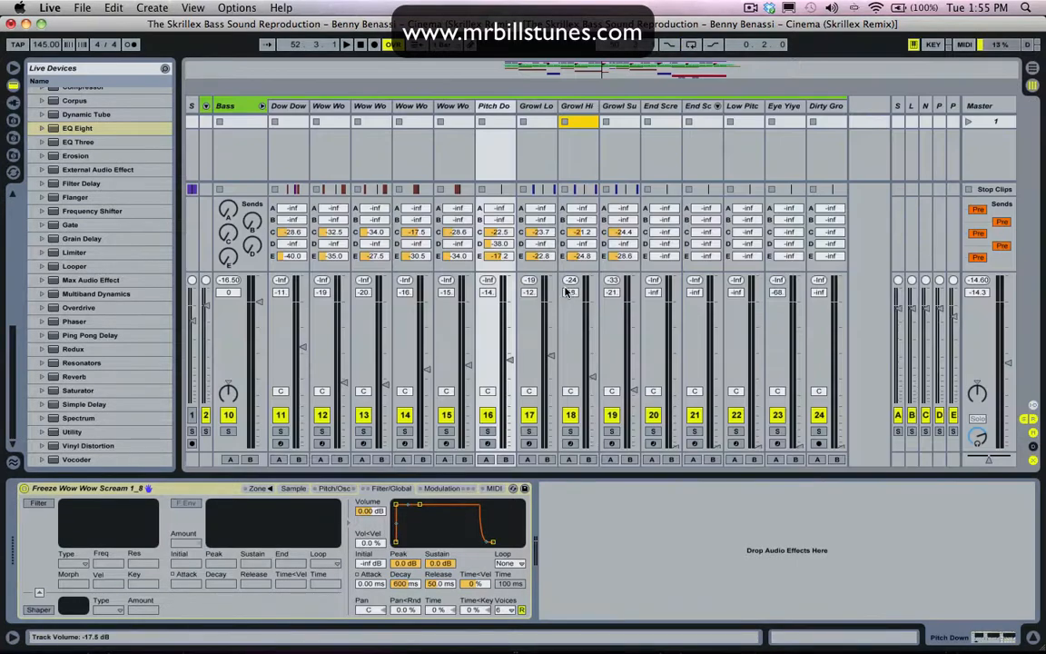
Drag End Scream's Send C knob to set its feed into the My Comp parallel compression return.
{"action": "left_click", "coordinate": [345, 43]}
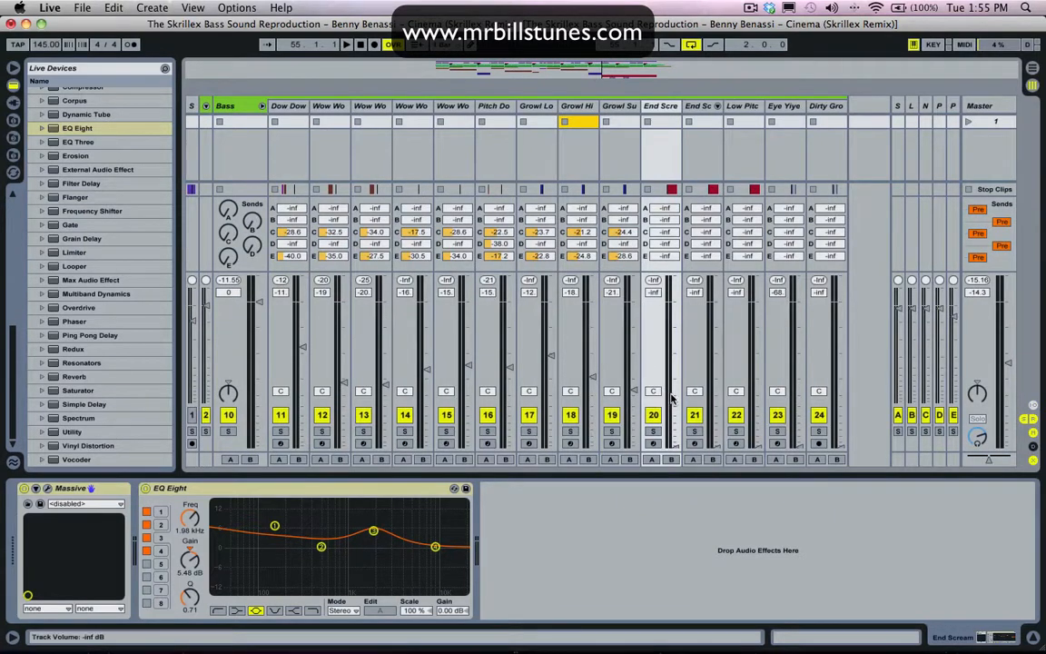
{"action": "left_click", "coordinate": [345, 44]}
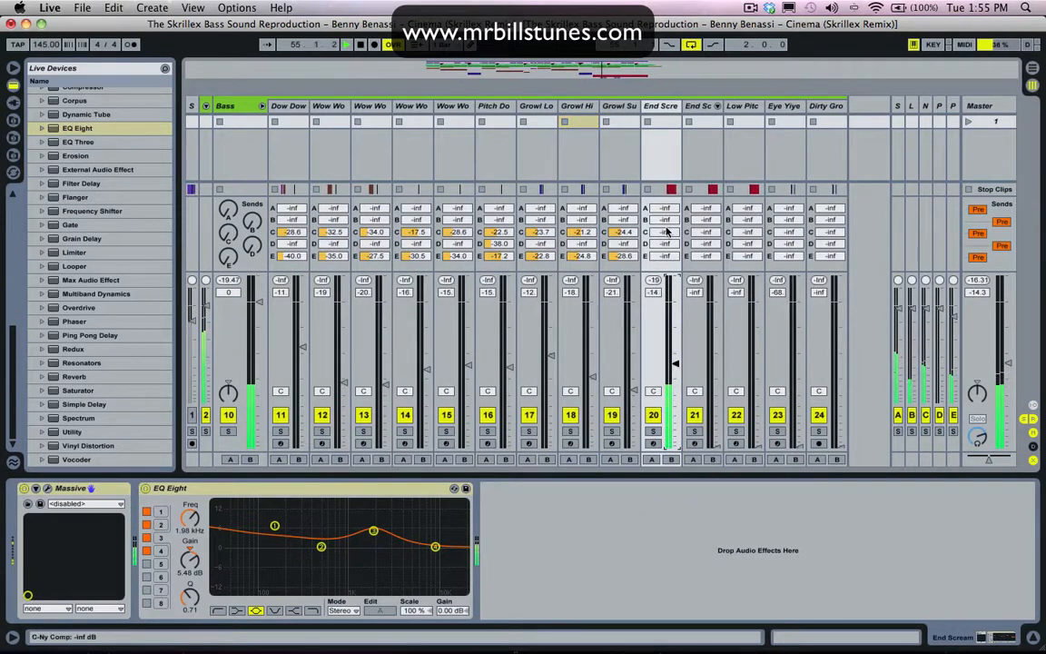
{"action": "left_click_drag", "start_coordinate": [676, 363], "coordinate": [673, 336]}
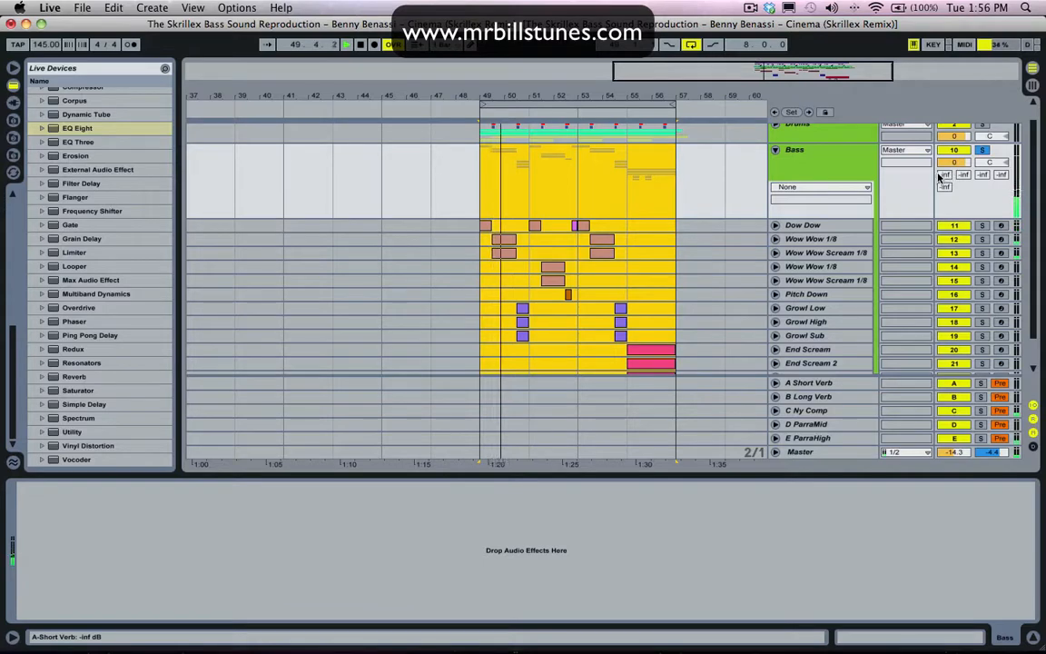
Load a Limiter onto the Bass group track and adjust its Gain.
{"action": "left_click", "coordinate": [76, 156]}
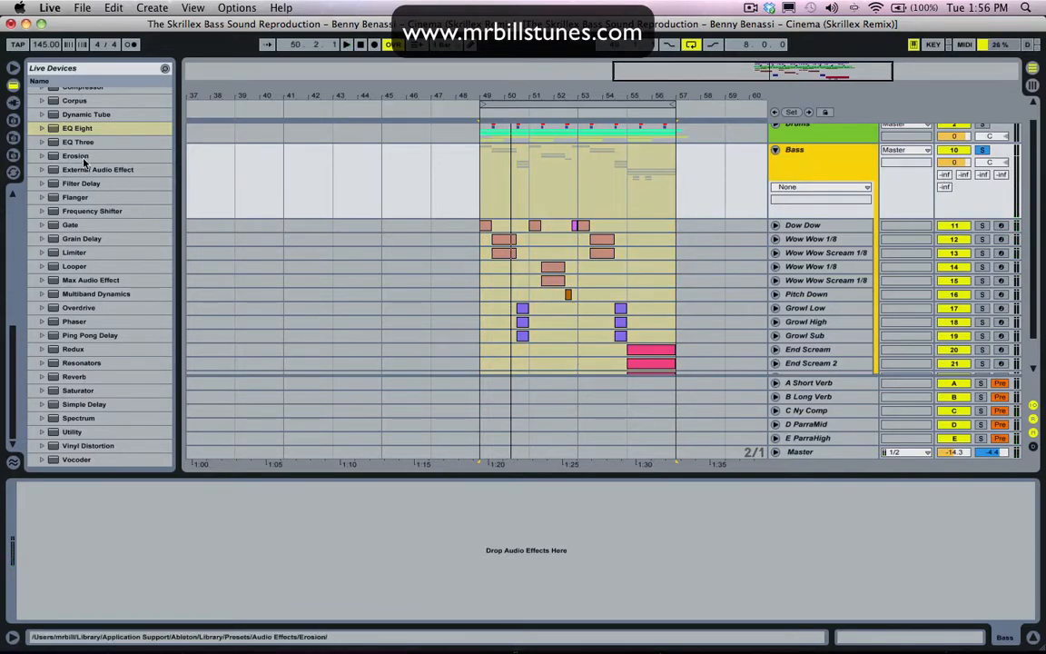
{"action": "double_click", "coordinate": [73, 251]}
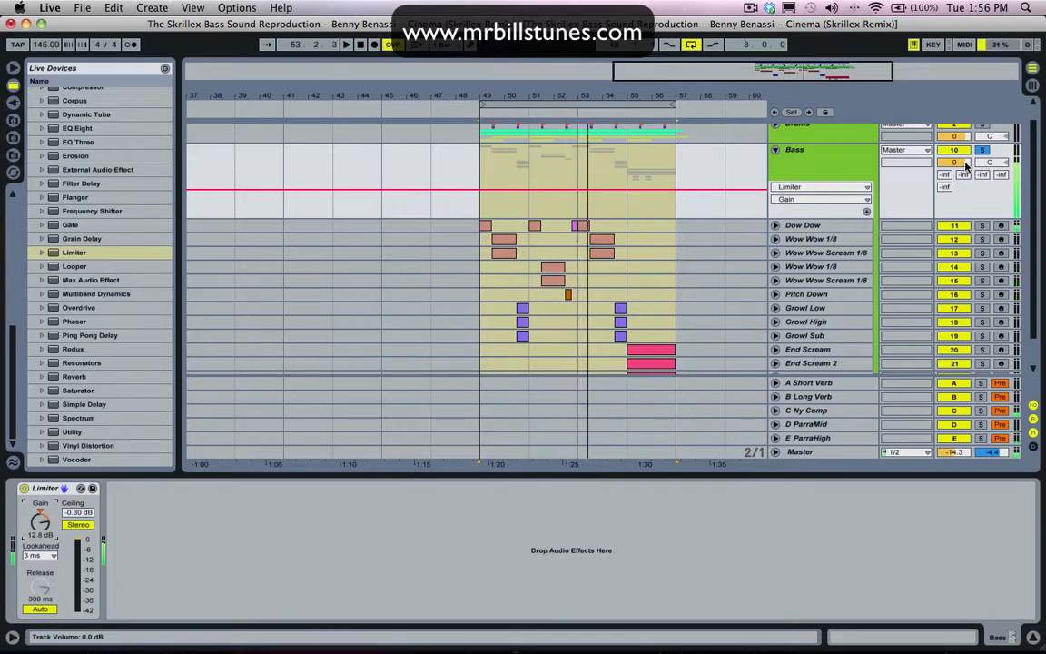
{"action": "left_click_drag", "start_coordinate": [953, 161], "coordinate": [954, 167]}
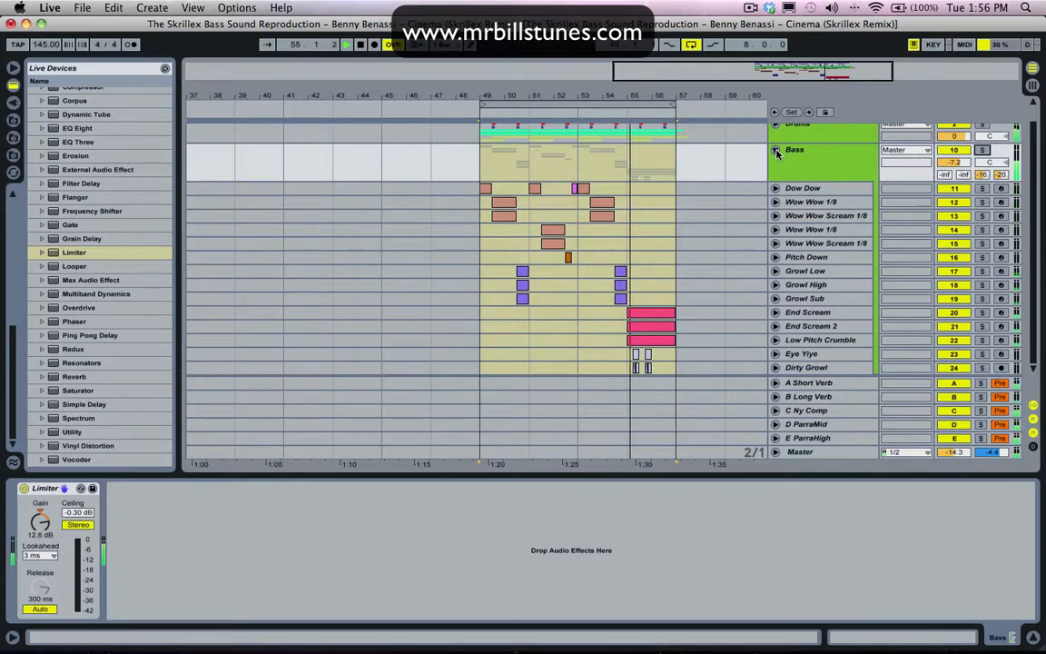
{"action": "left_click", "coordinate": [777, 169]}
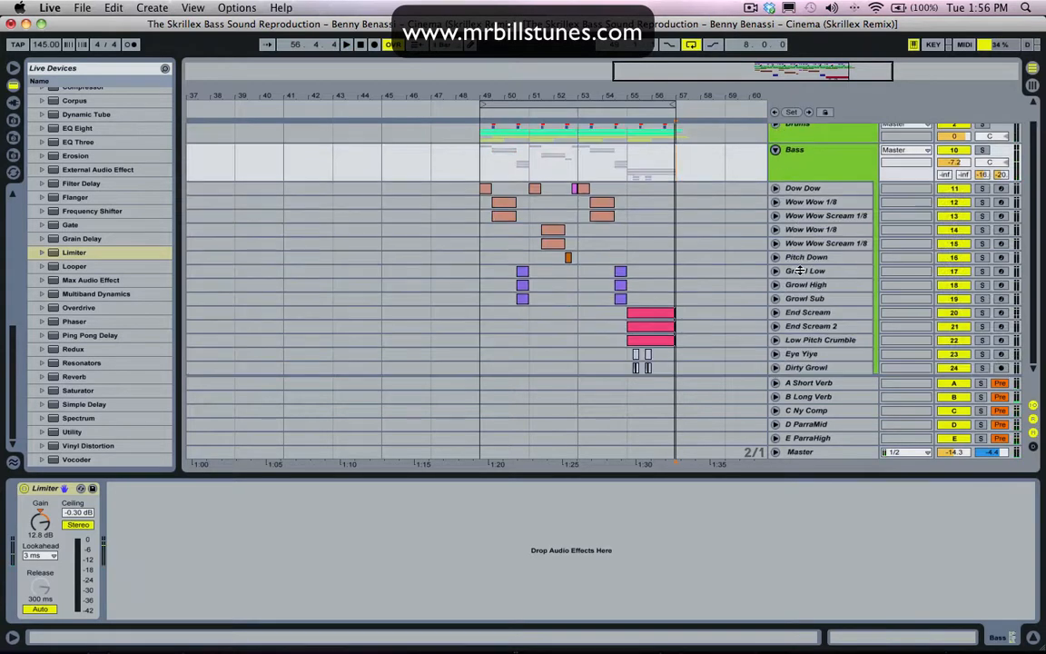
Create an Operator MIDI track and mark bars 49 to 57 for a new clip.
{"action": "left_click", "coordinate": [807, 367]}
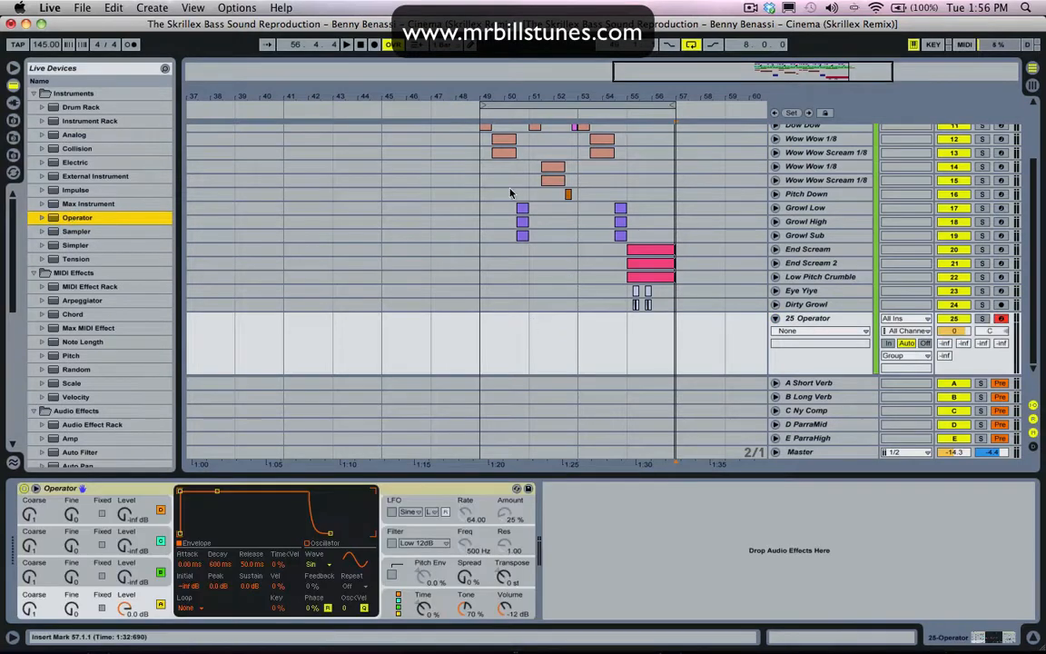
{"action": "left_click_drag", "start_coordinate": [483, 345], "coordinate": [676, 345]}
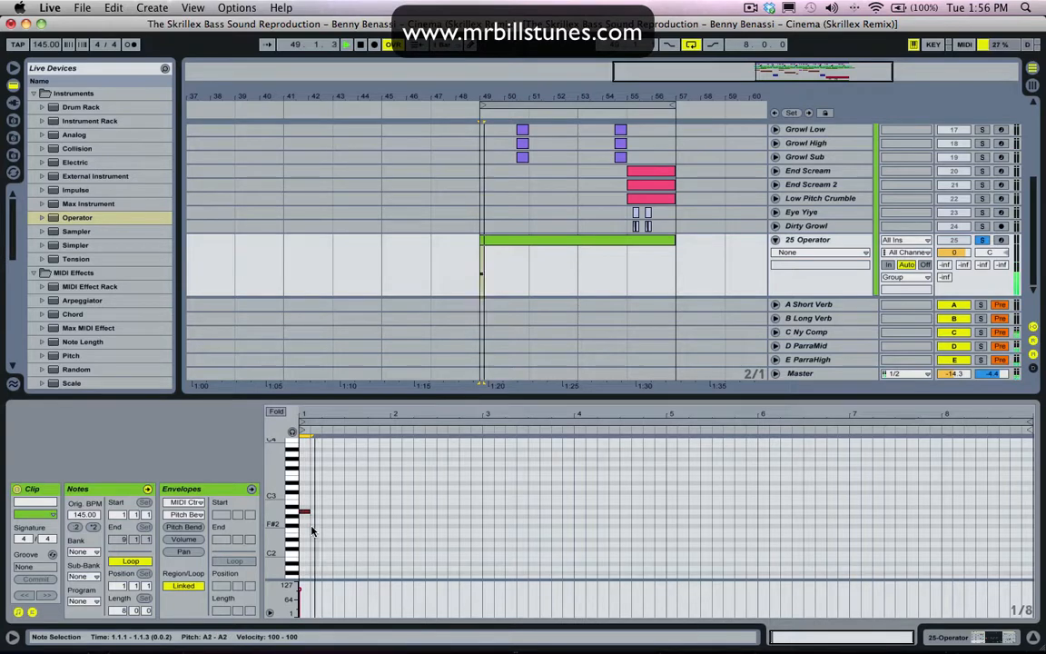
Draw a low-register sub bass line of notes across the Operator clip.
{"action": "left_click", "coordinate": [327, 525]}
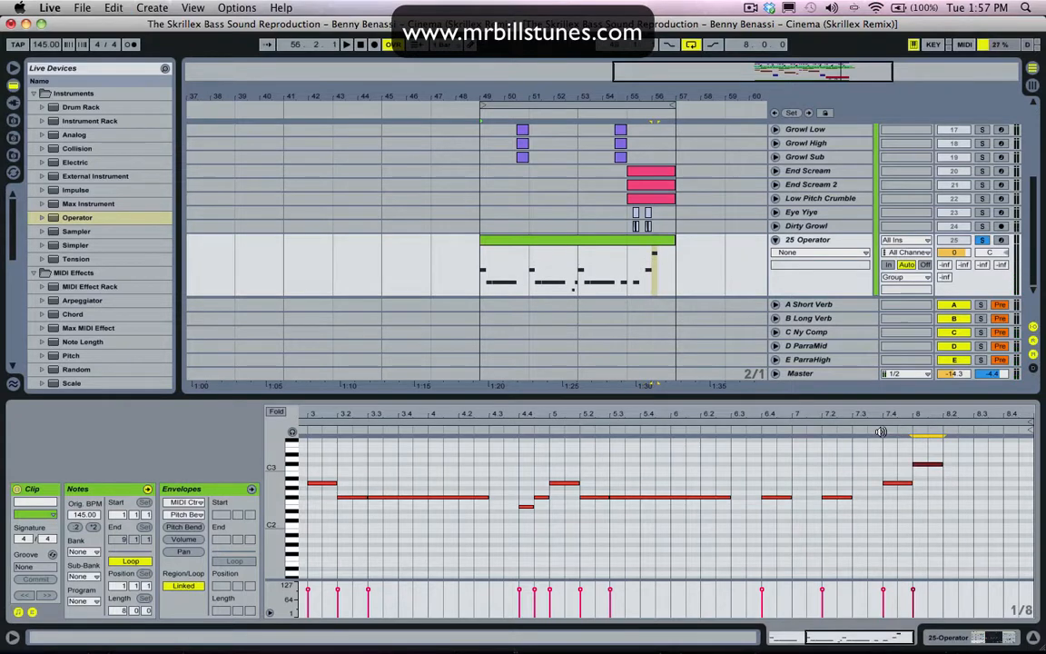
{"action": "left_click", "coordinate": [927, 463]}
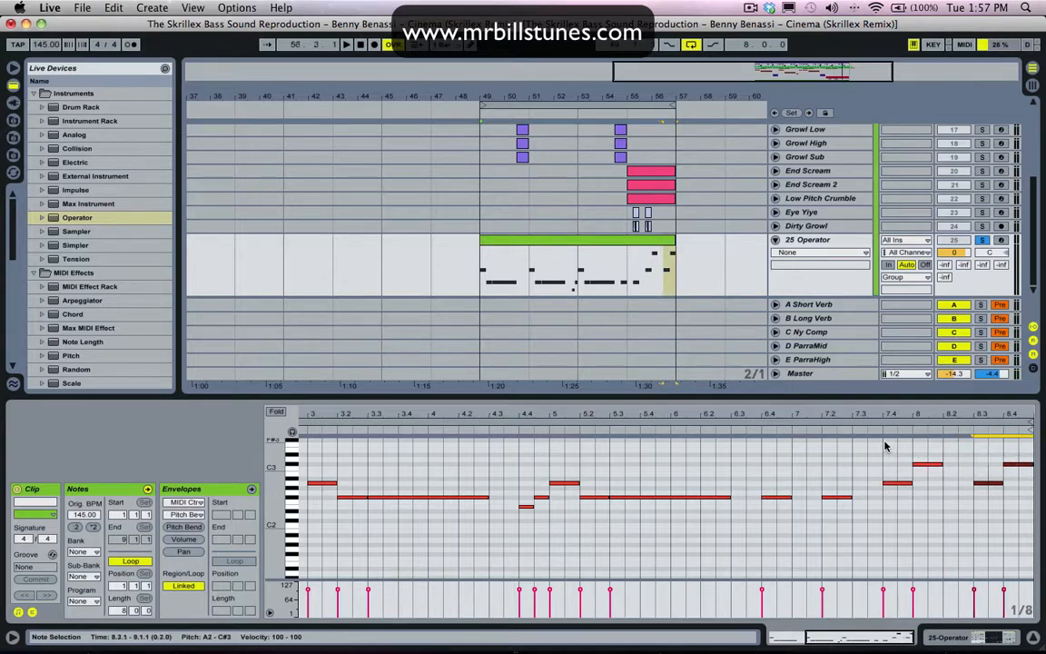
{"action": "left_click", "coordinate": [345, 44]}
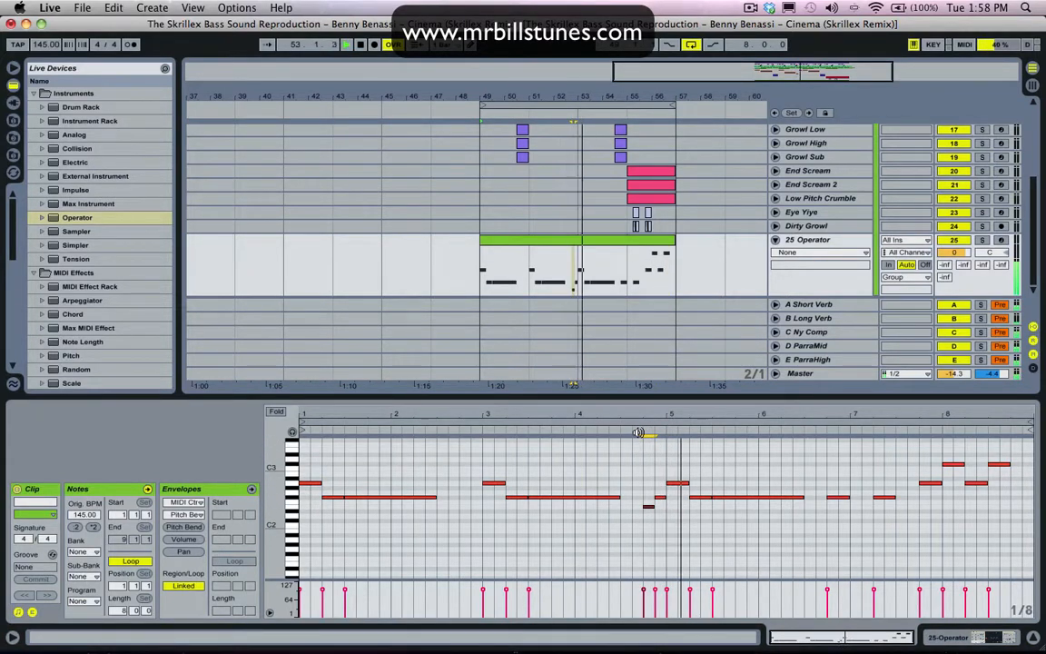
{"action": "left_click", "coordinate": [803, 498]}
{"action": "type", "text": "Sub"}
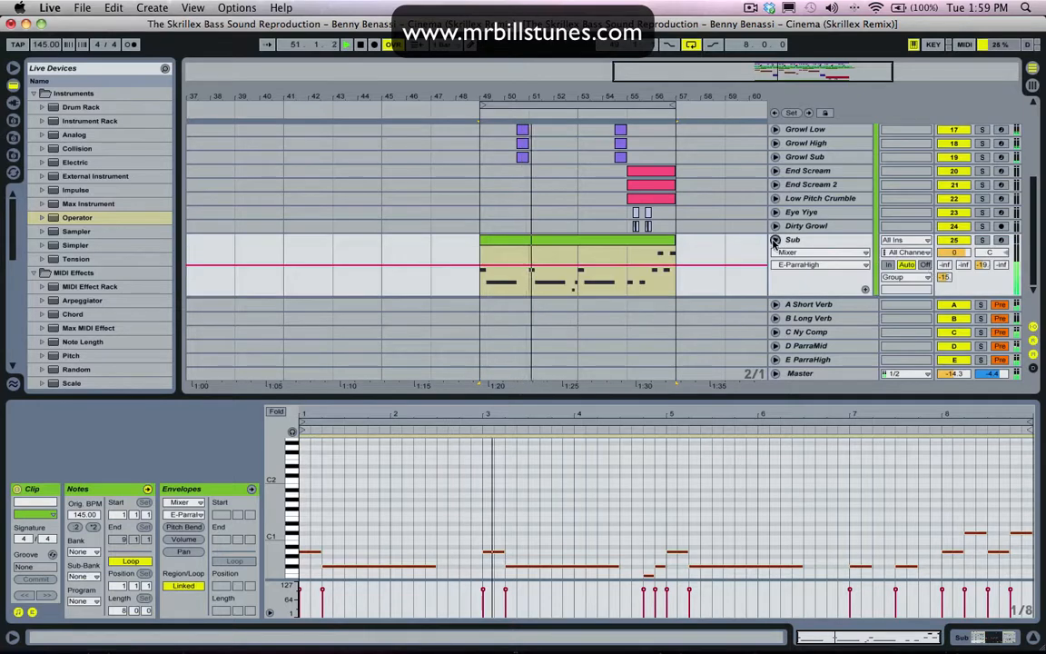
Move Sub into the Bass group via the mixer view and return to the arrangement.
{"action": "left_click", "coordinate": [821, 266]}
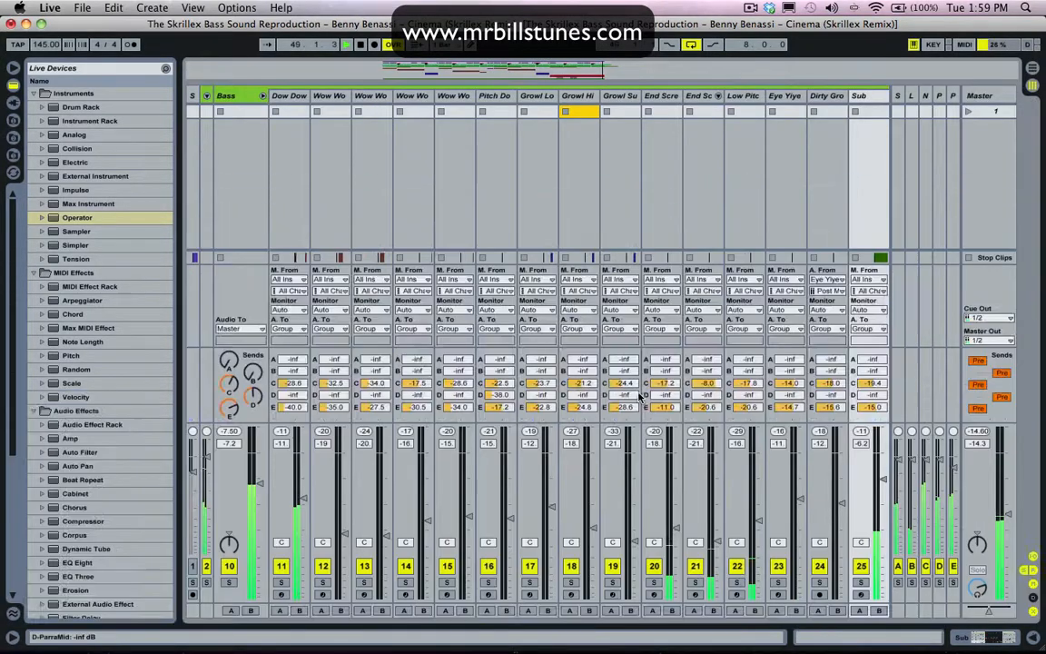
{"action": "left_click", "coordinate": [262, 94]}
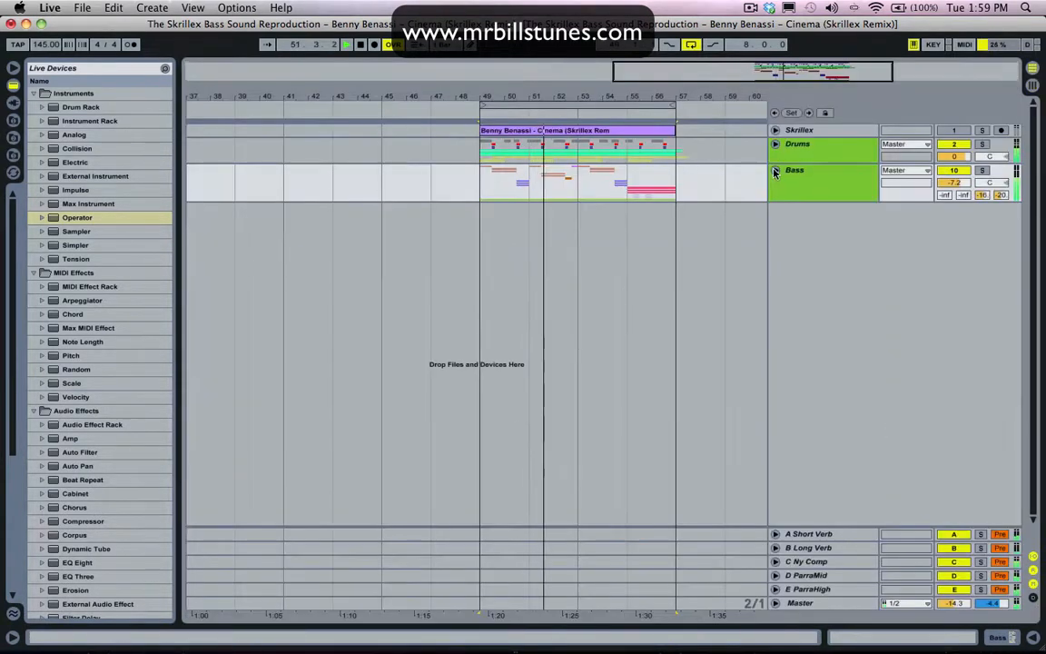
Unfold the Bass group to list all its tracks including Sub, zoomed on bars 49–57.
{"action": "left_click", "coordinate": [775, 171]}
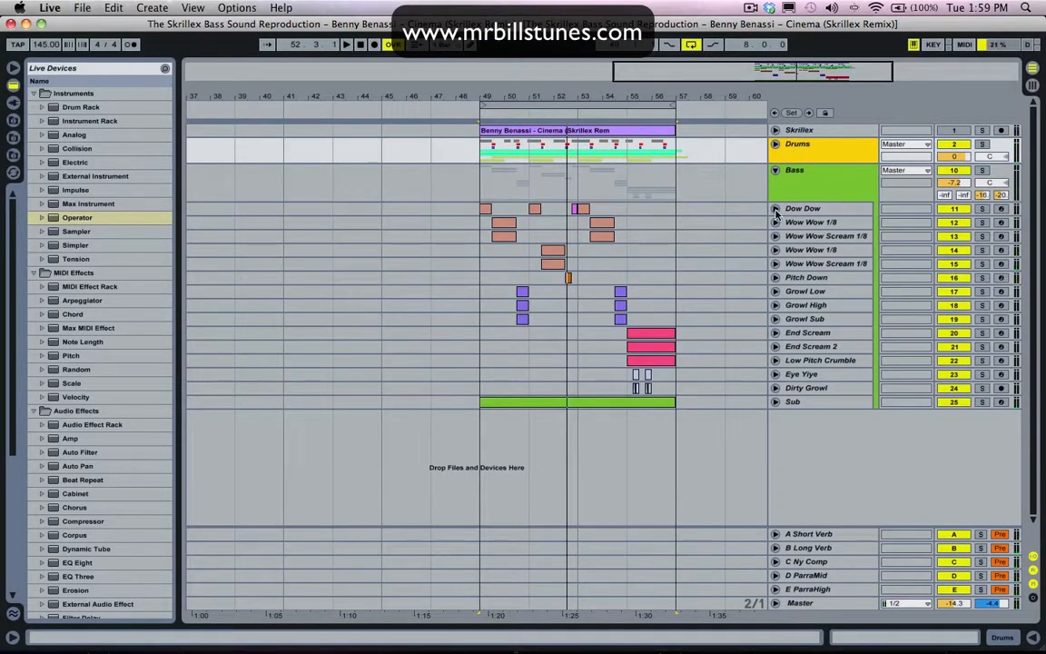
{"action": "left_click", "coordinate": [82, 8]}
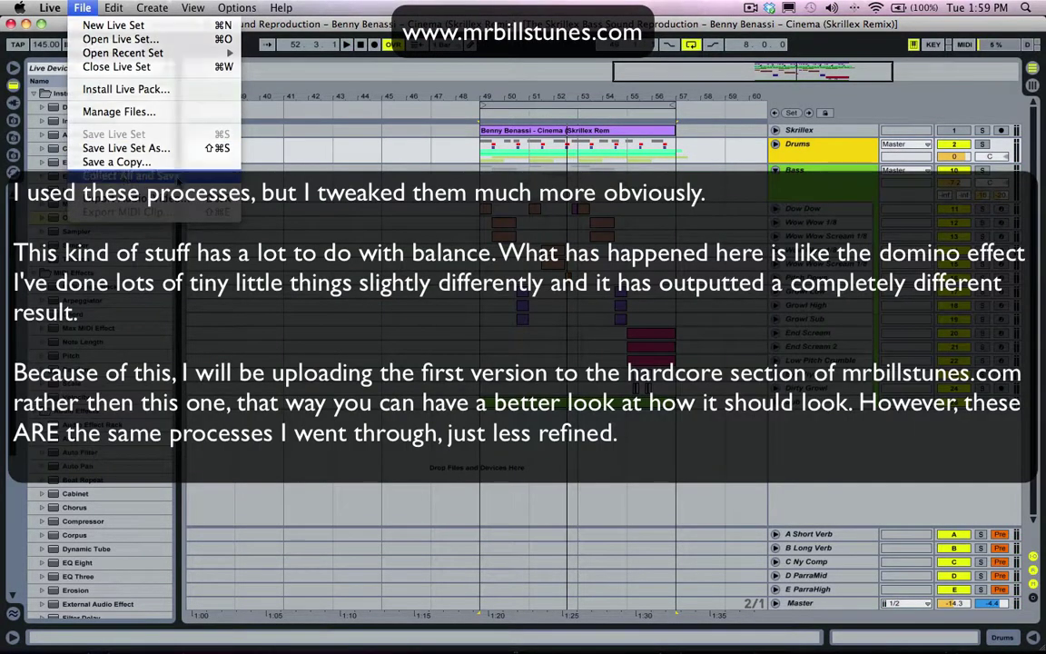
{"action": "left_click", "coordinate": [112, 135]}
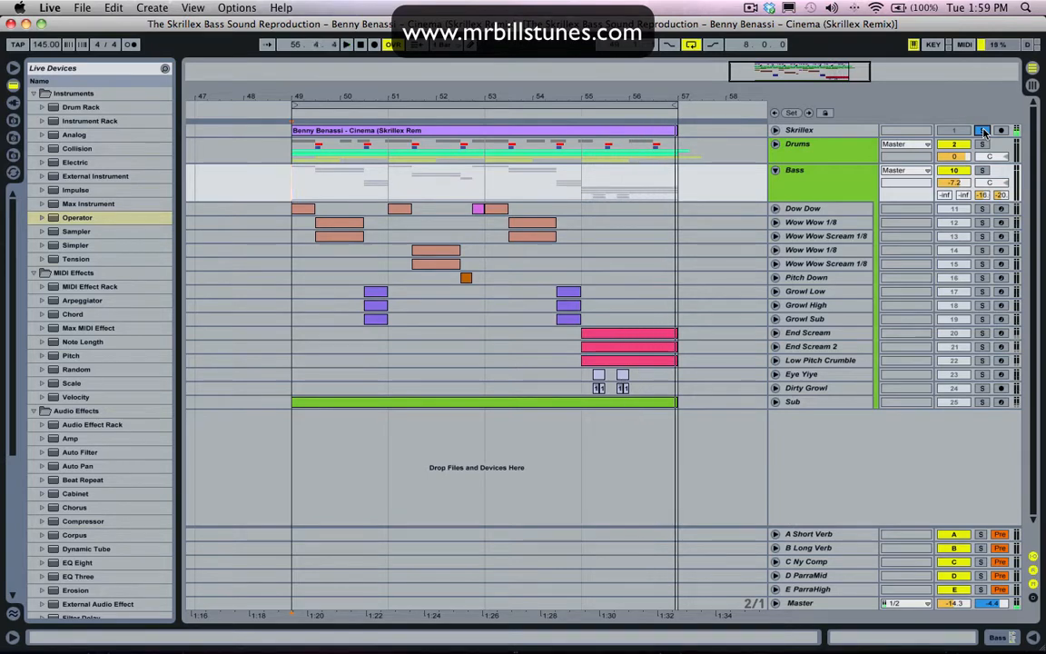
{"action": "left_click", "coordinate": [345, 44]}
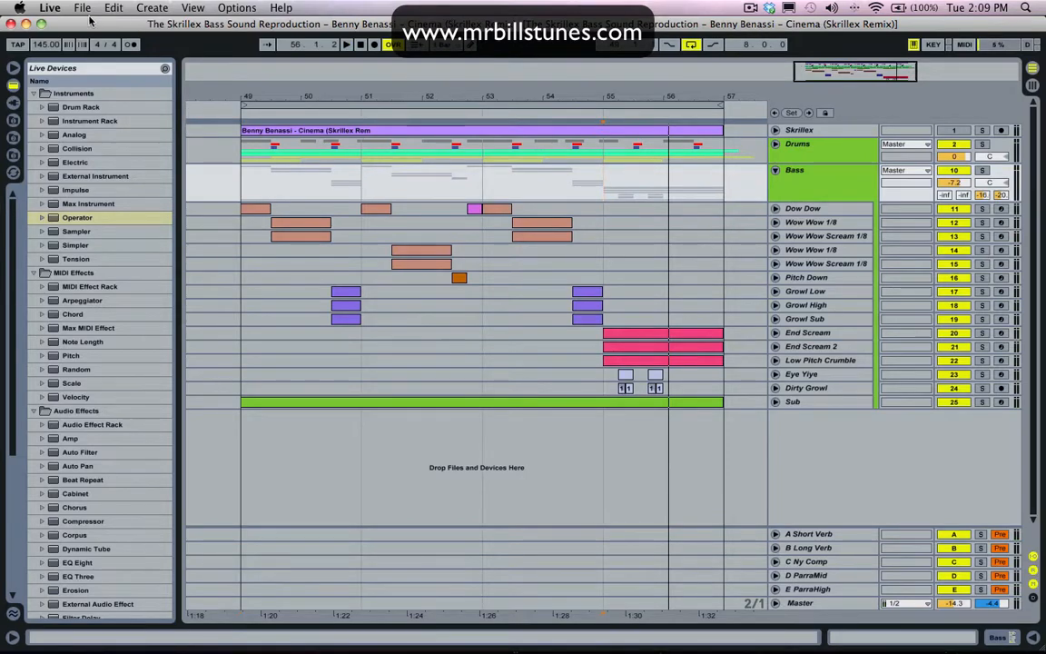
{"action": "left_click", "coordinate": [81, 7]}
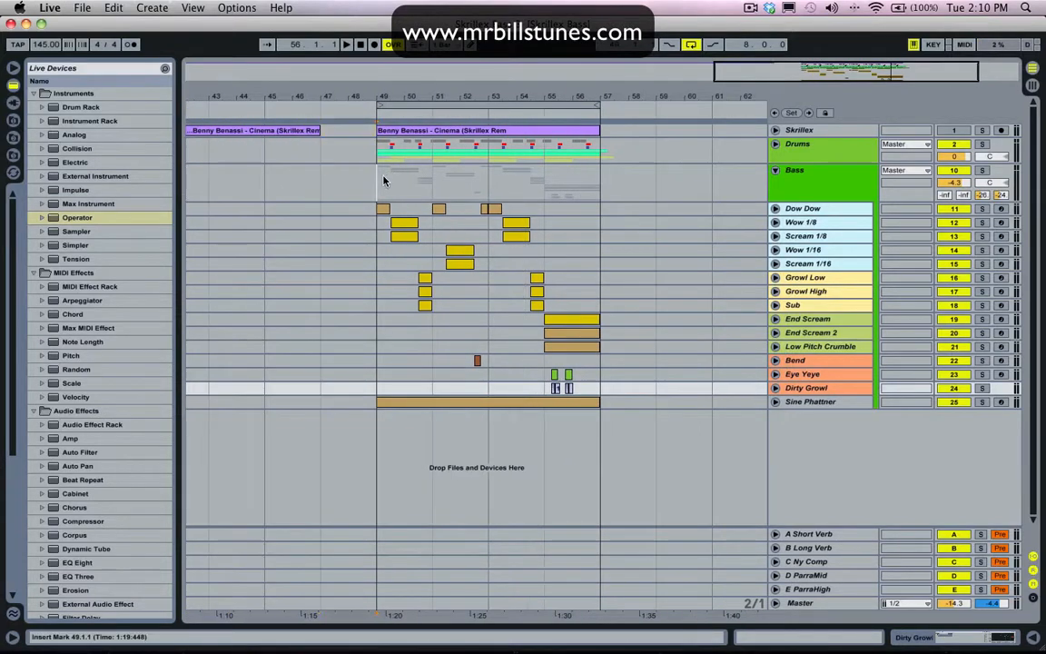
{"action": "left_click", "coordinate": [345, 43]}
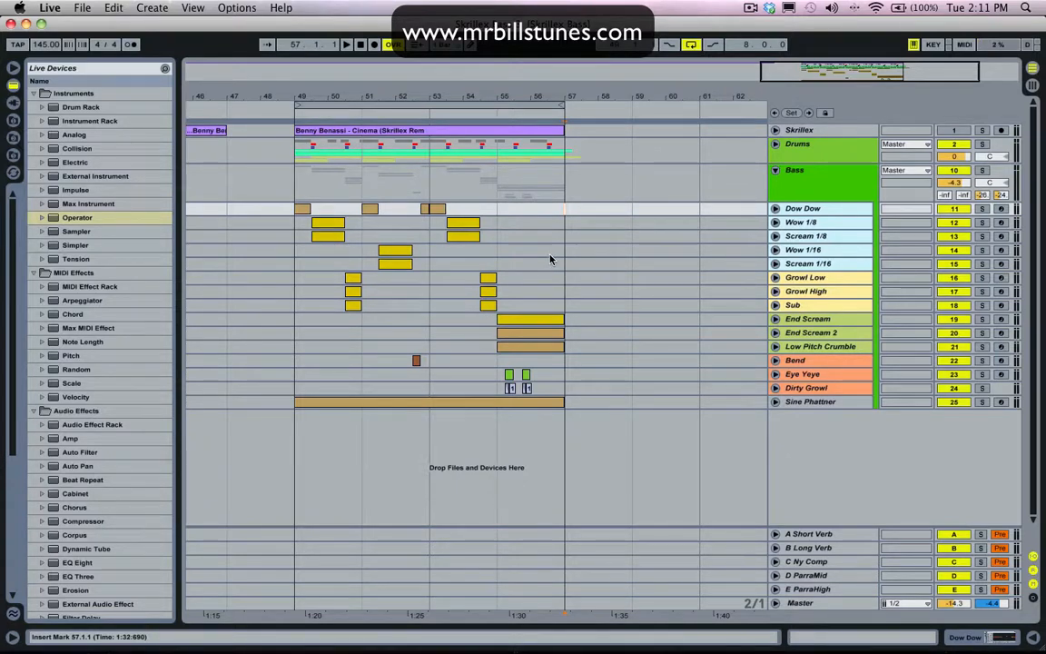
{"action": "mouse_move", "coordinate": [560, 236]}
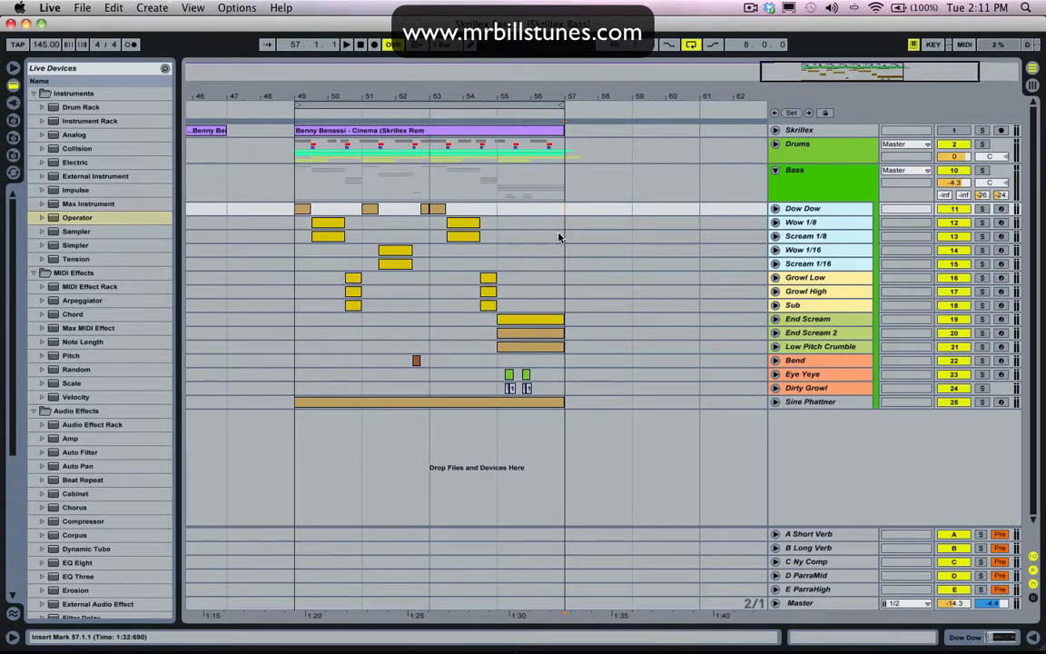
{"action": "mouse_move", "coordinate": [549, 247]}
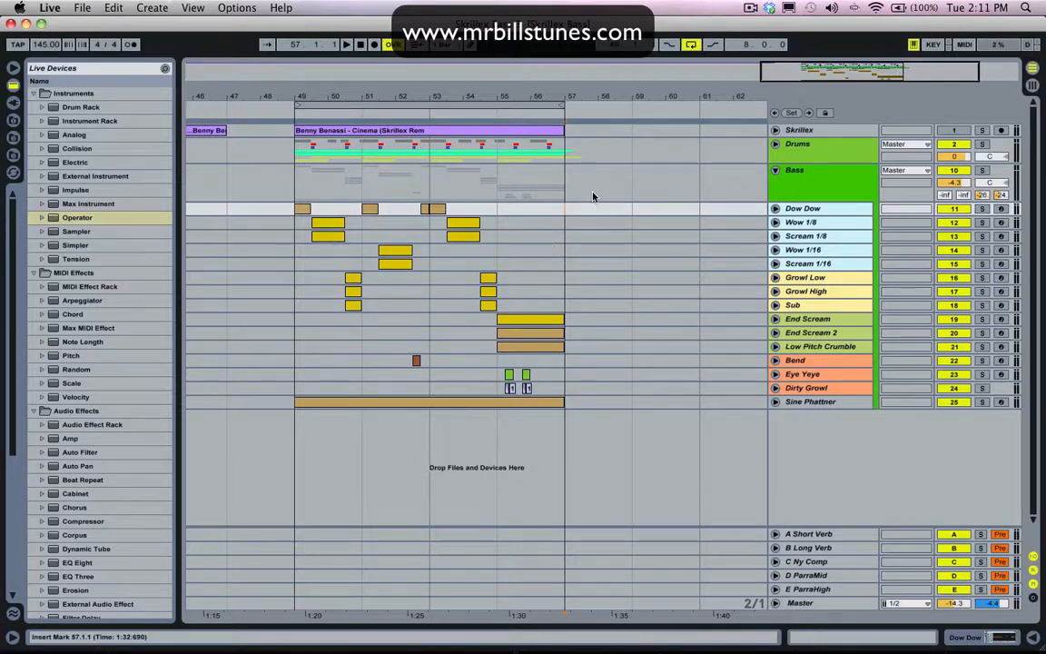
{"action": "mouse_move", "coordinate": [708, 116]}
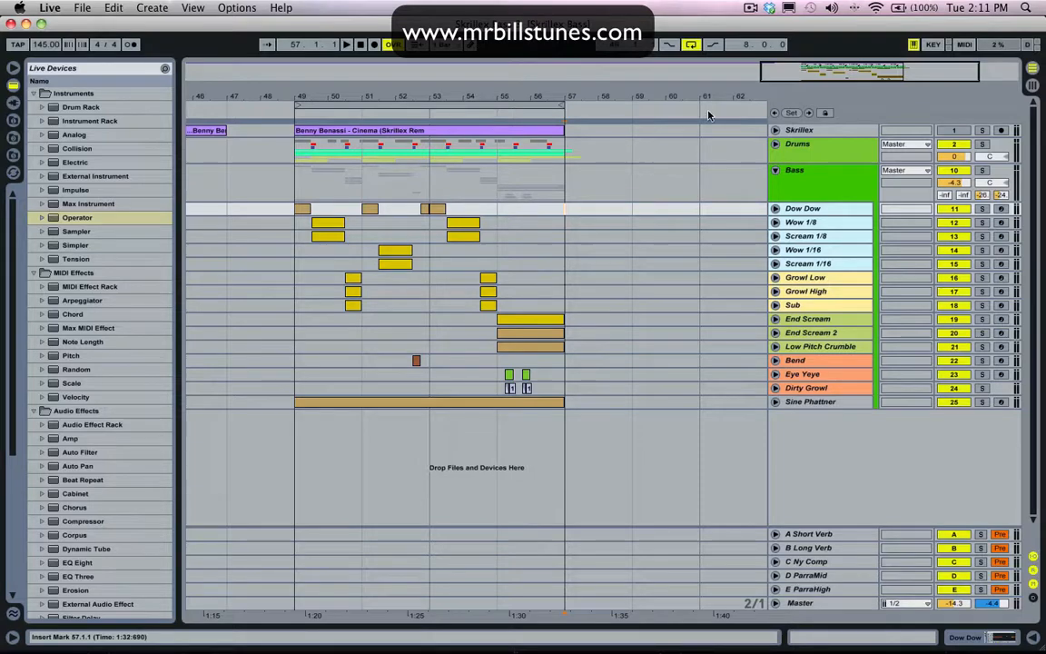